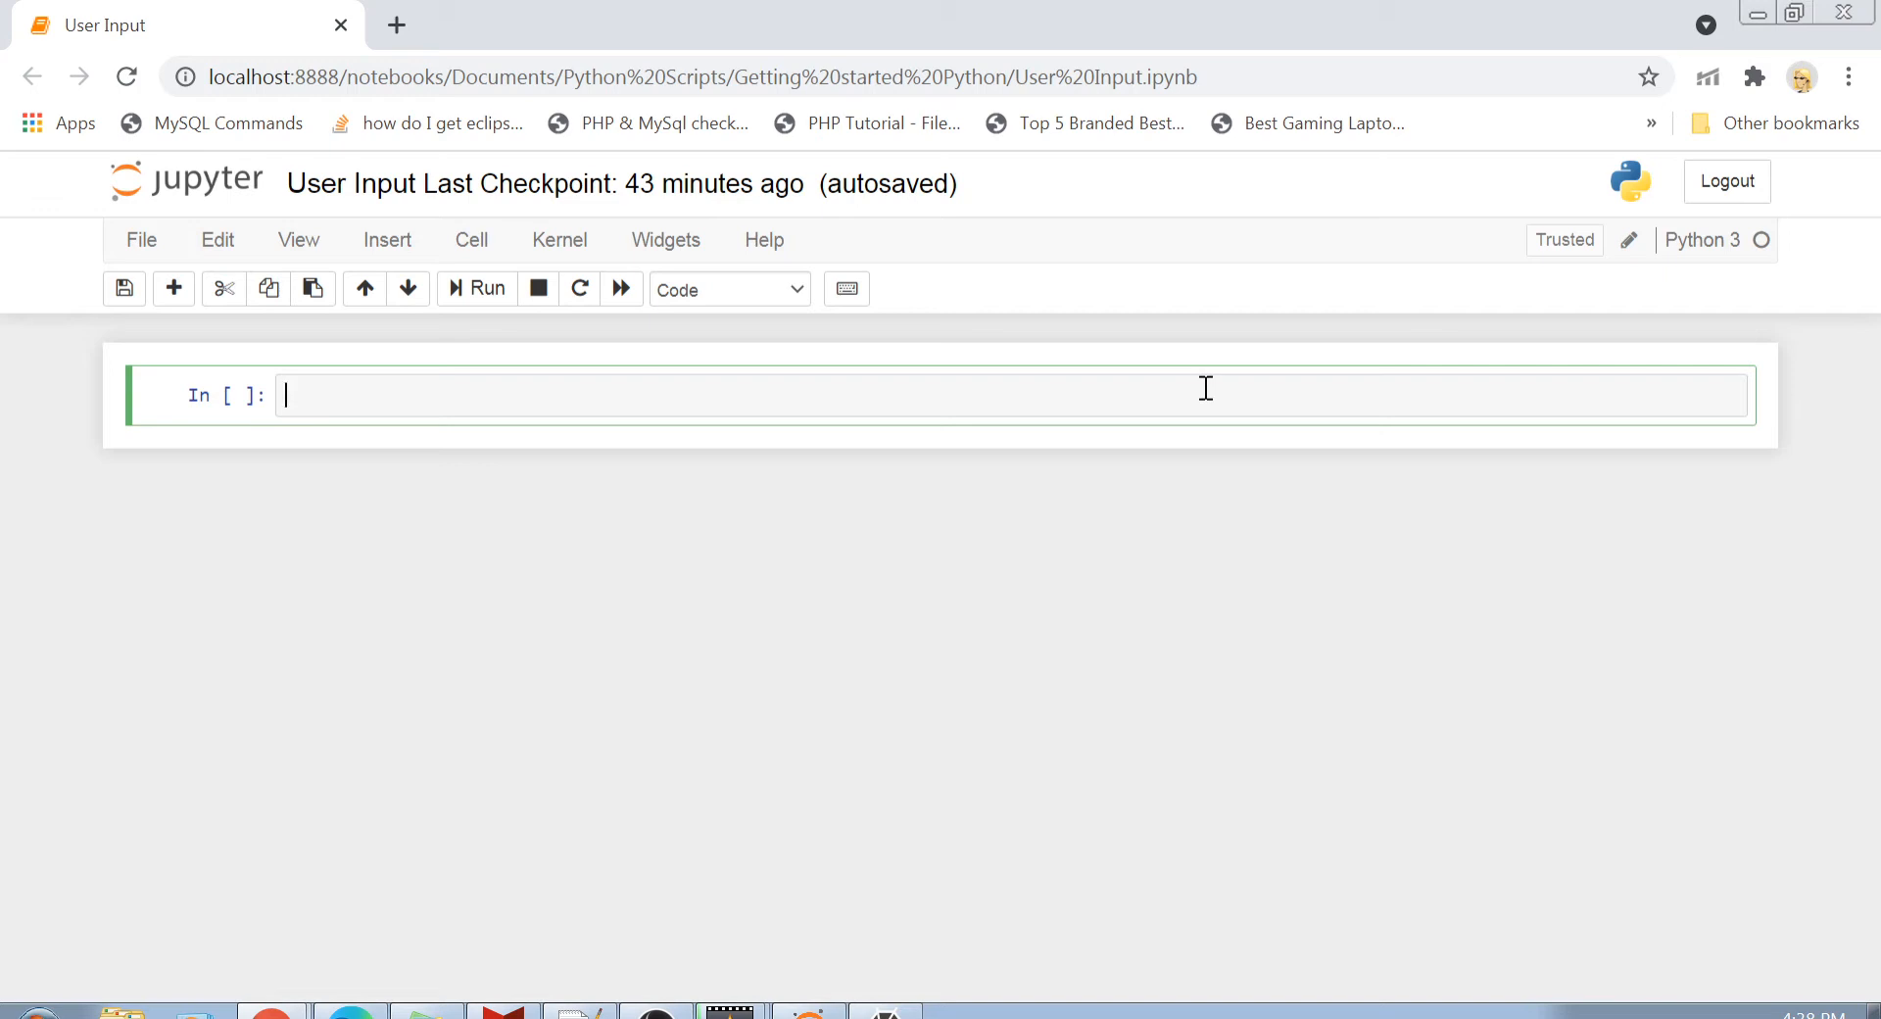
Step: Make the first cell a Markdown heading '# Input'
type("in")
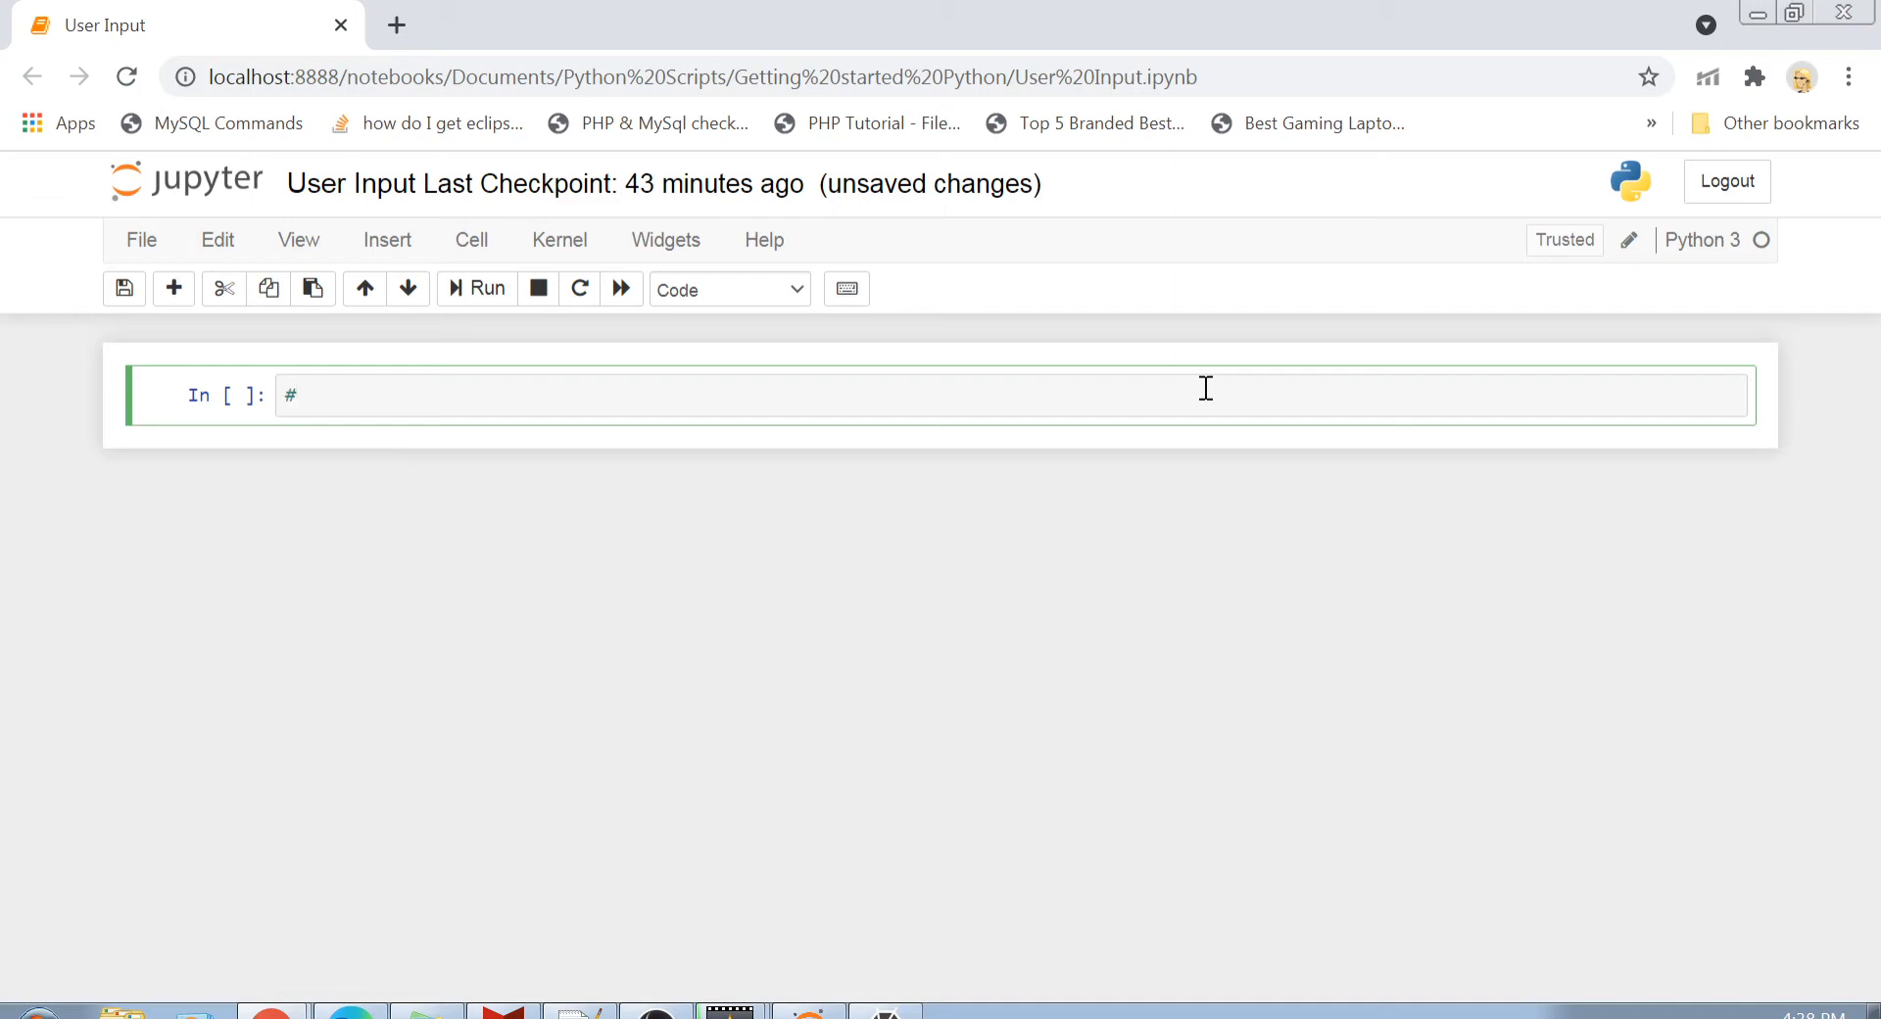
type("Input")
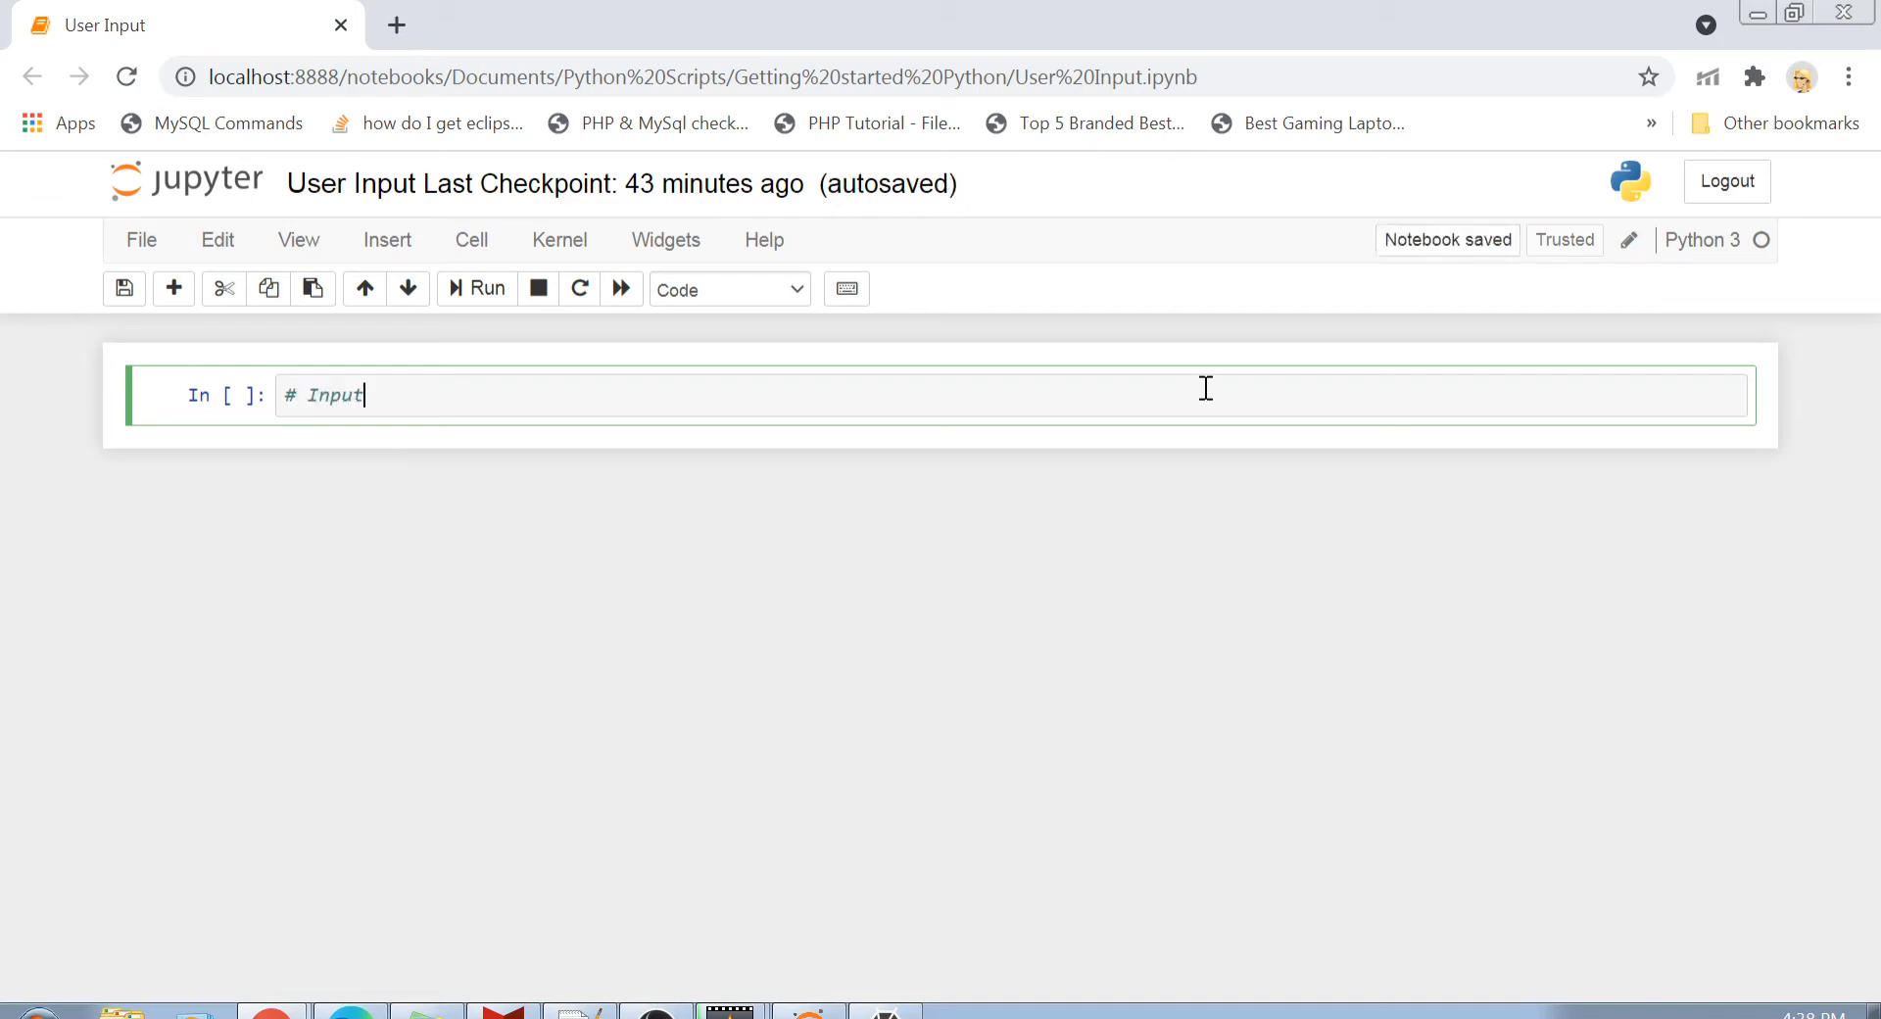
left_click(729, 288)
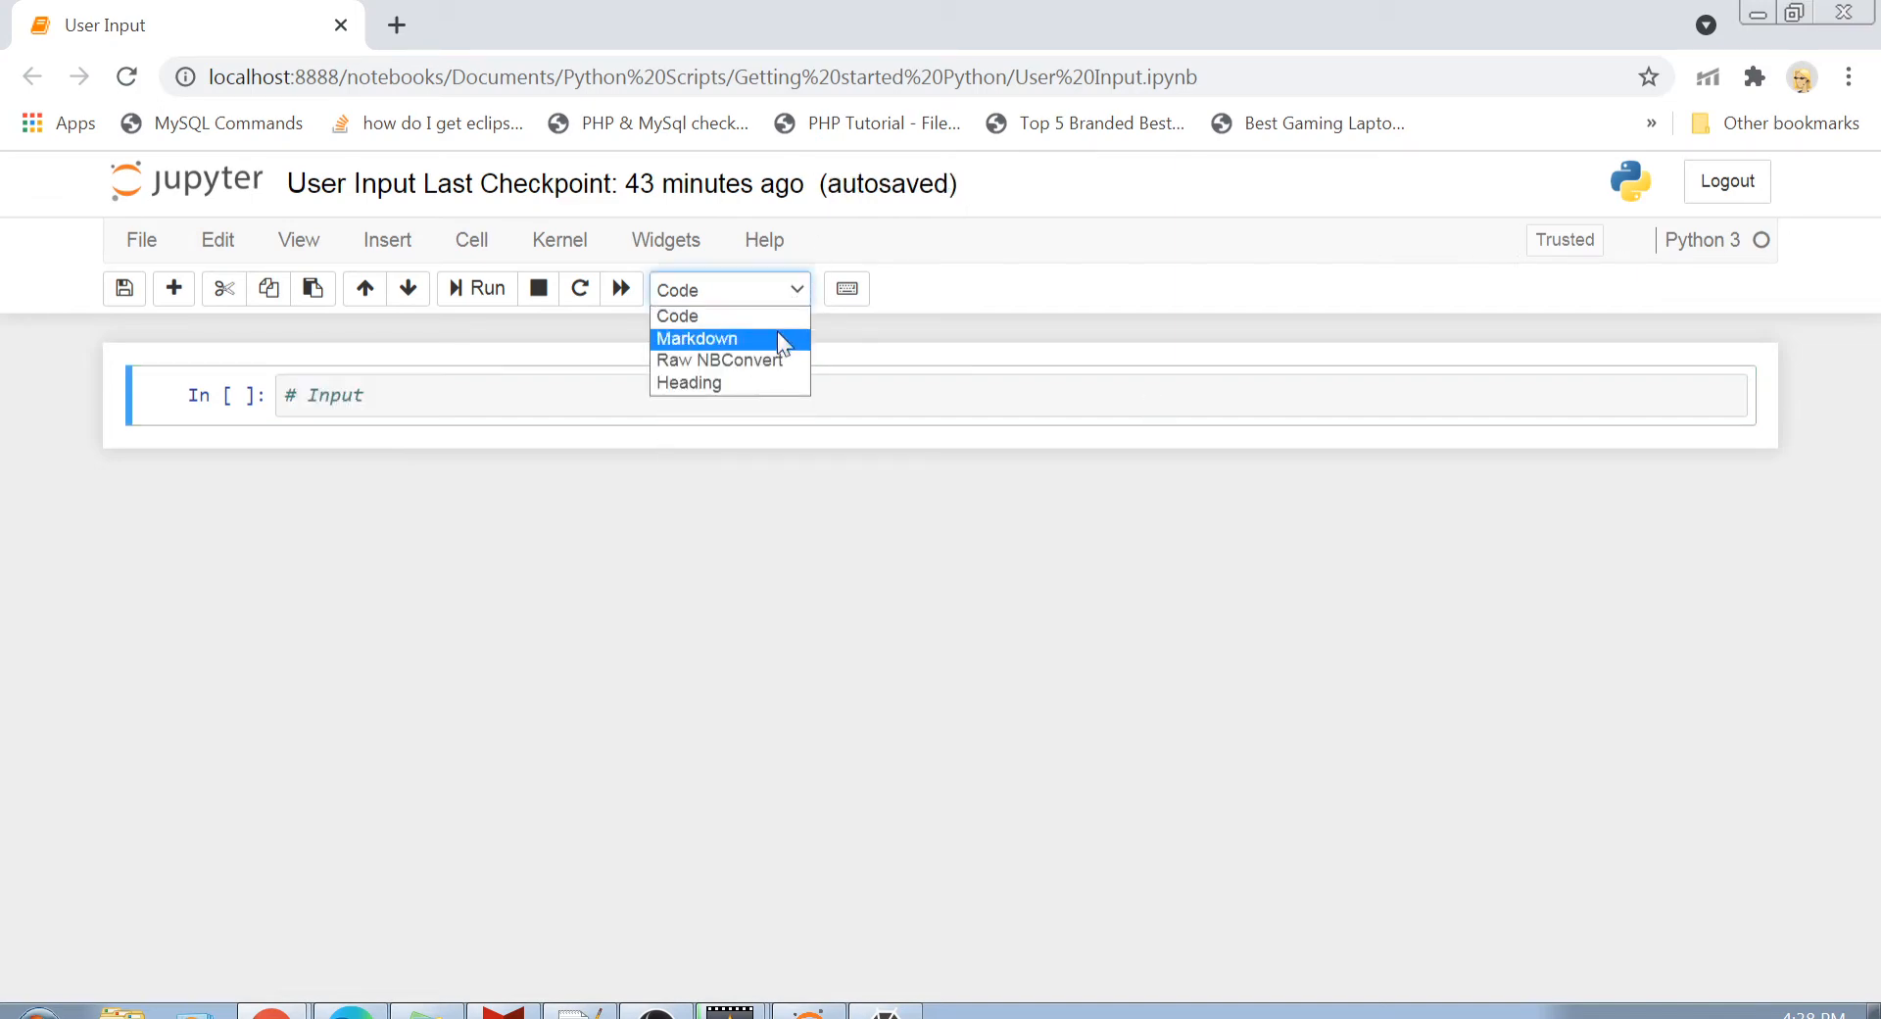
left_click(693, 337)
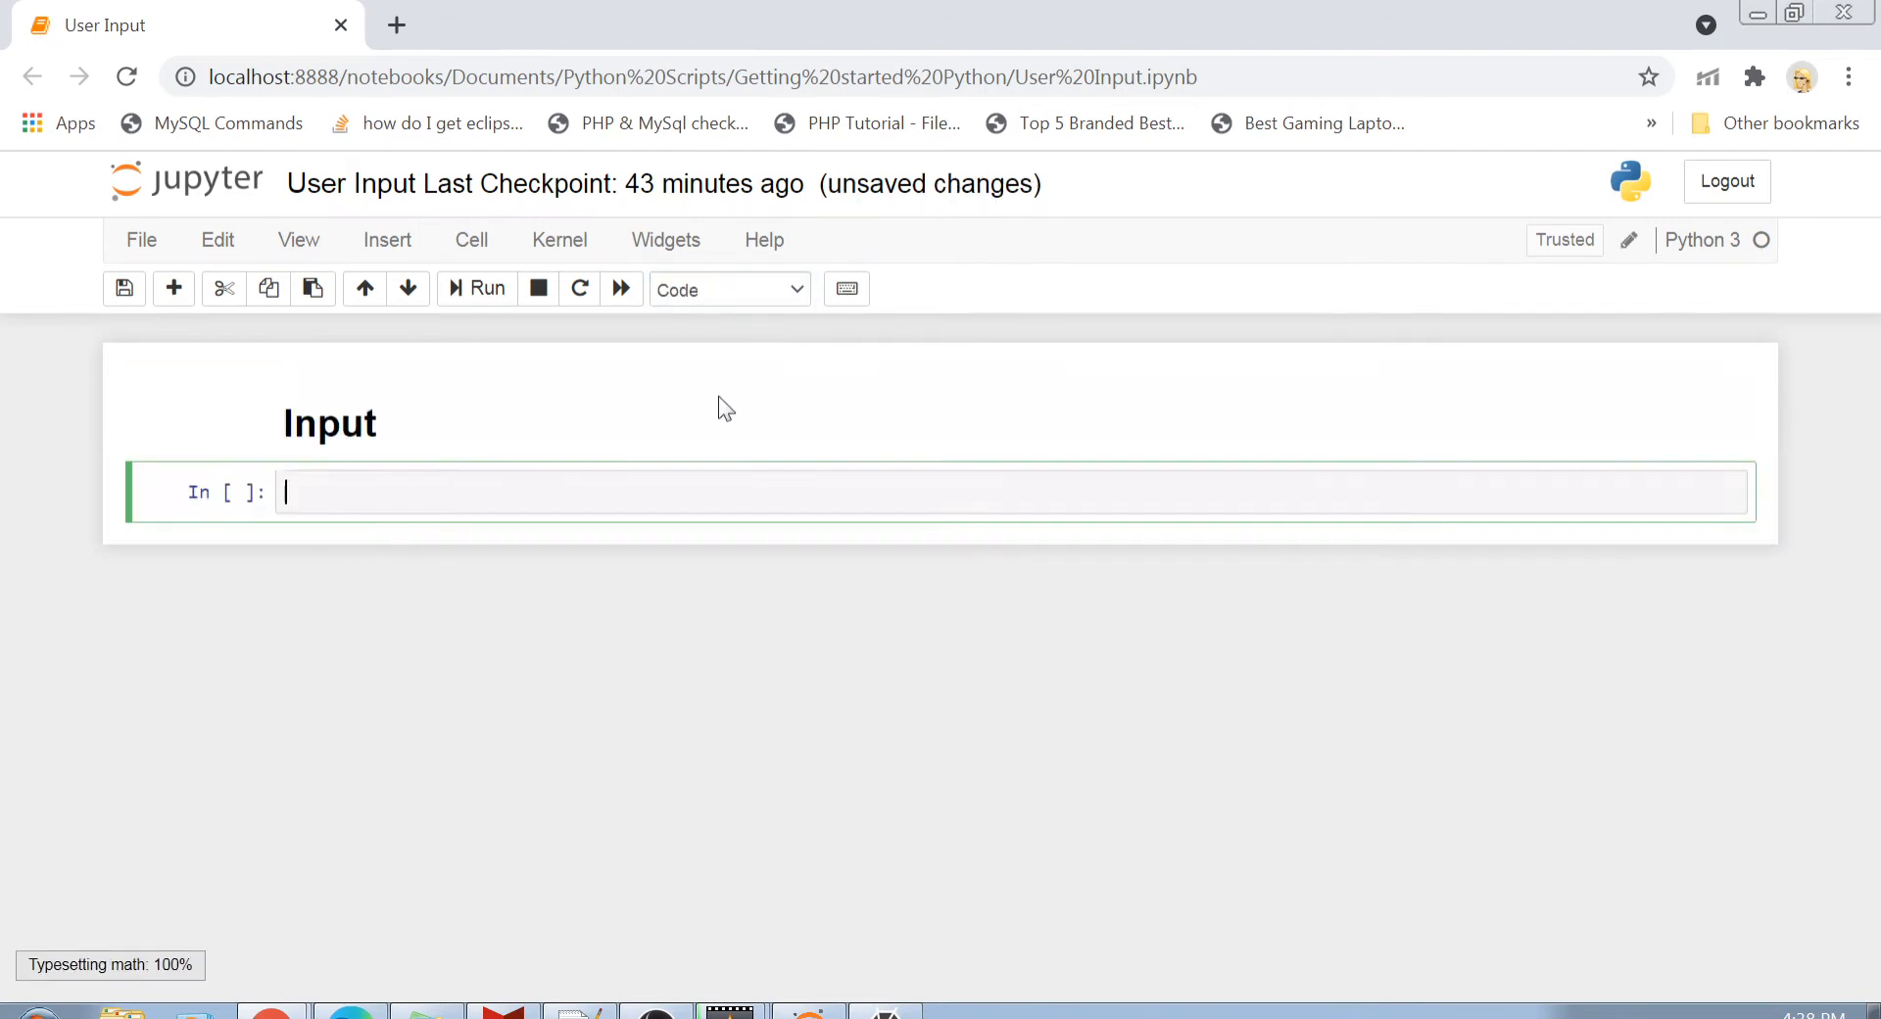
mouse_move(596, 480)
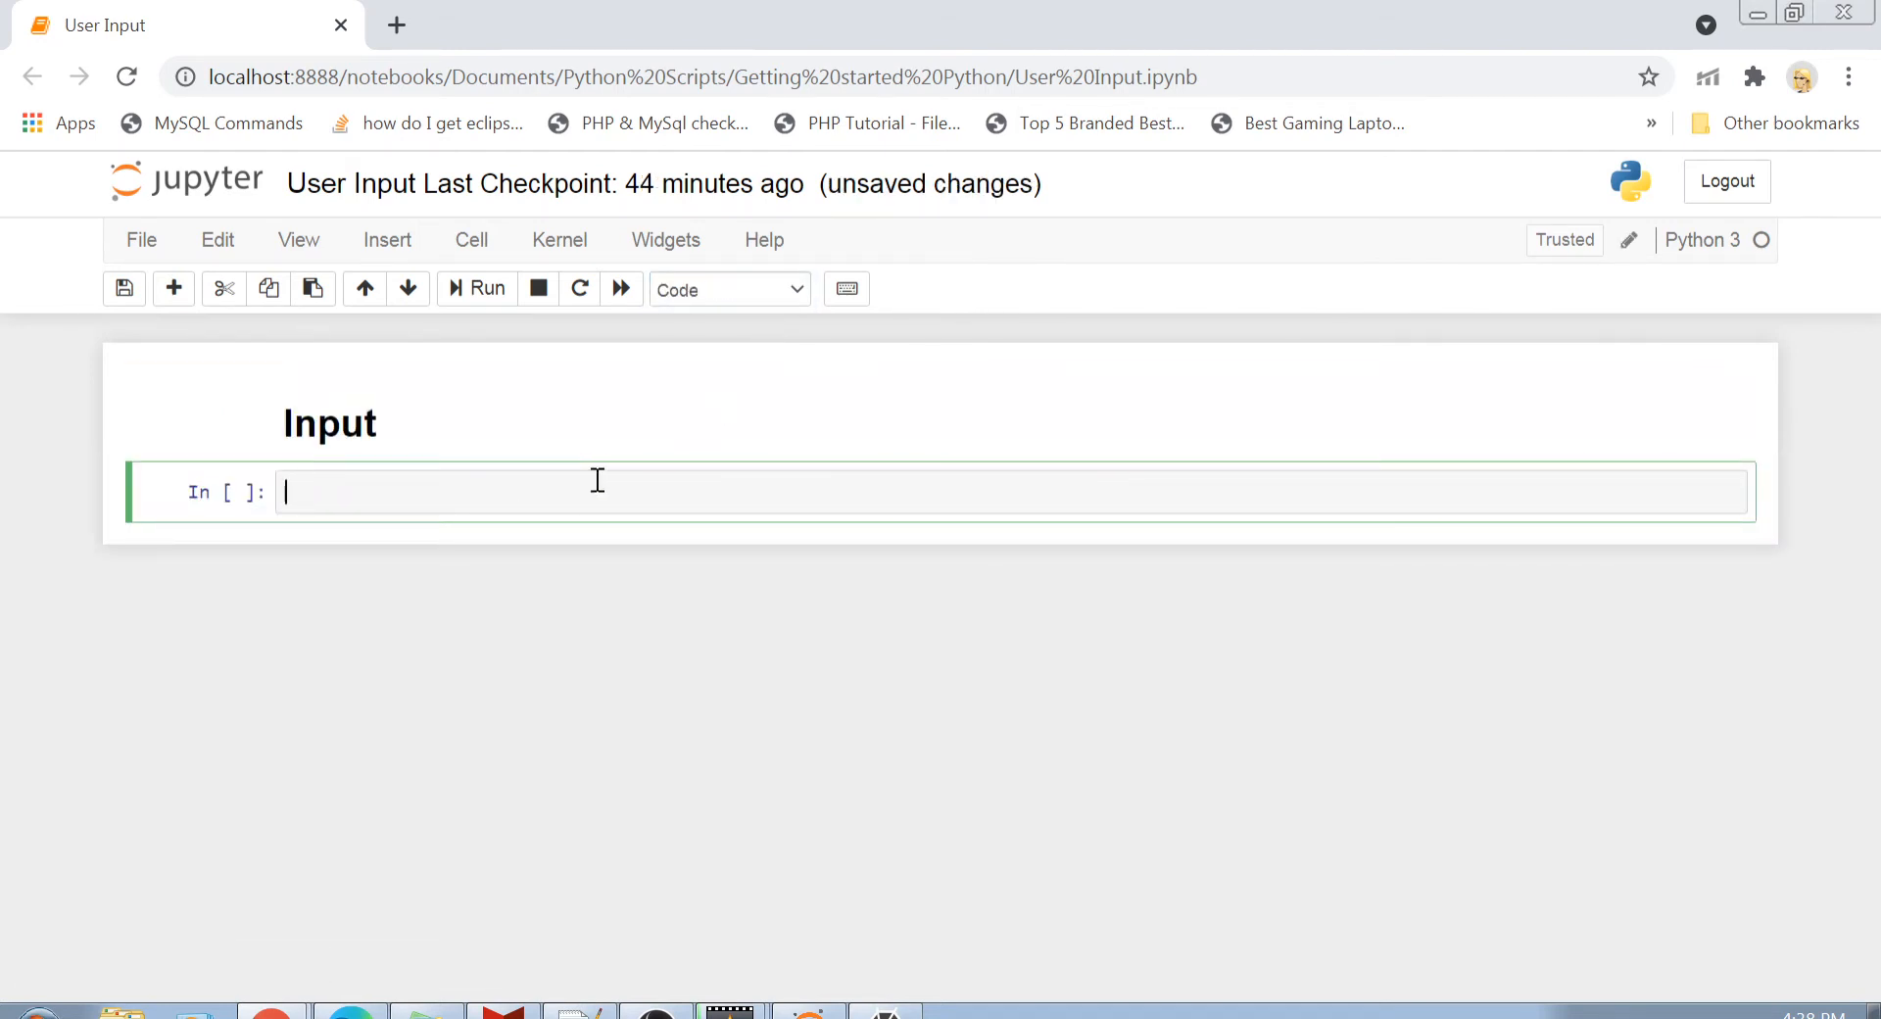
Step: Write and run x = input("Enter a number") so the prompt awaits a response
type("x")
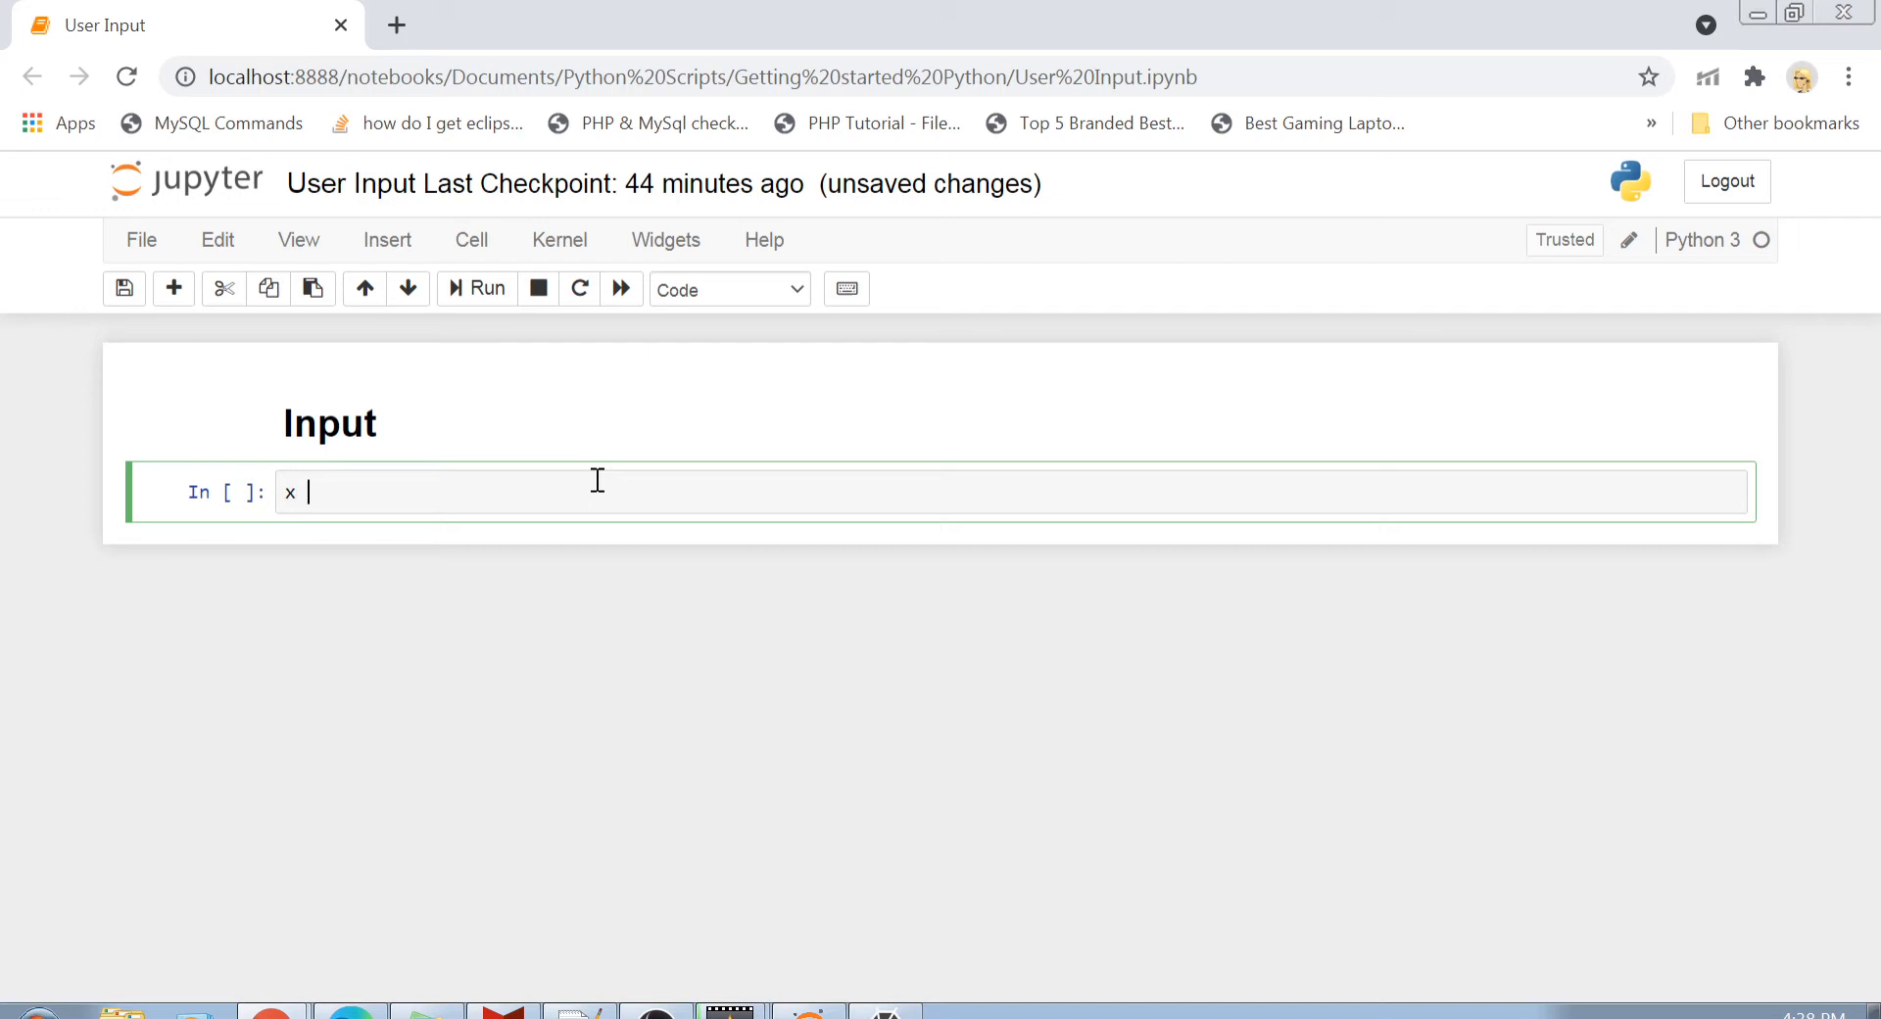
type("=")
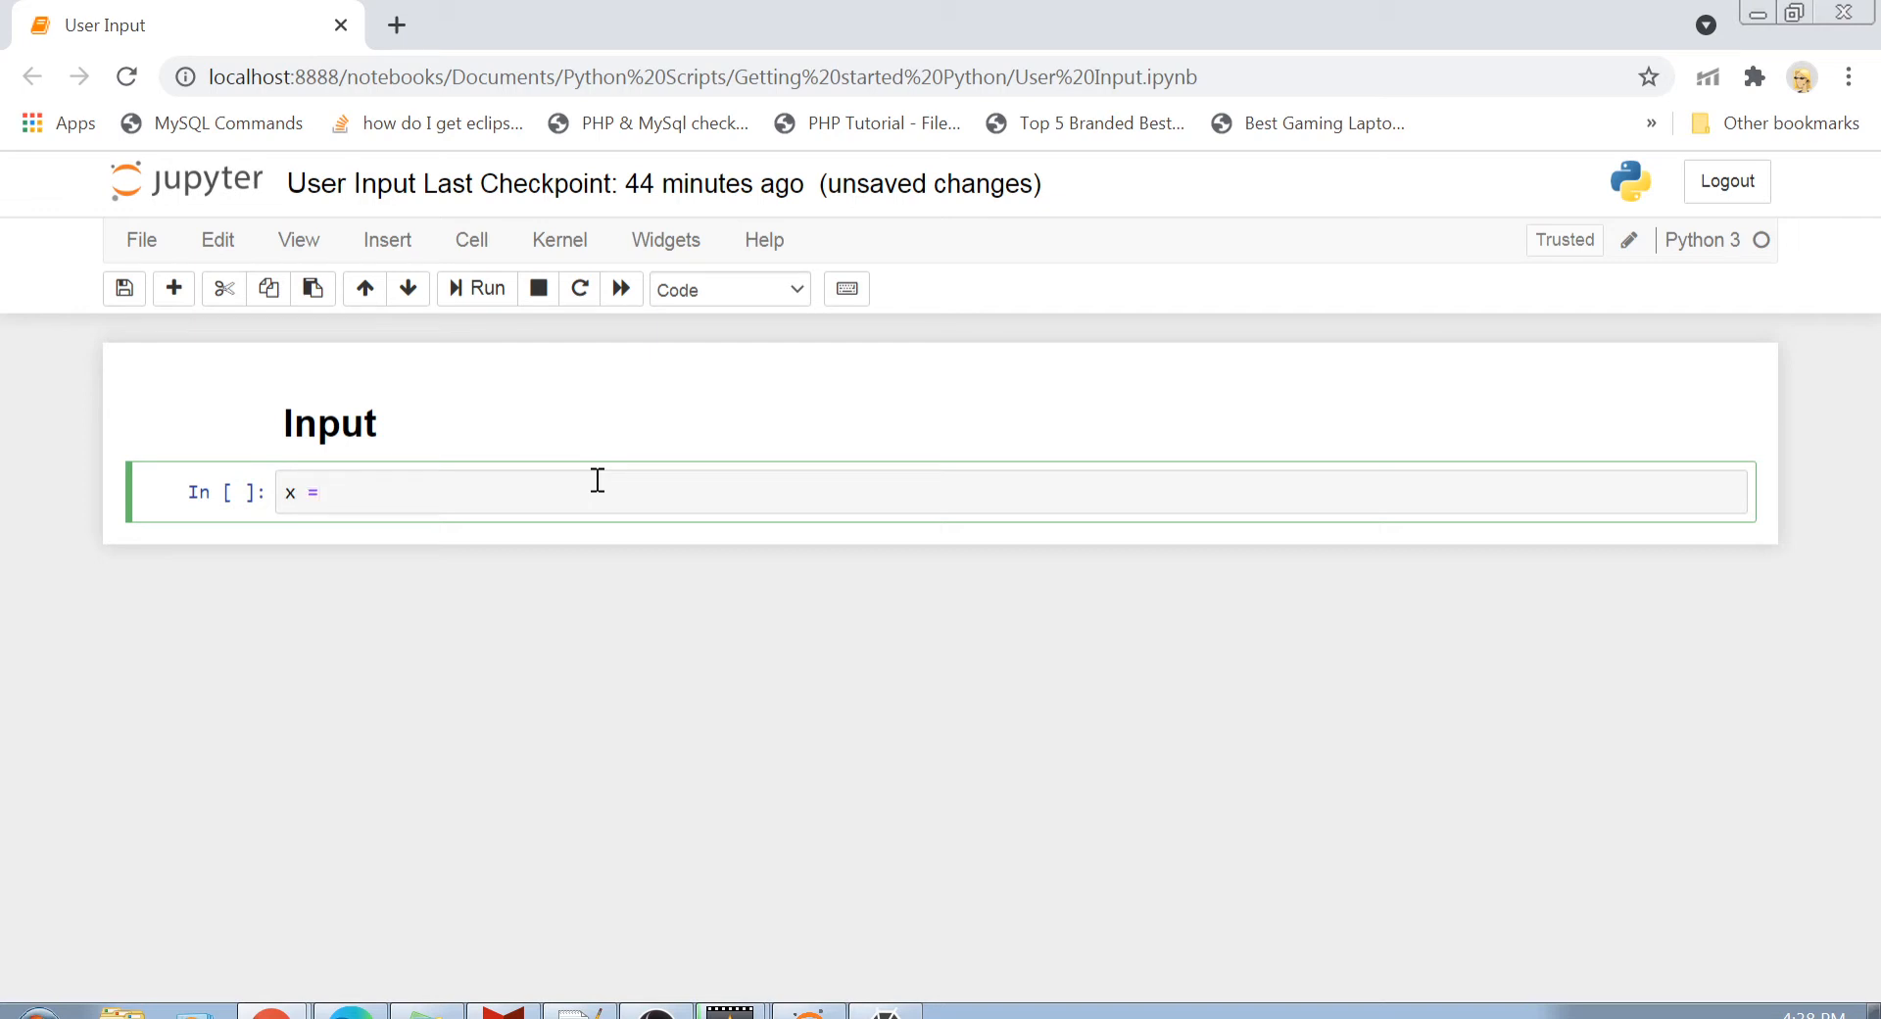
type("input()")
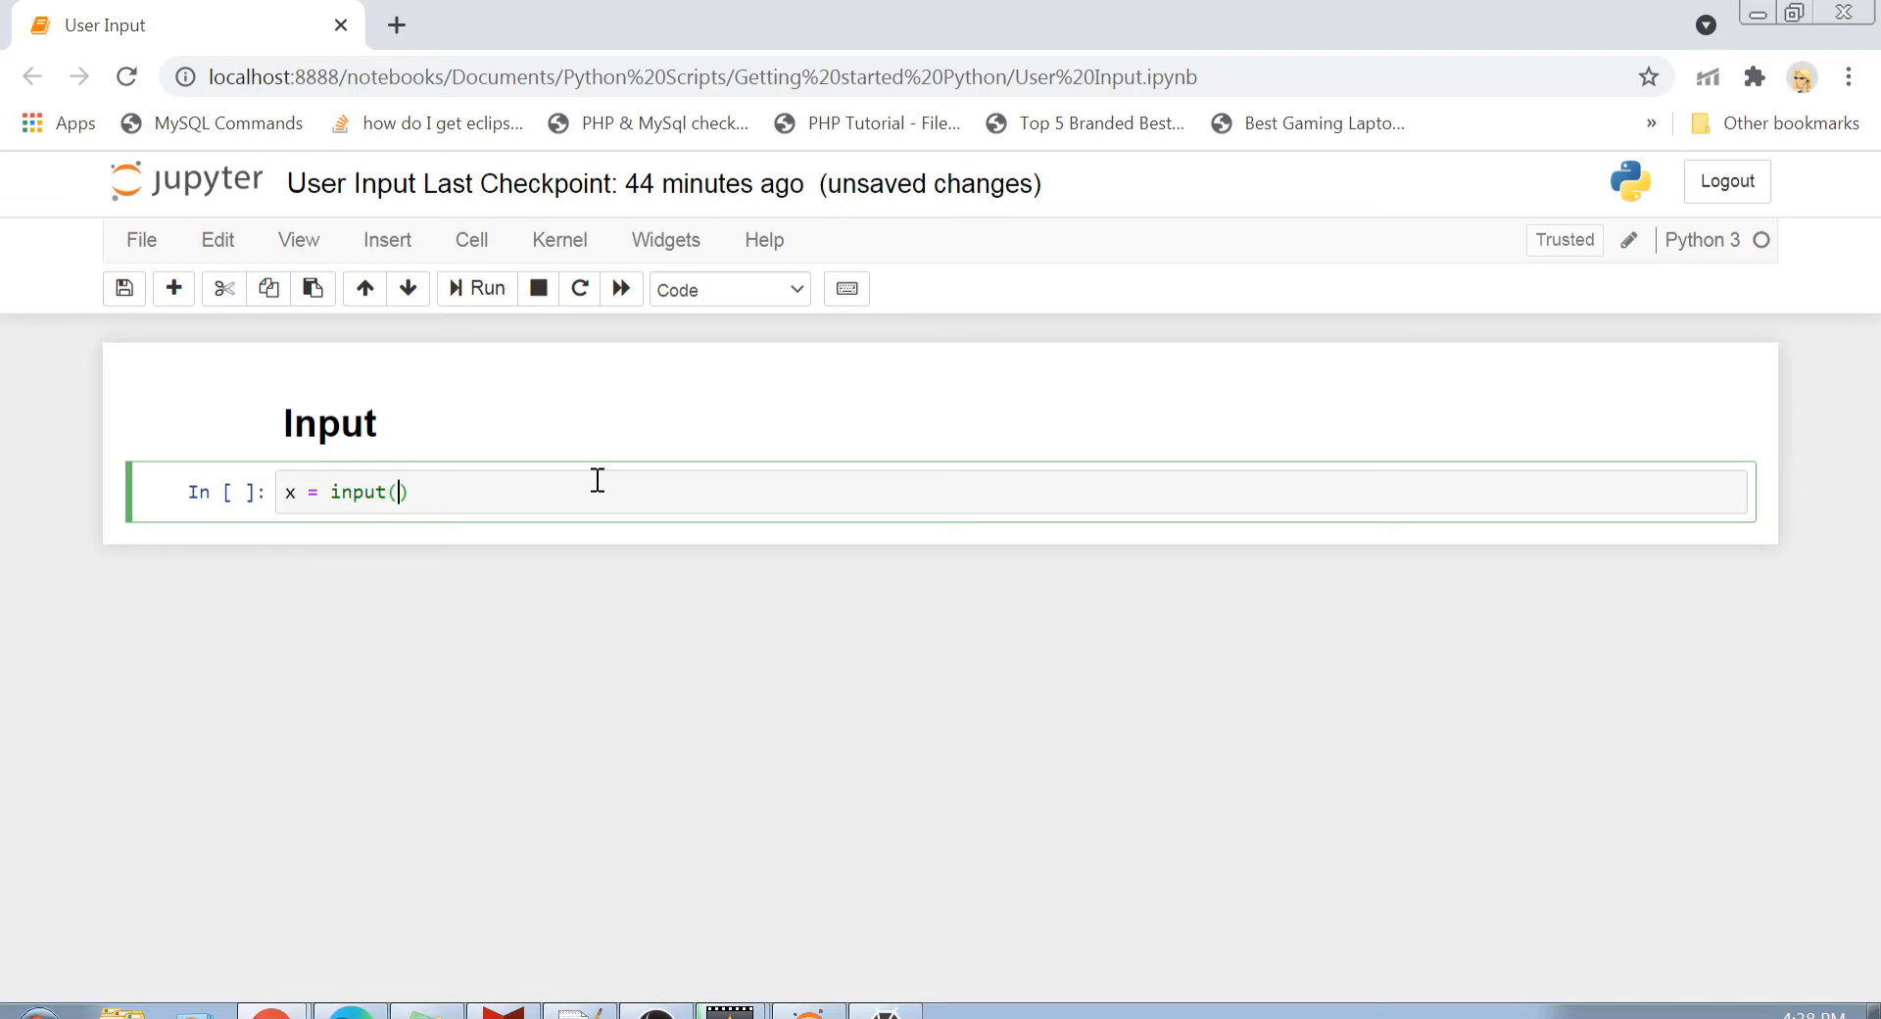
type("\"\"")
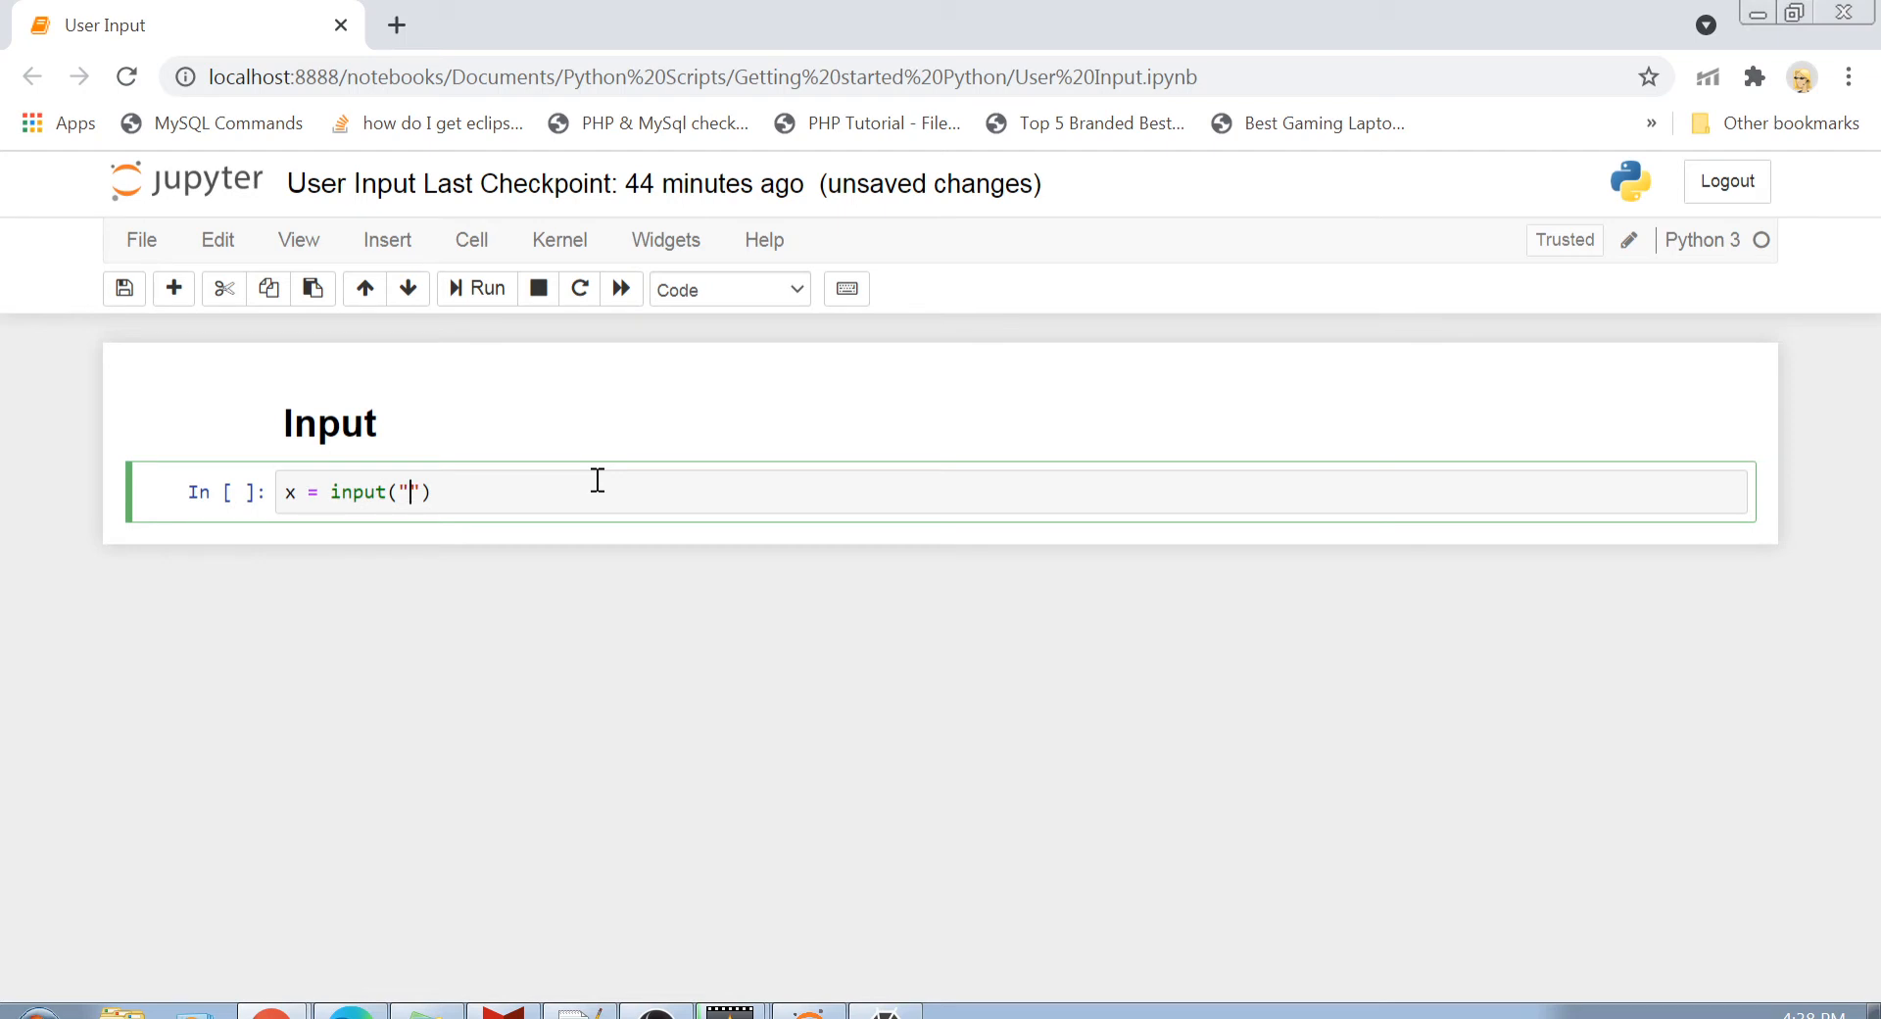
type("Enter a nu")
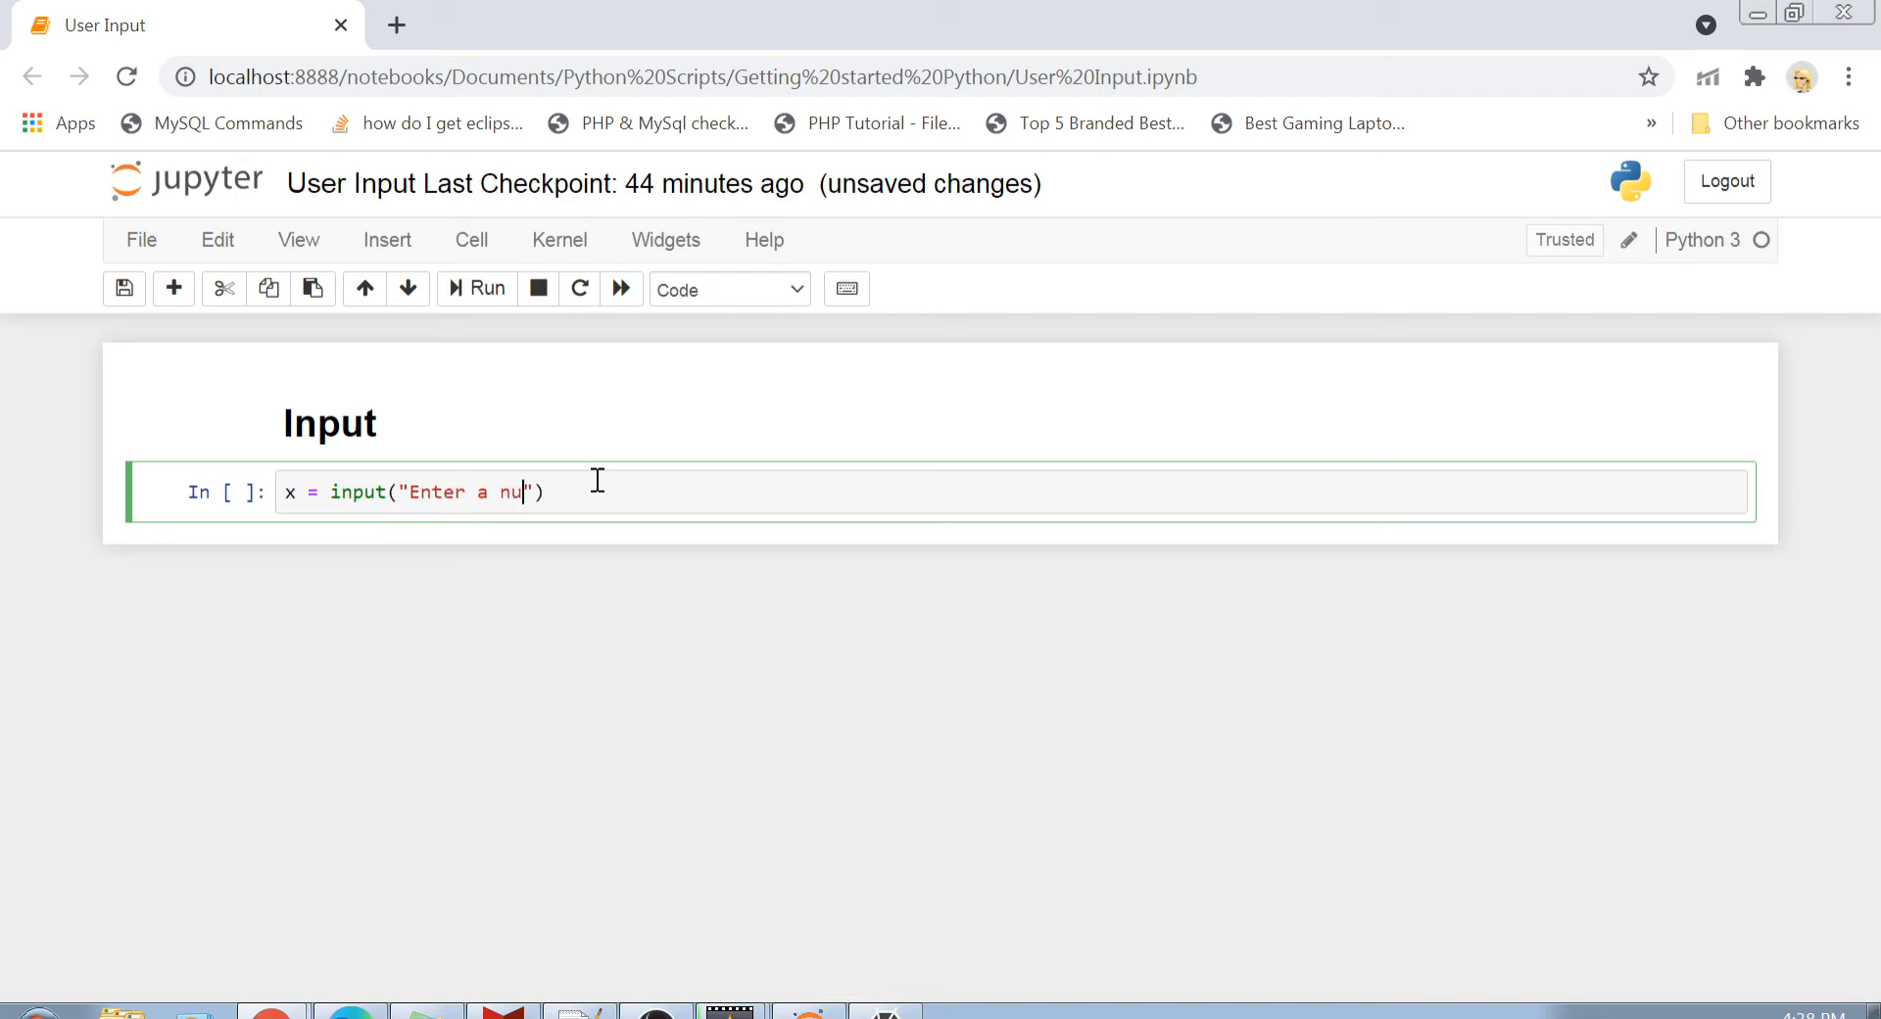
type("mber")
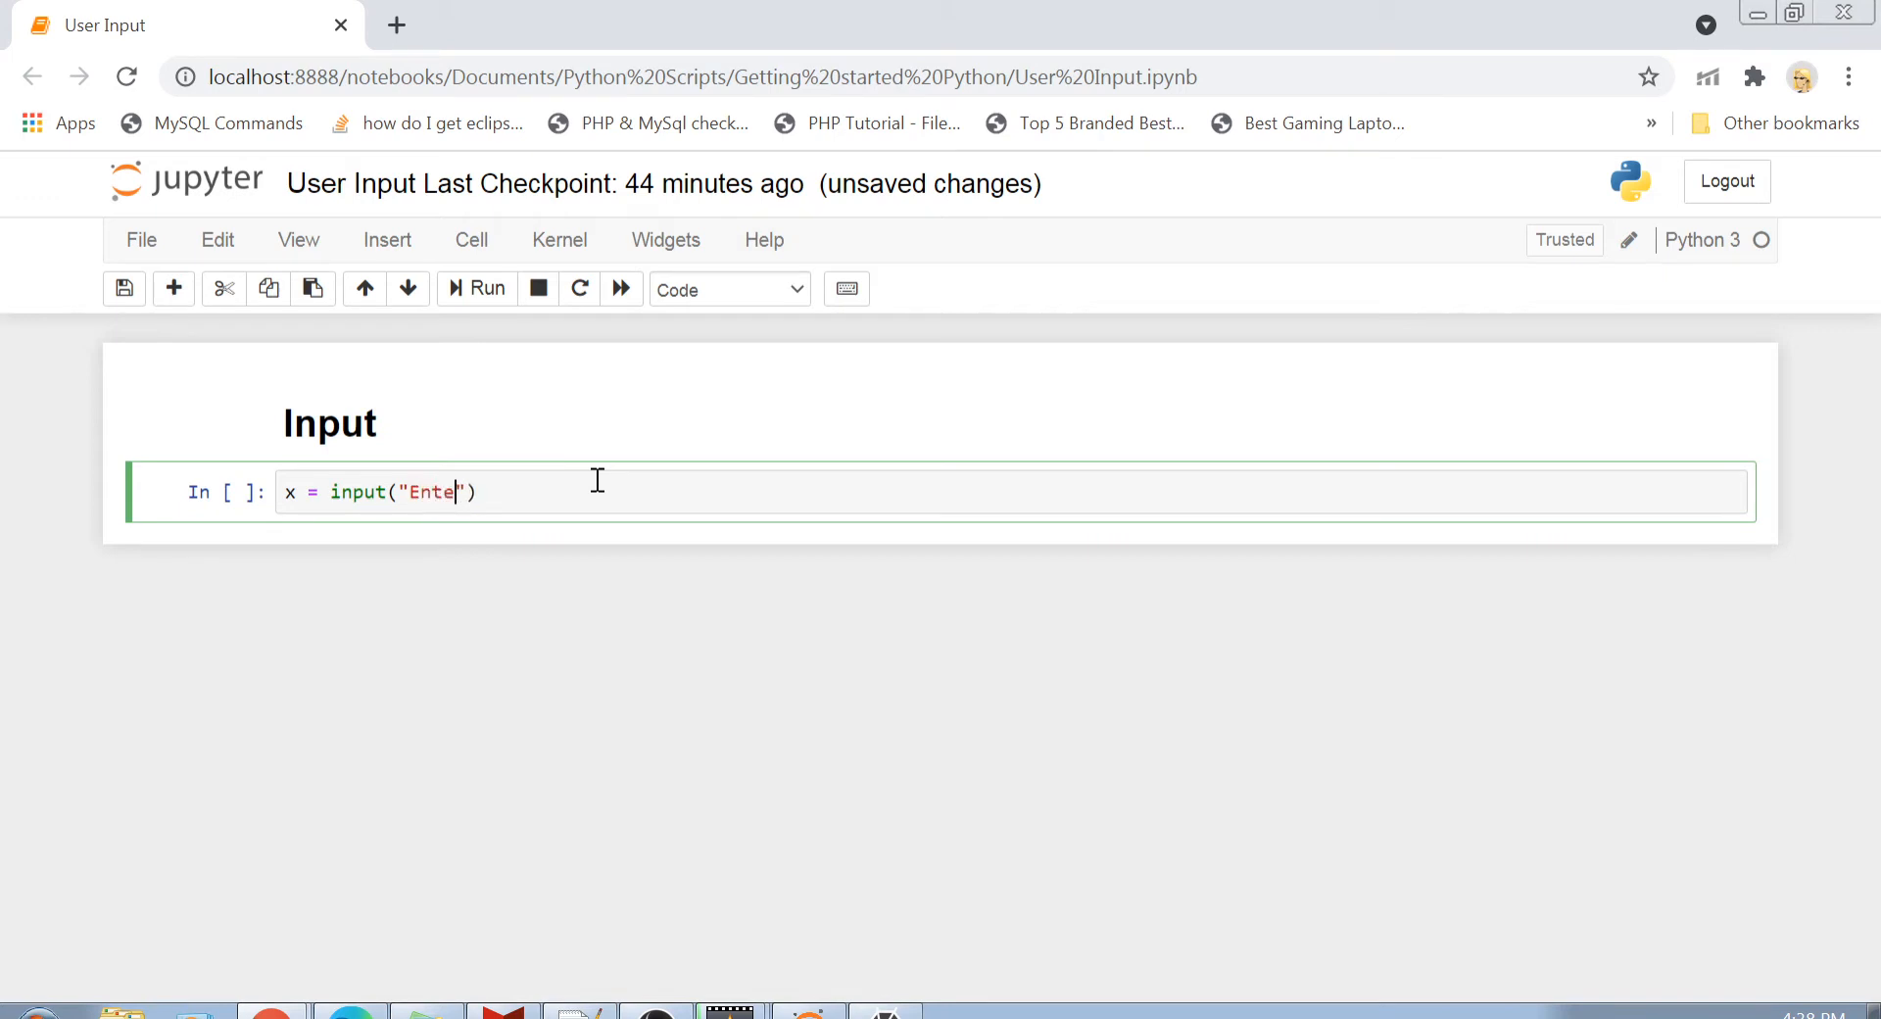
type("r a number")
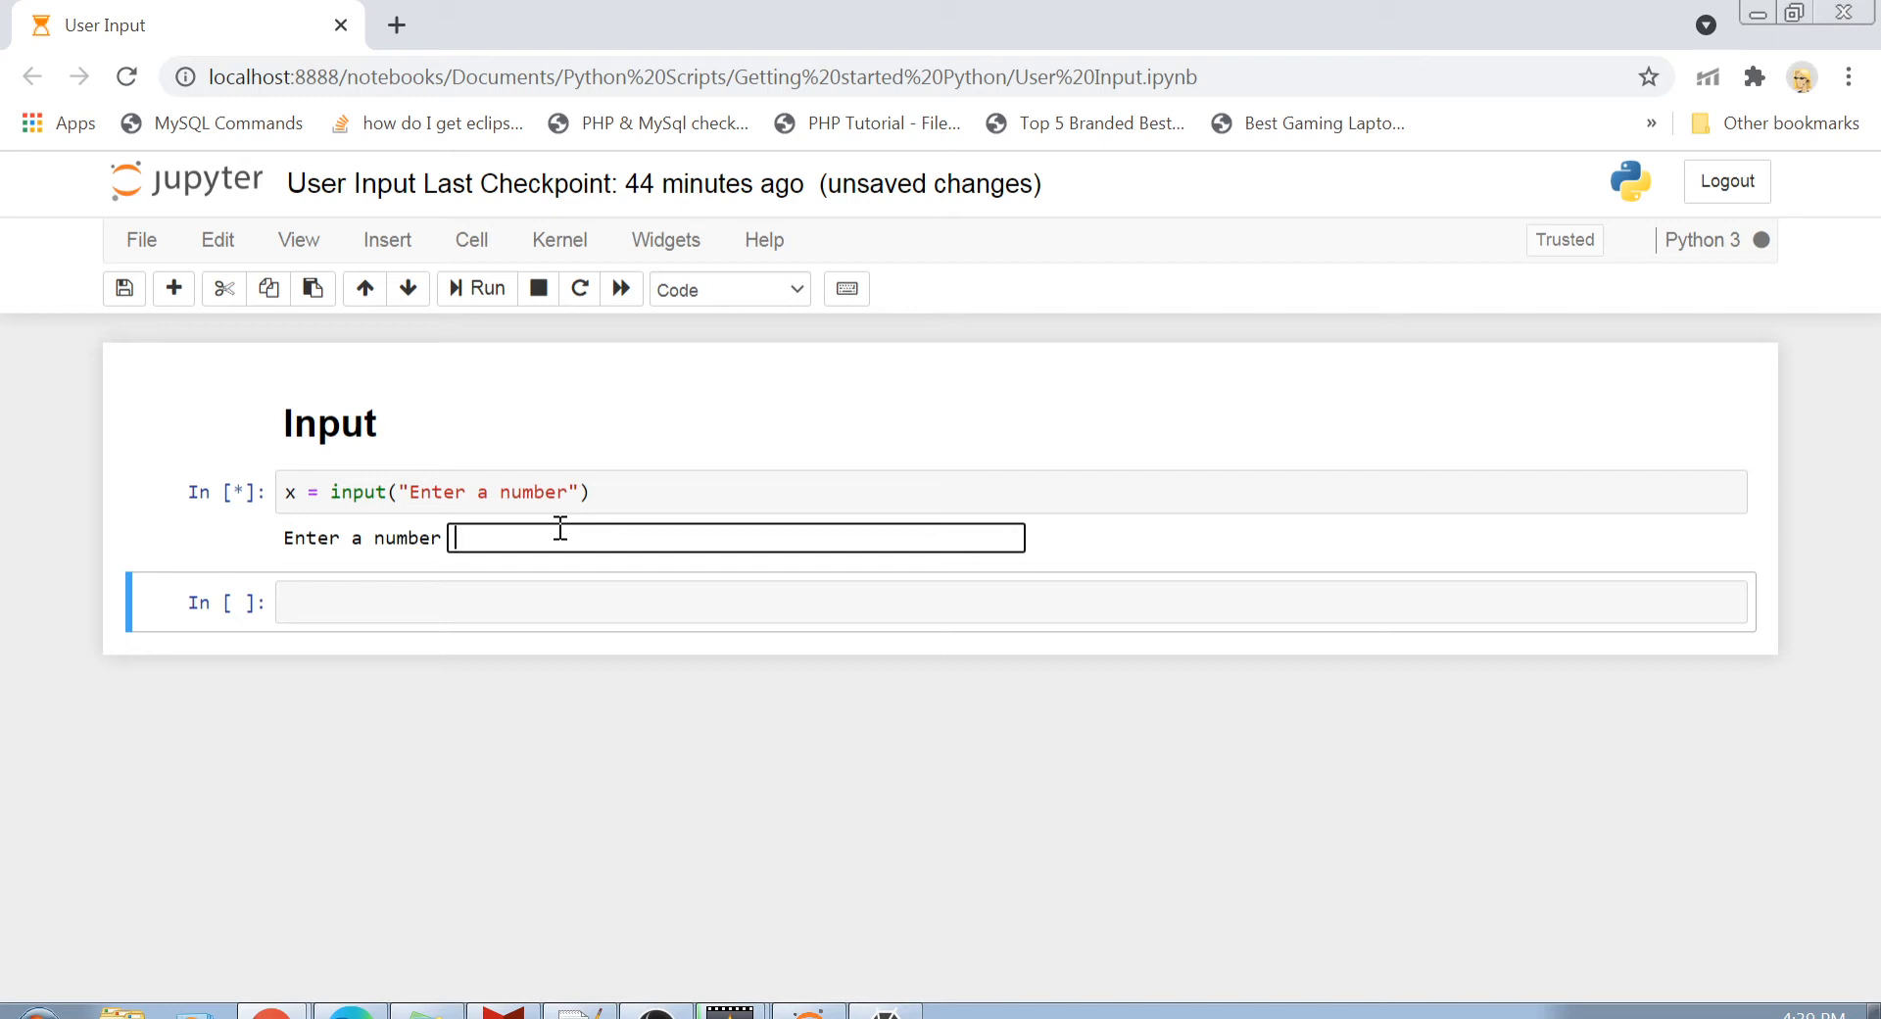
Step: Answer the prompt with 100 and evaluate x to show the string '100'
type("100")
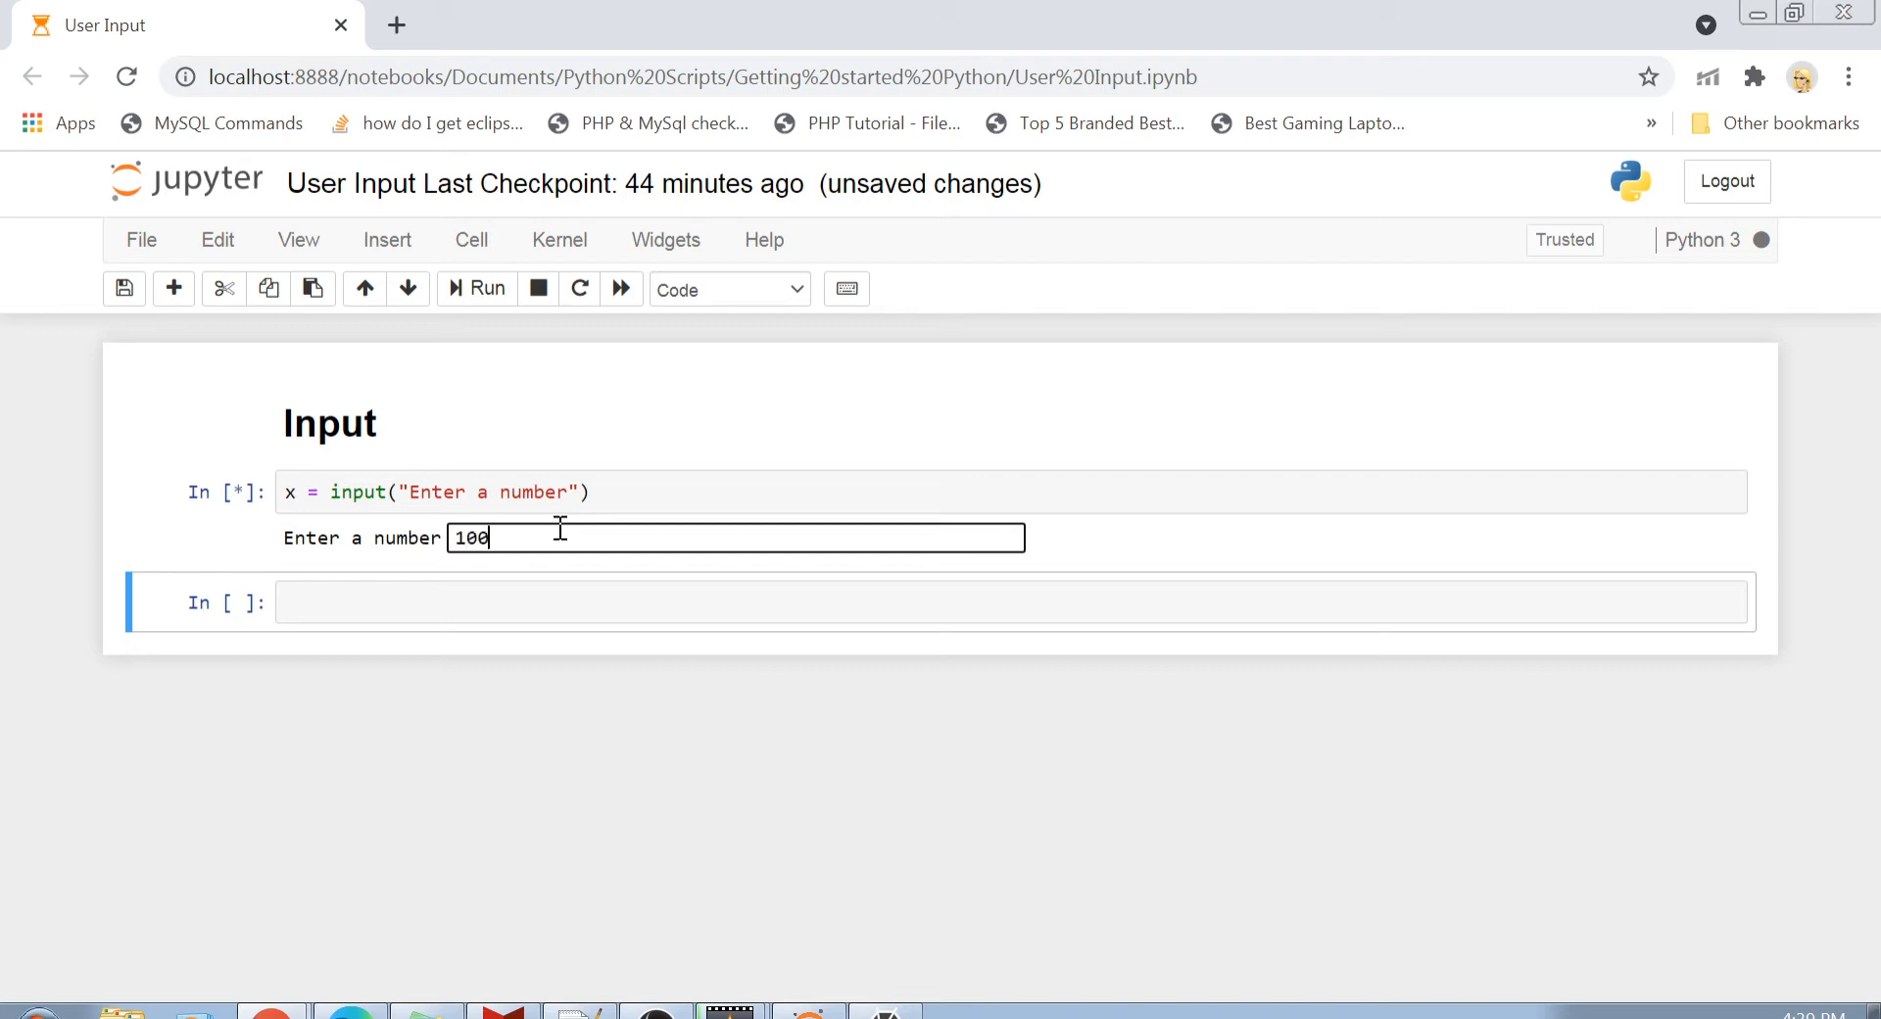
key("enter")
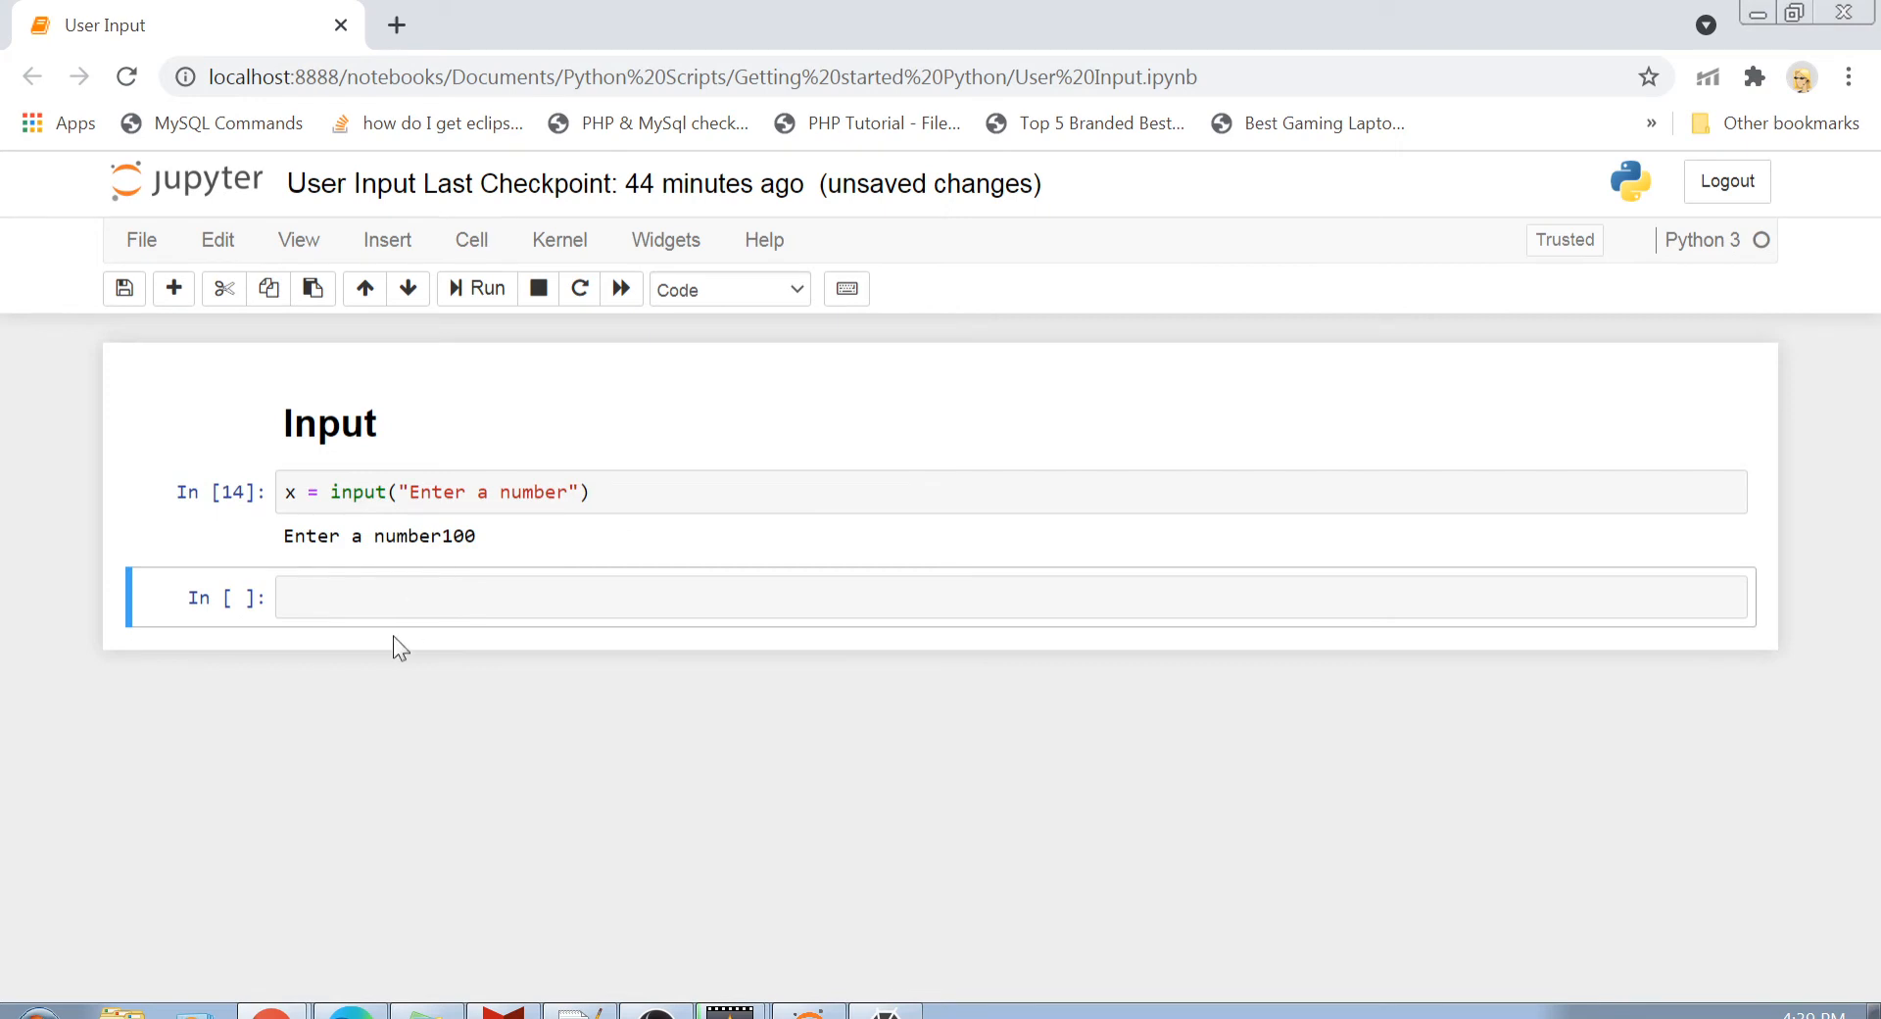
type("x")
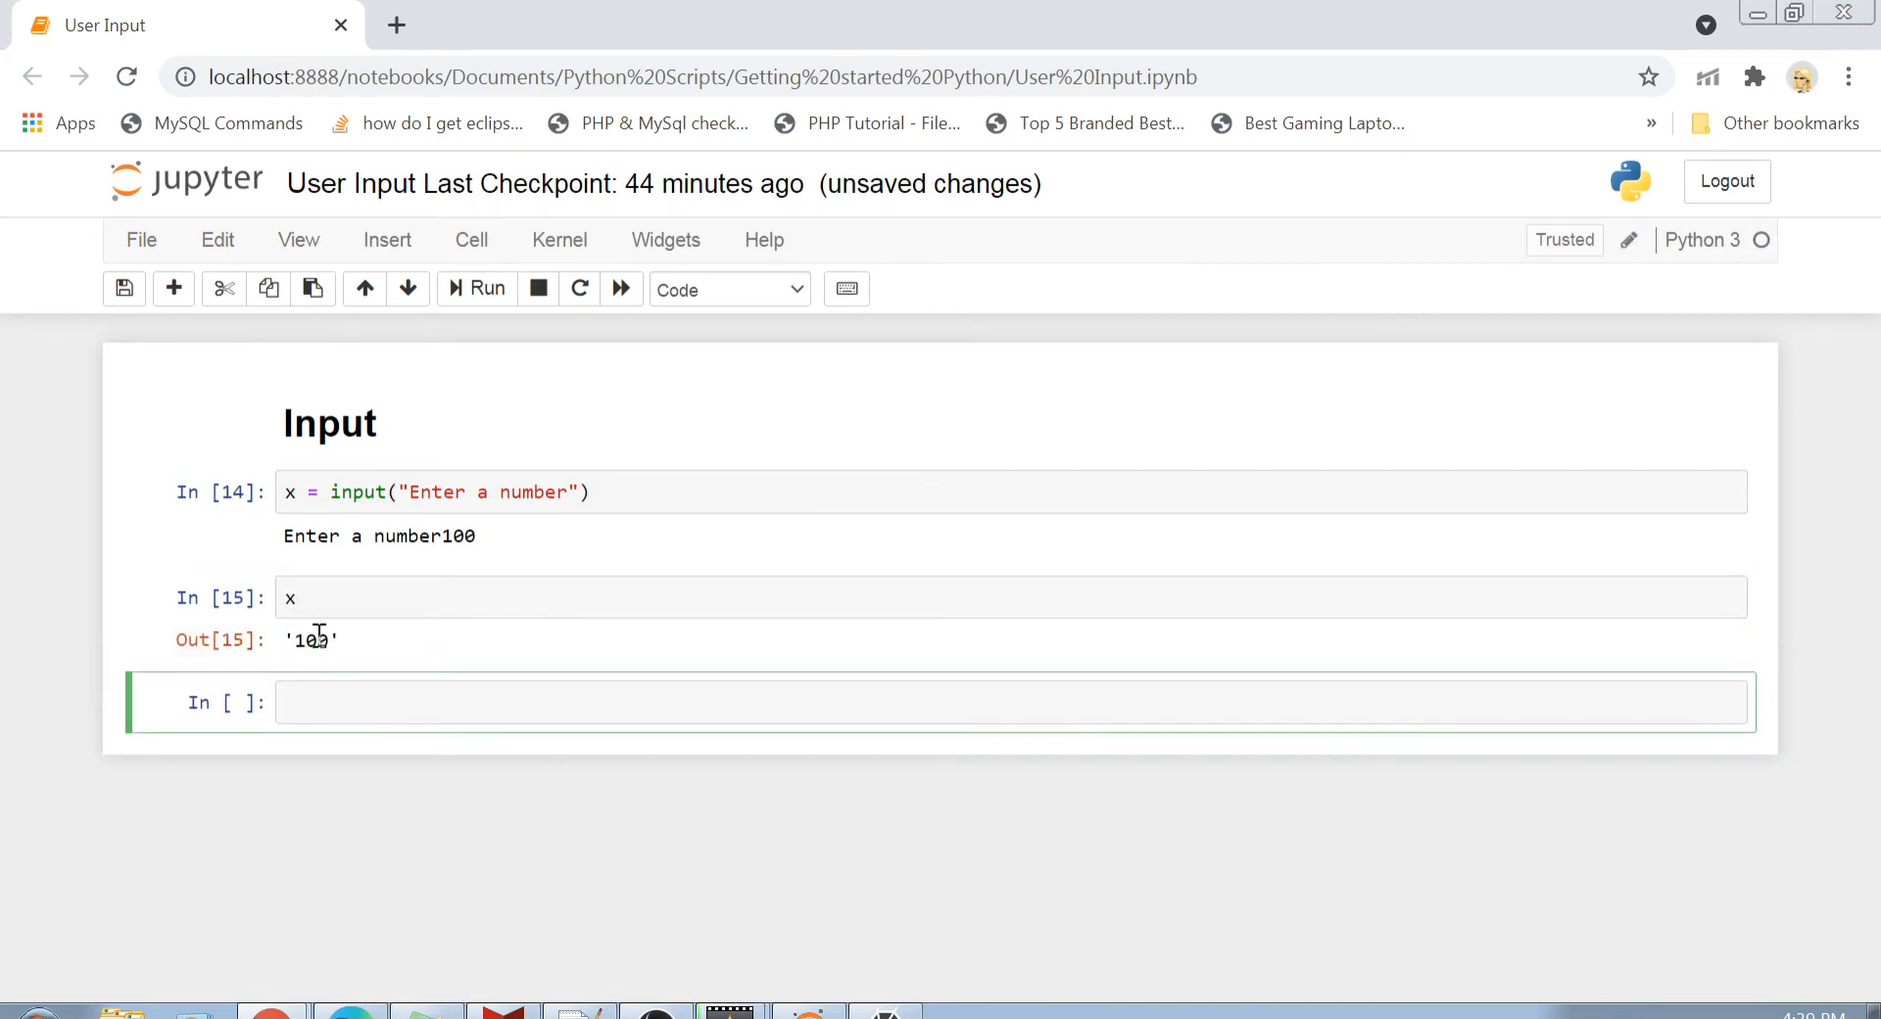
double_click(309, 638)
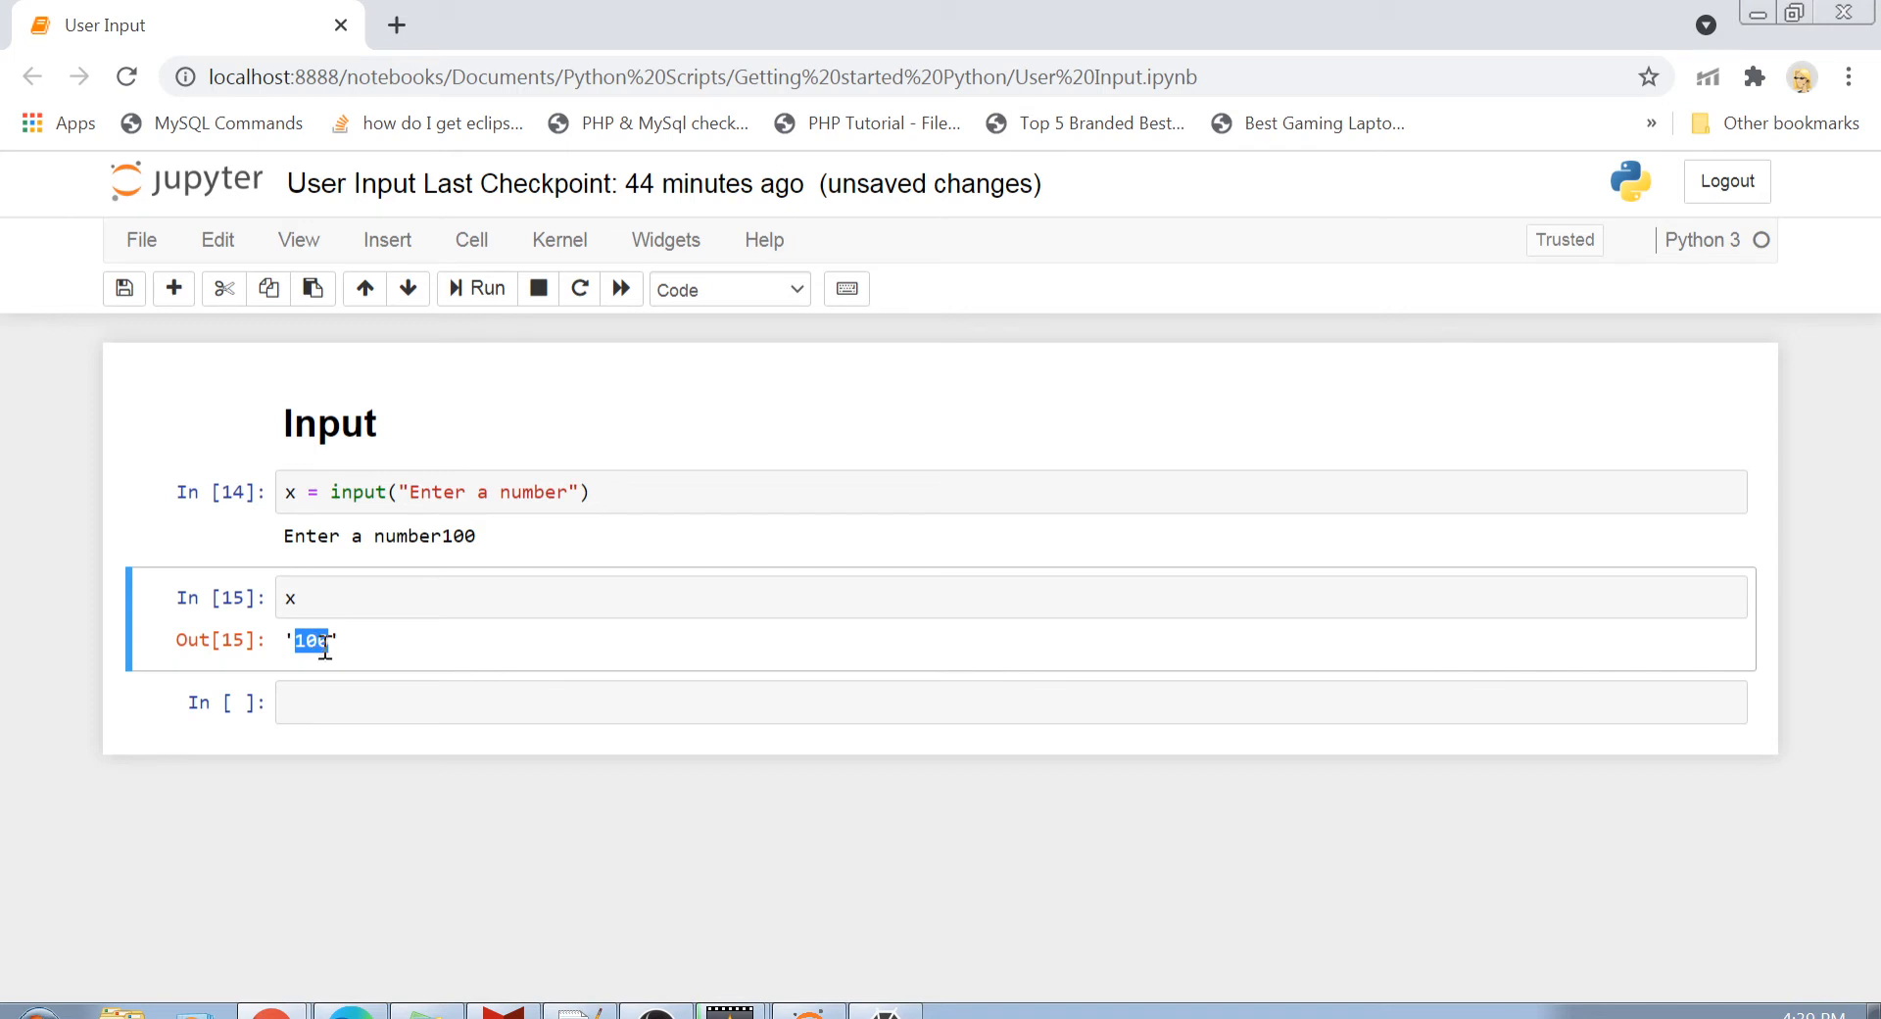
left_click(341, 702)
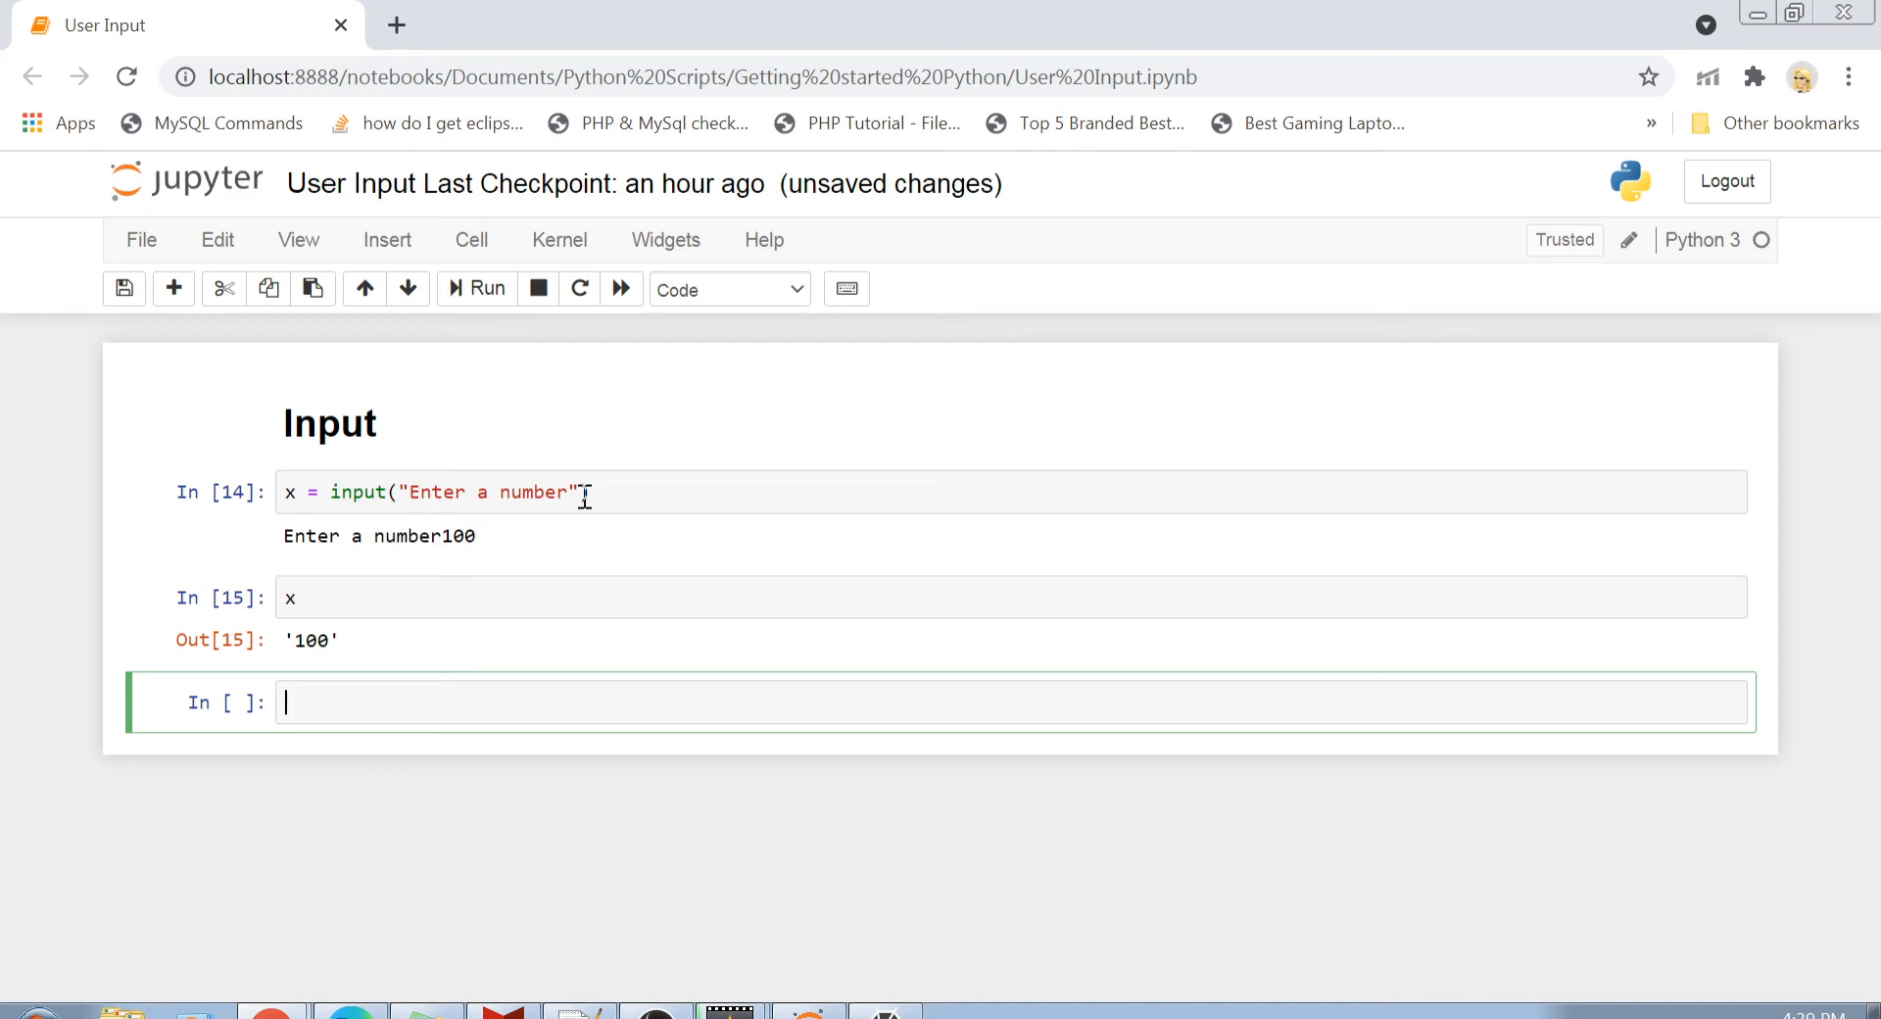
mouse_move(436, 705)
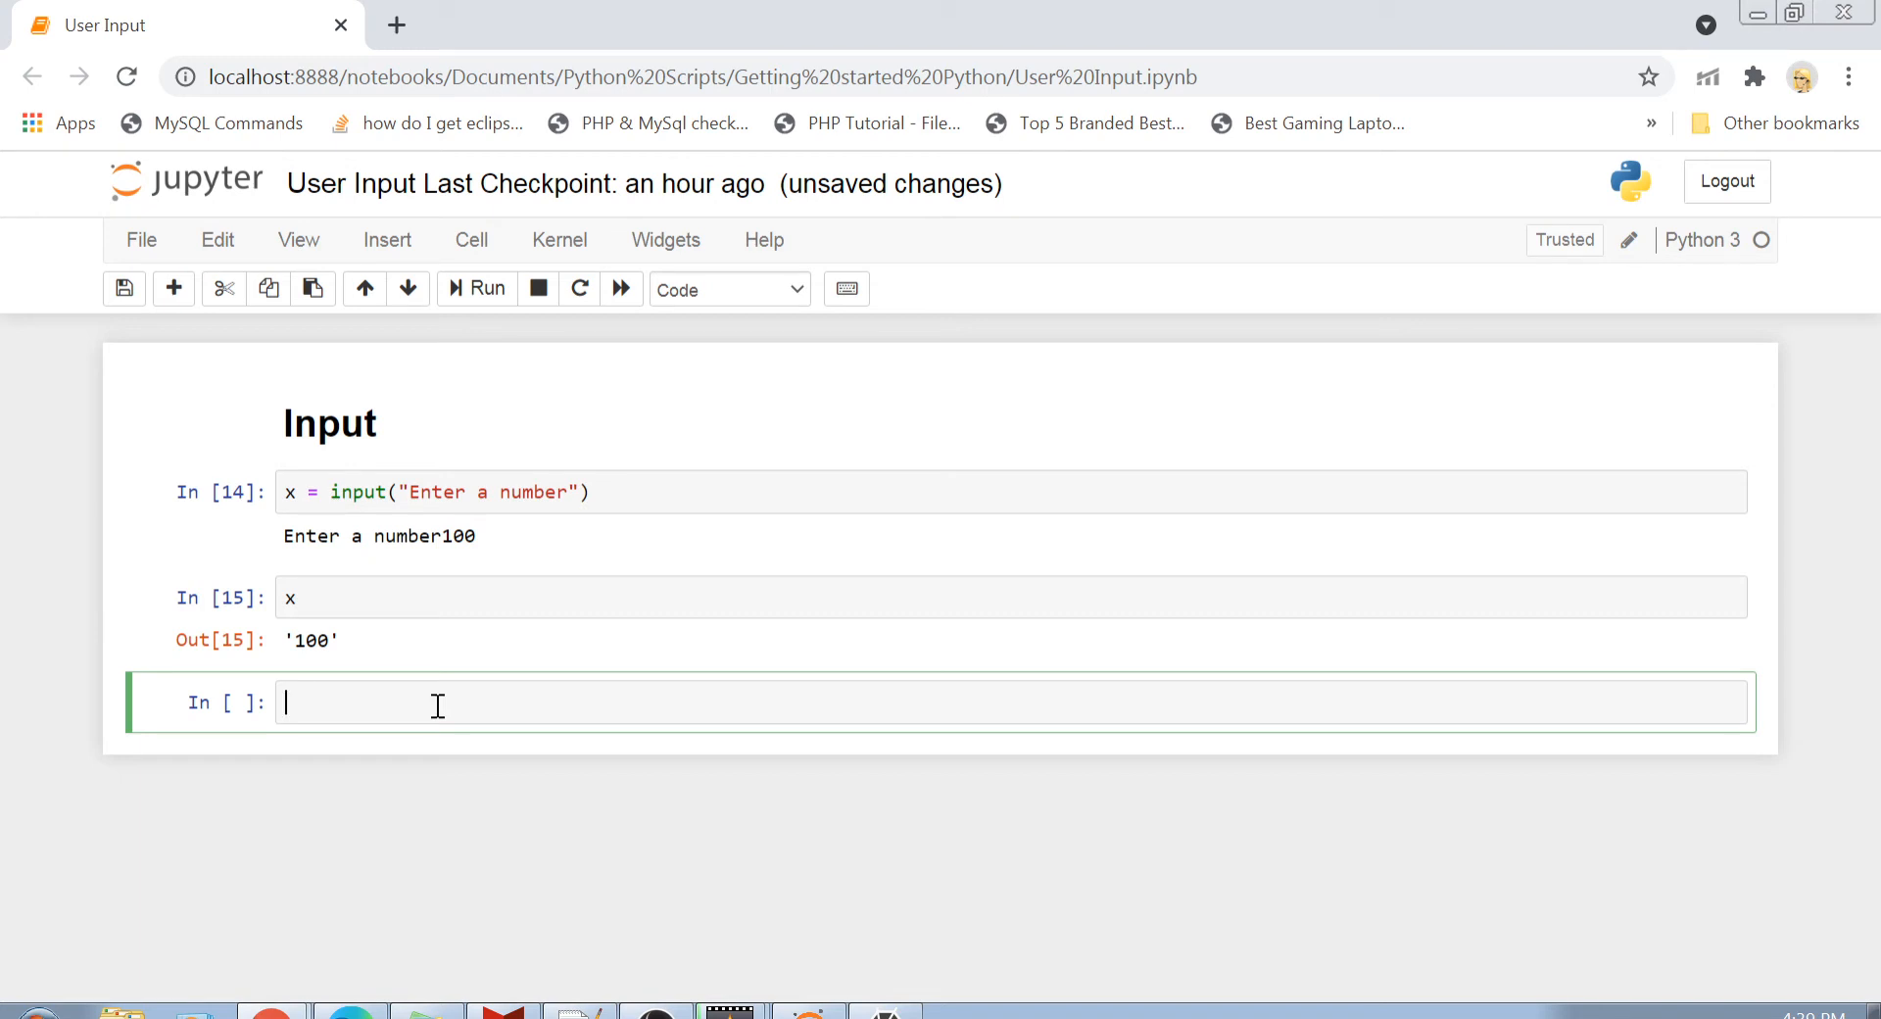
Step: Run x = input("Enter a list"), answer [1,2,3], and evaluate x to show '[1,2,3]'
type("x")
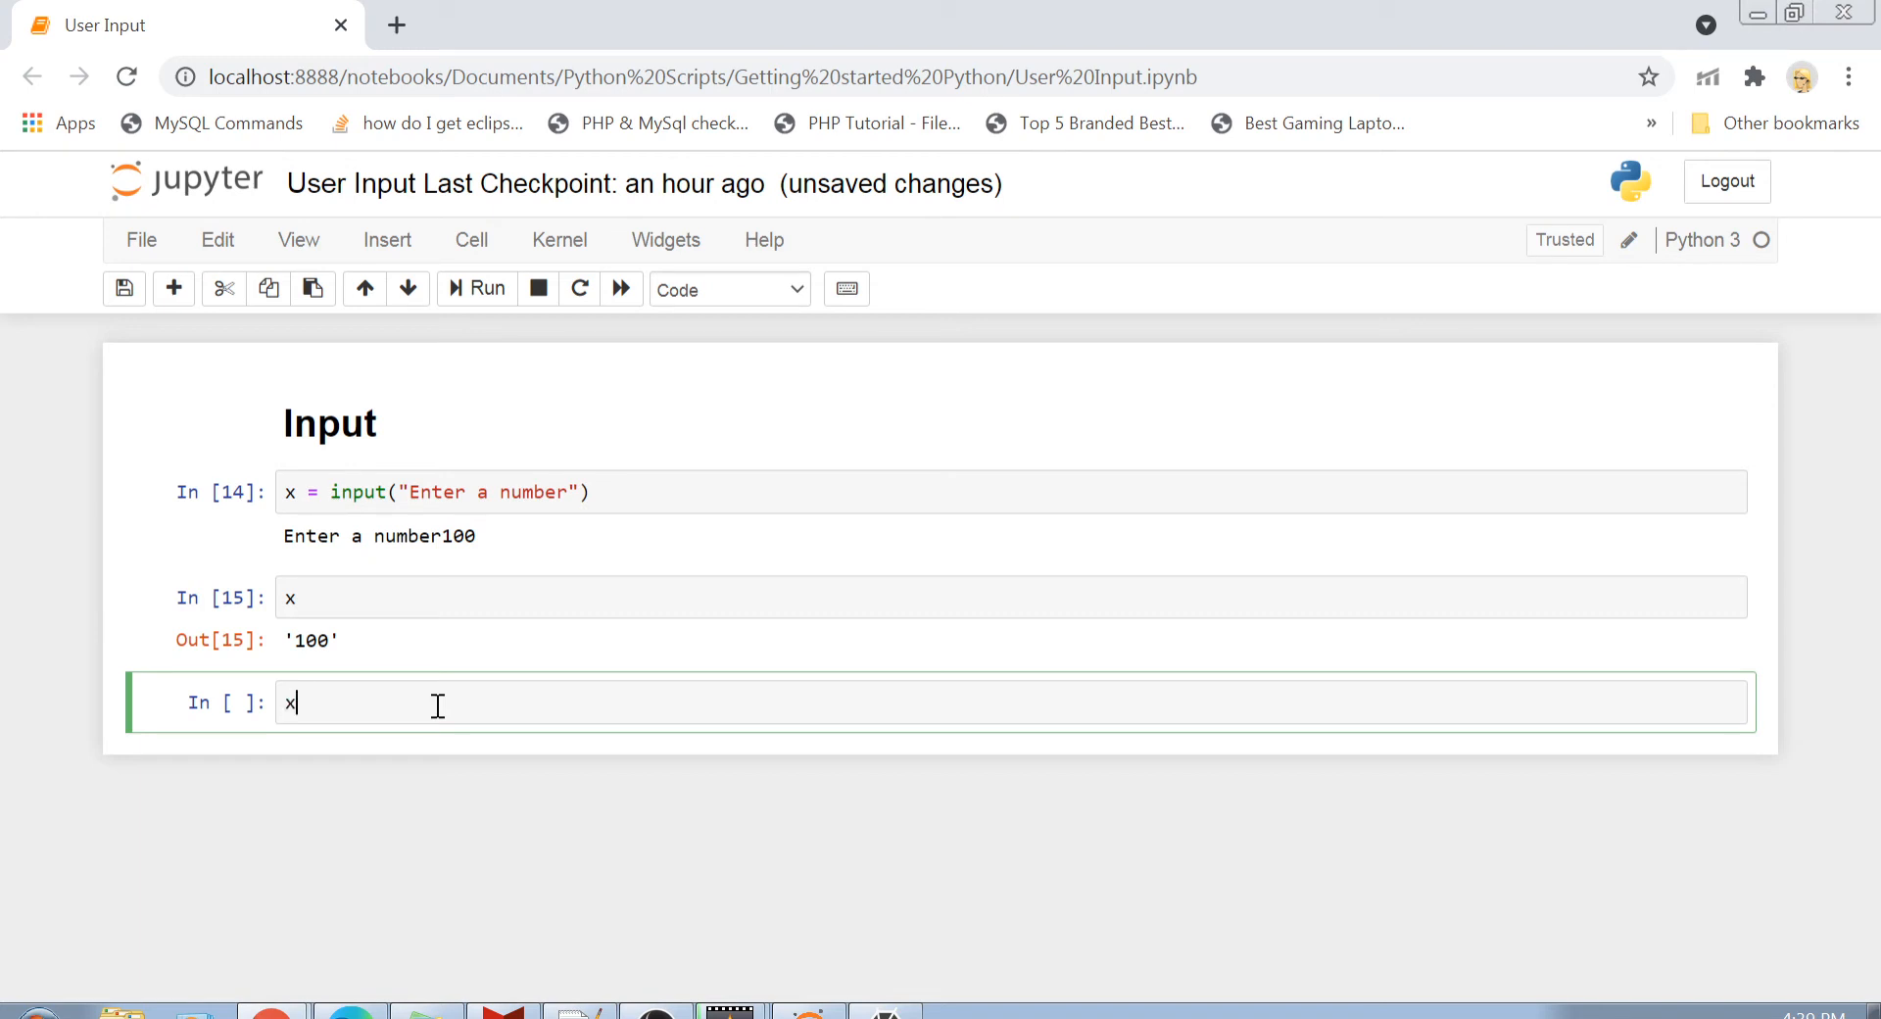
type("= input(\"Enter a list")
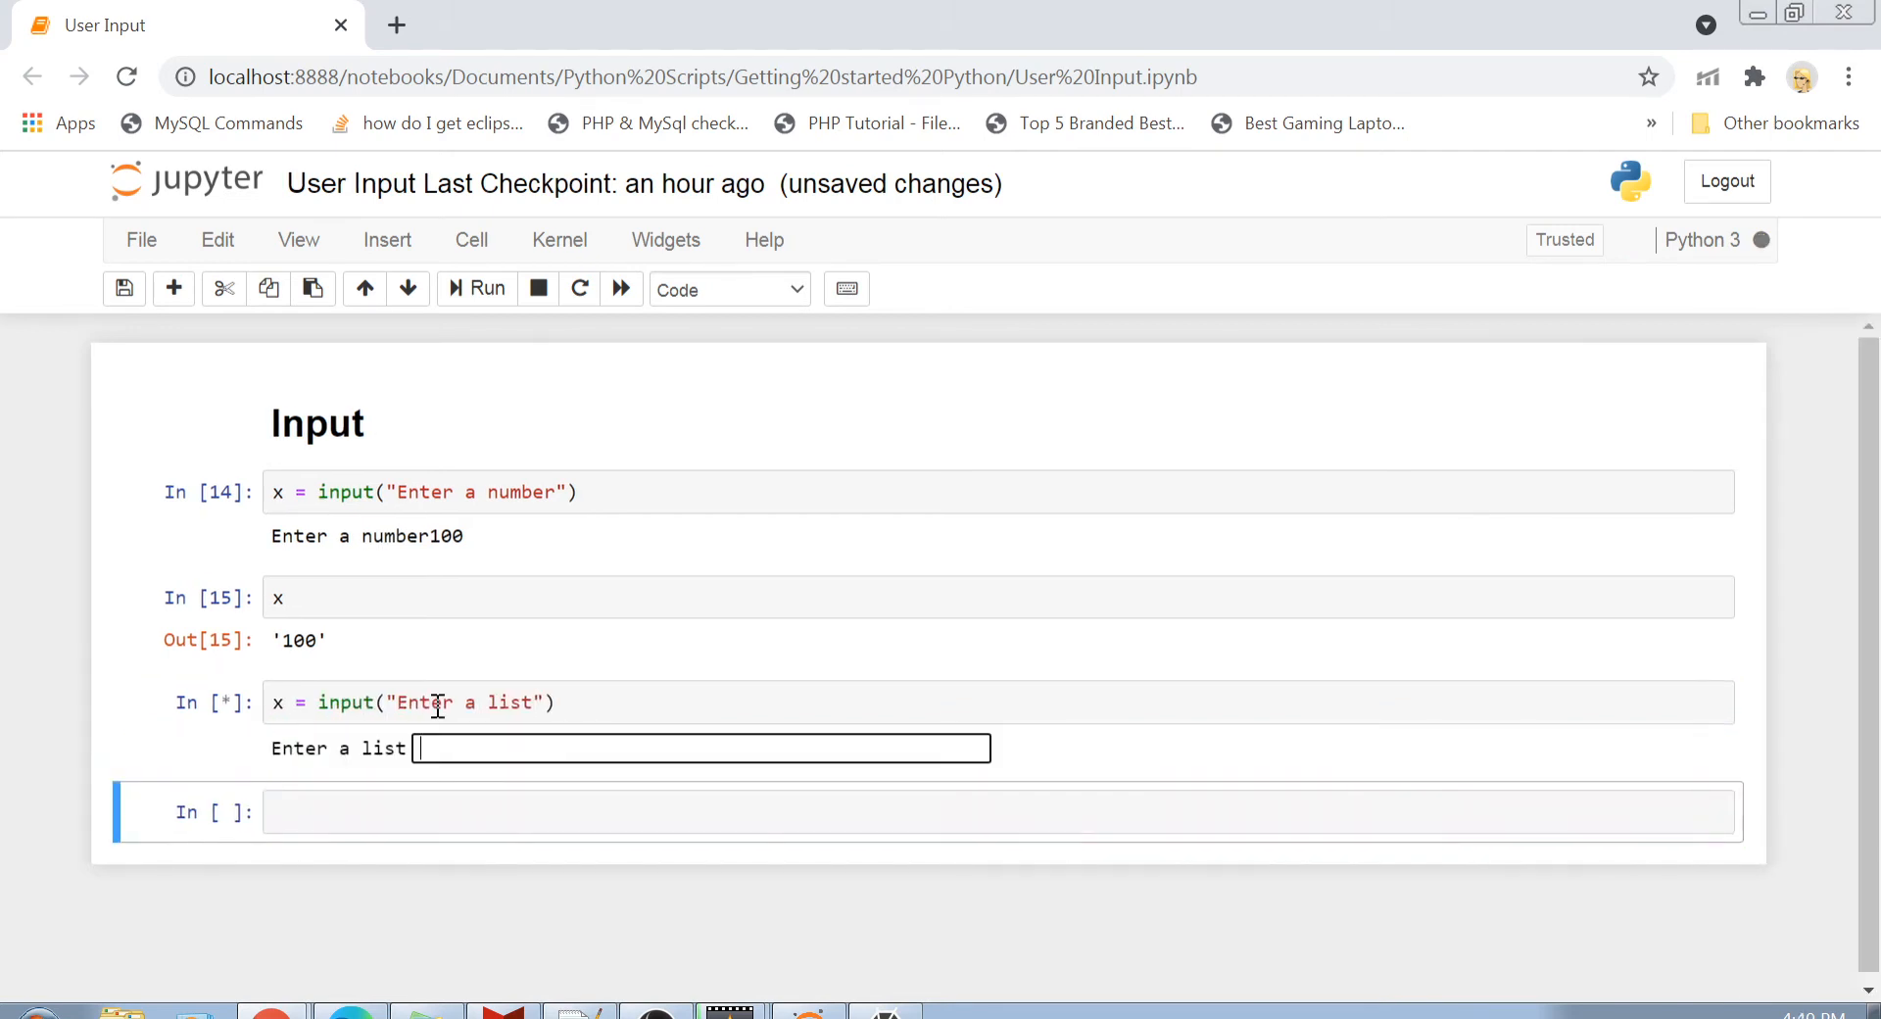
type("[1")
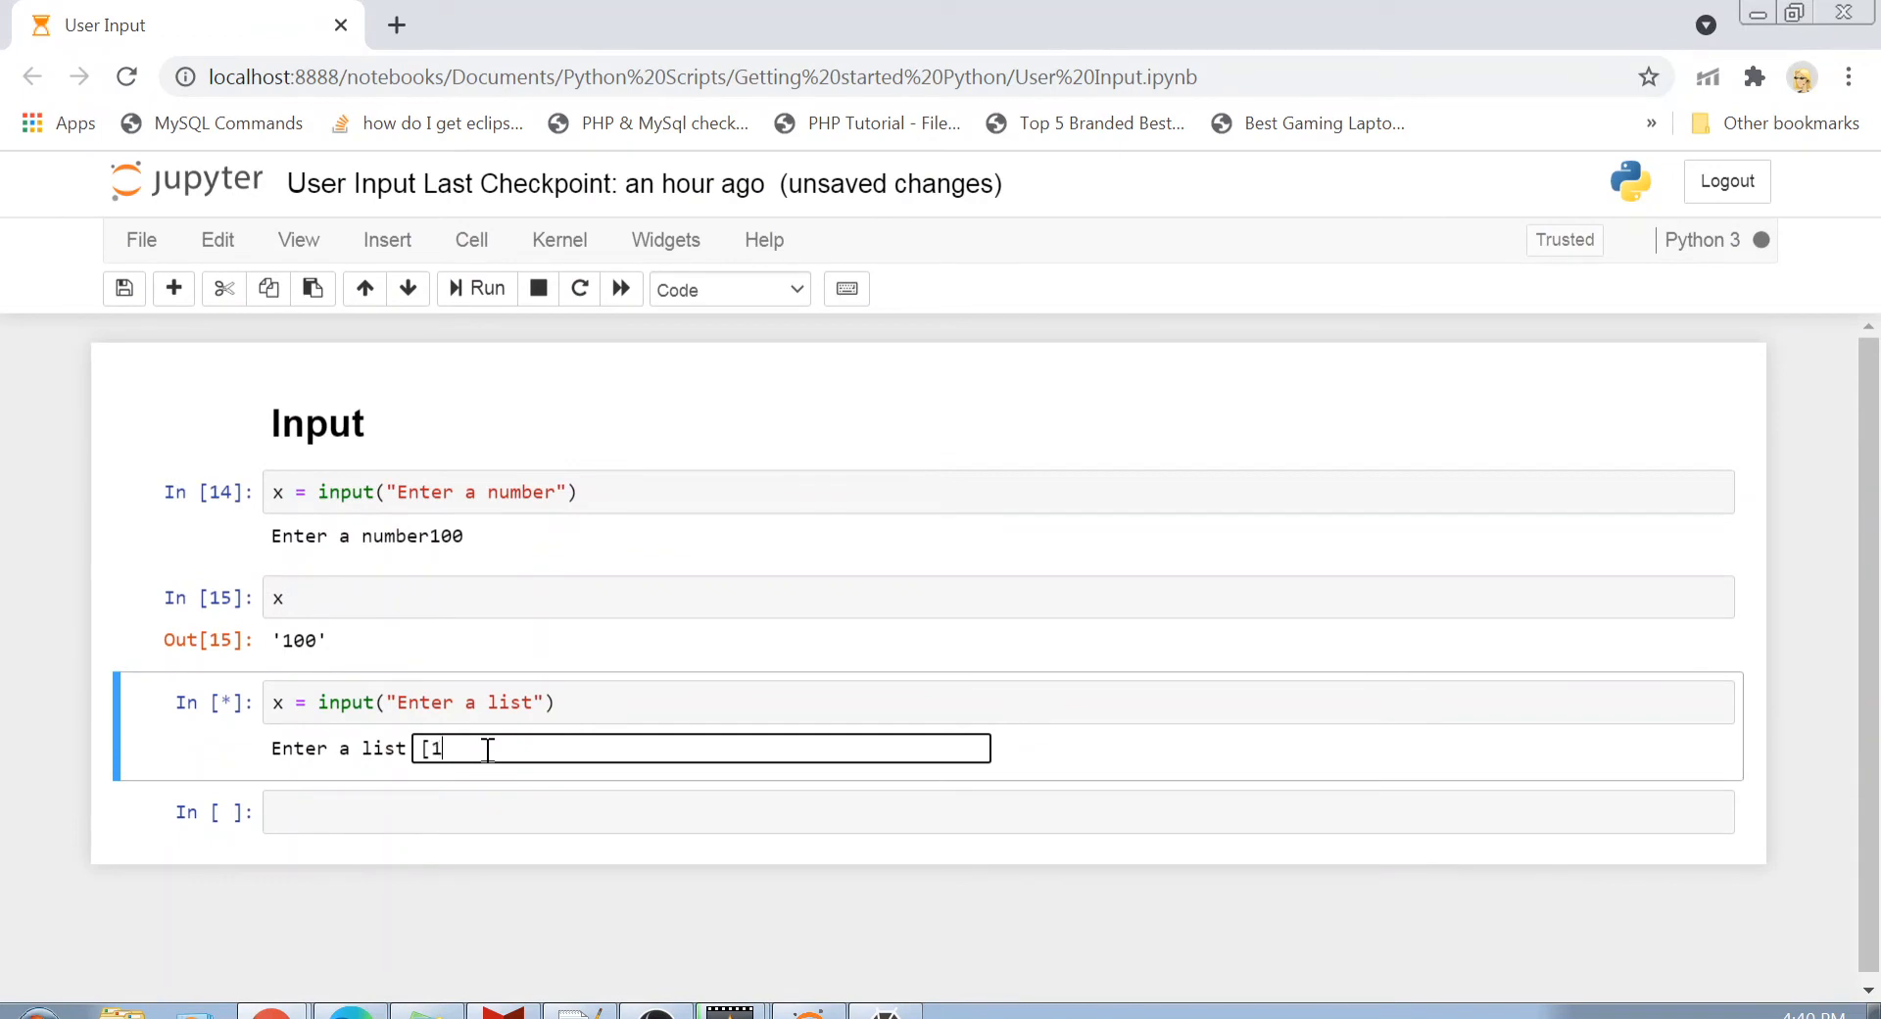
type(",2,3")
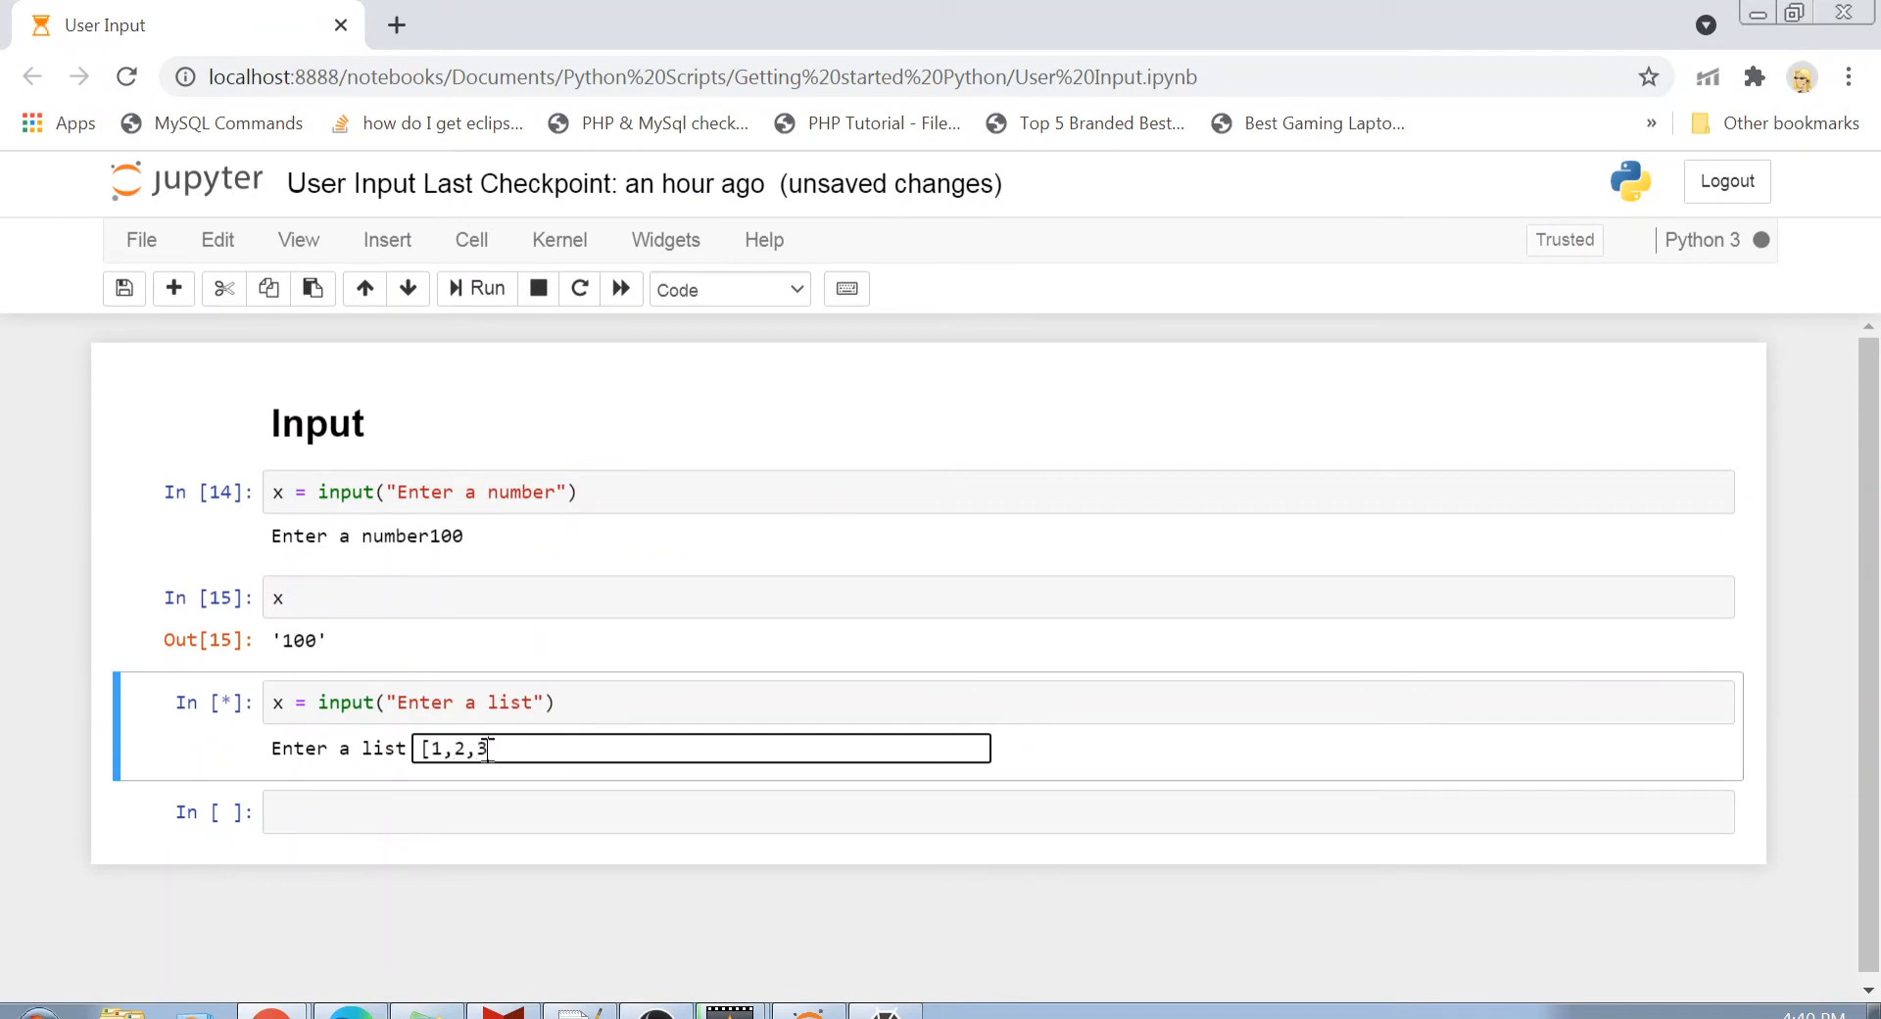
key("enter")
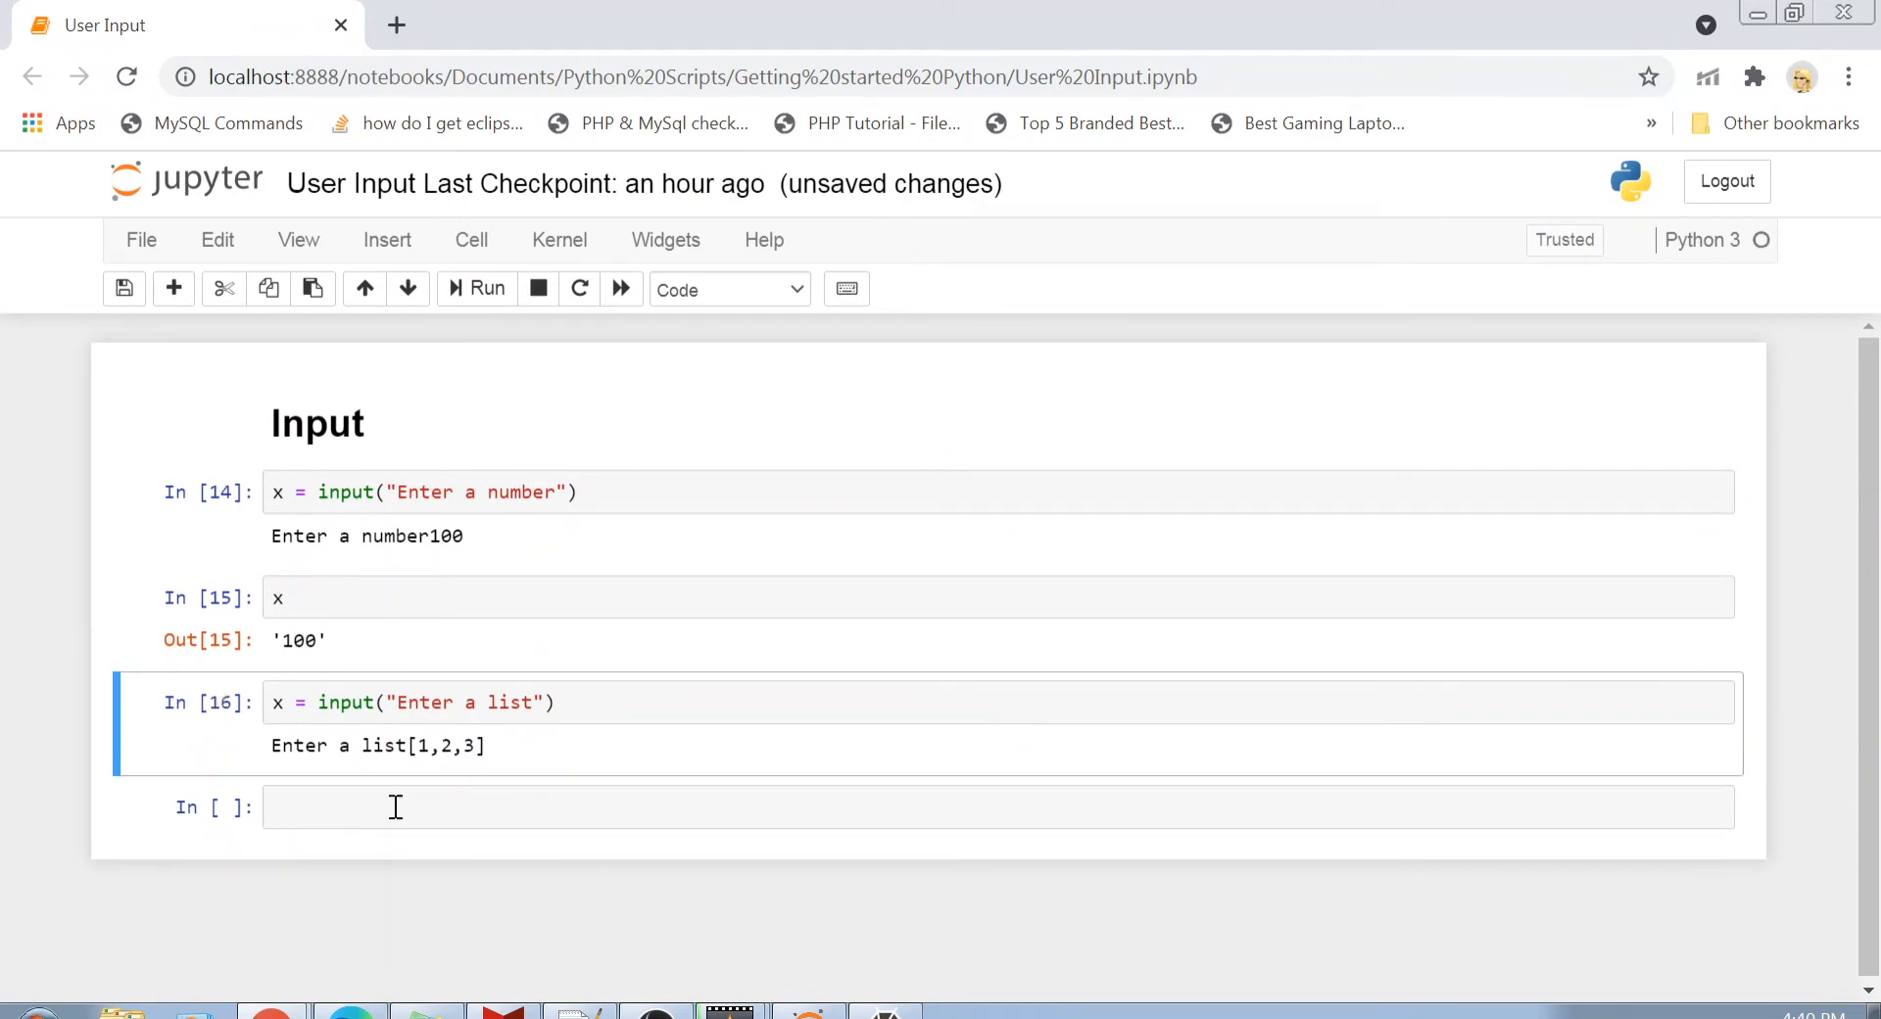
type("x")
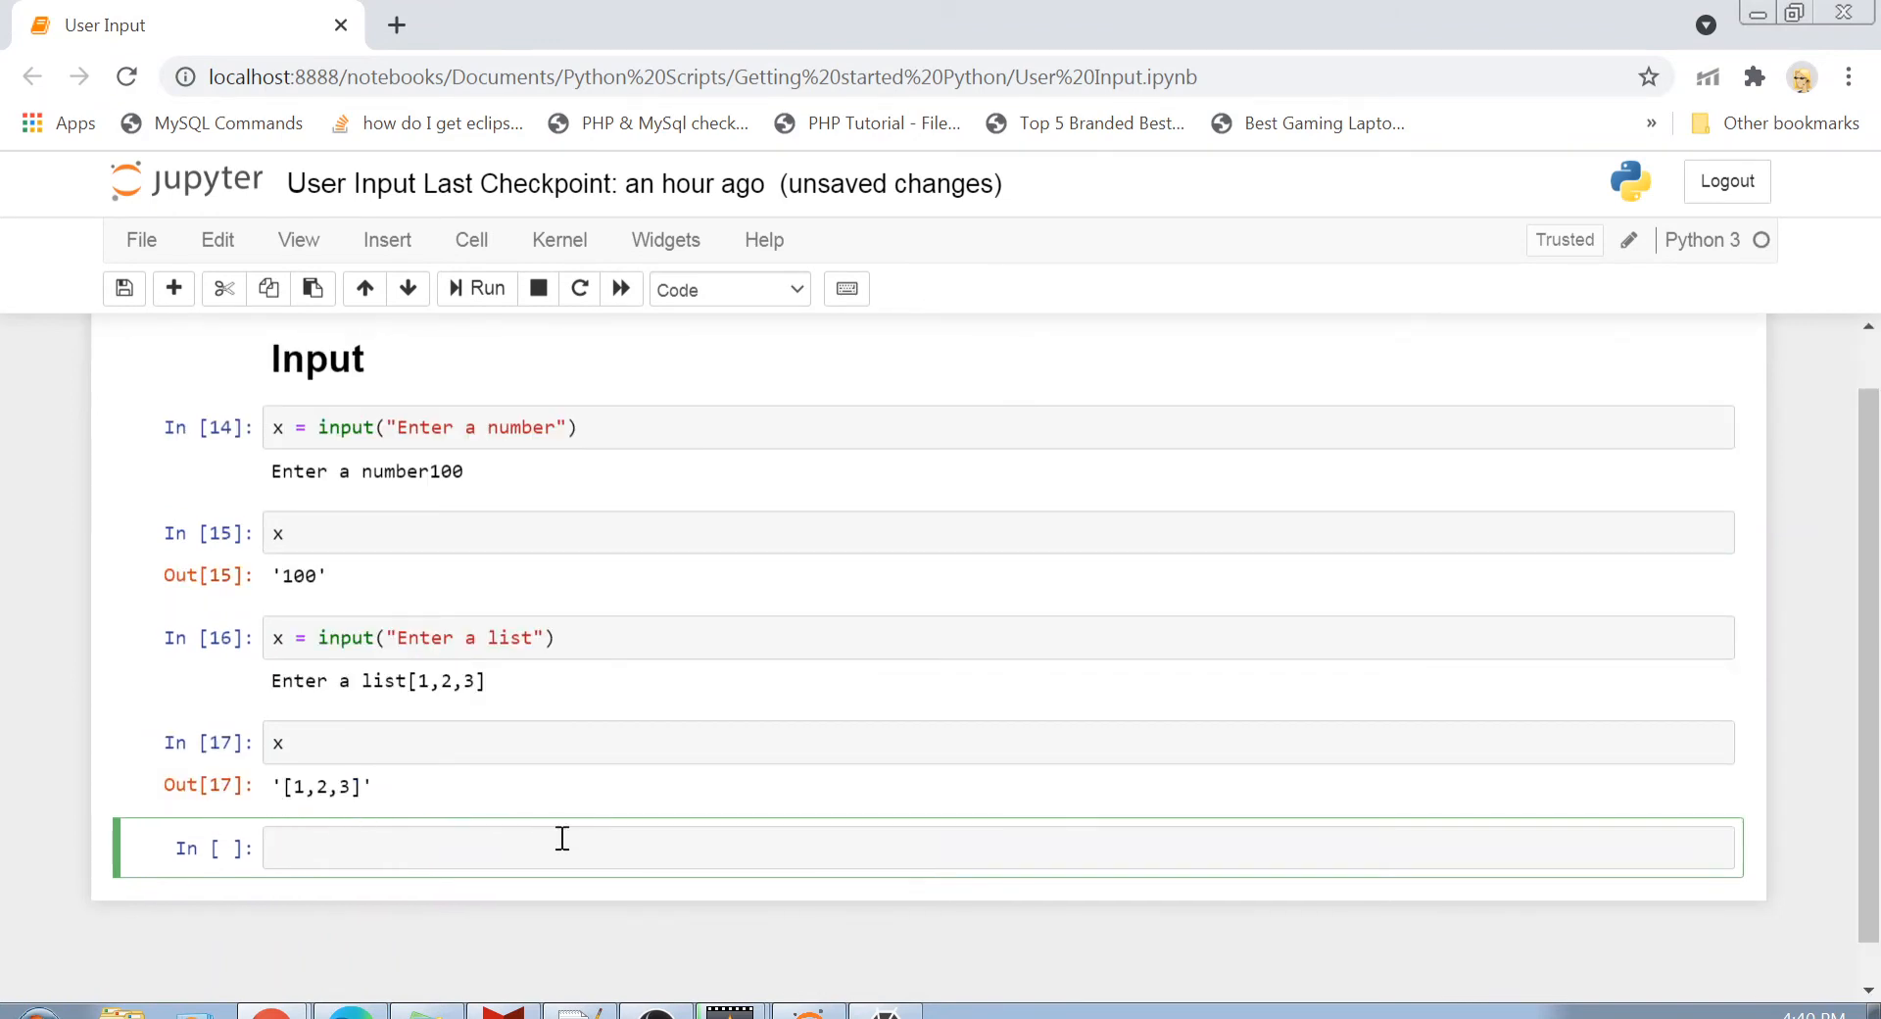
Step: Run type(x) to show str, then begin a new cell with x = input
type("type()")
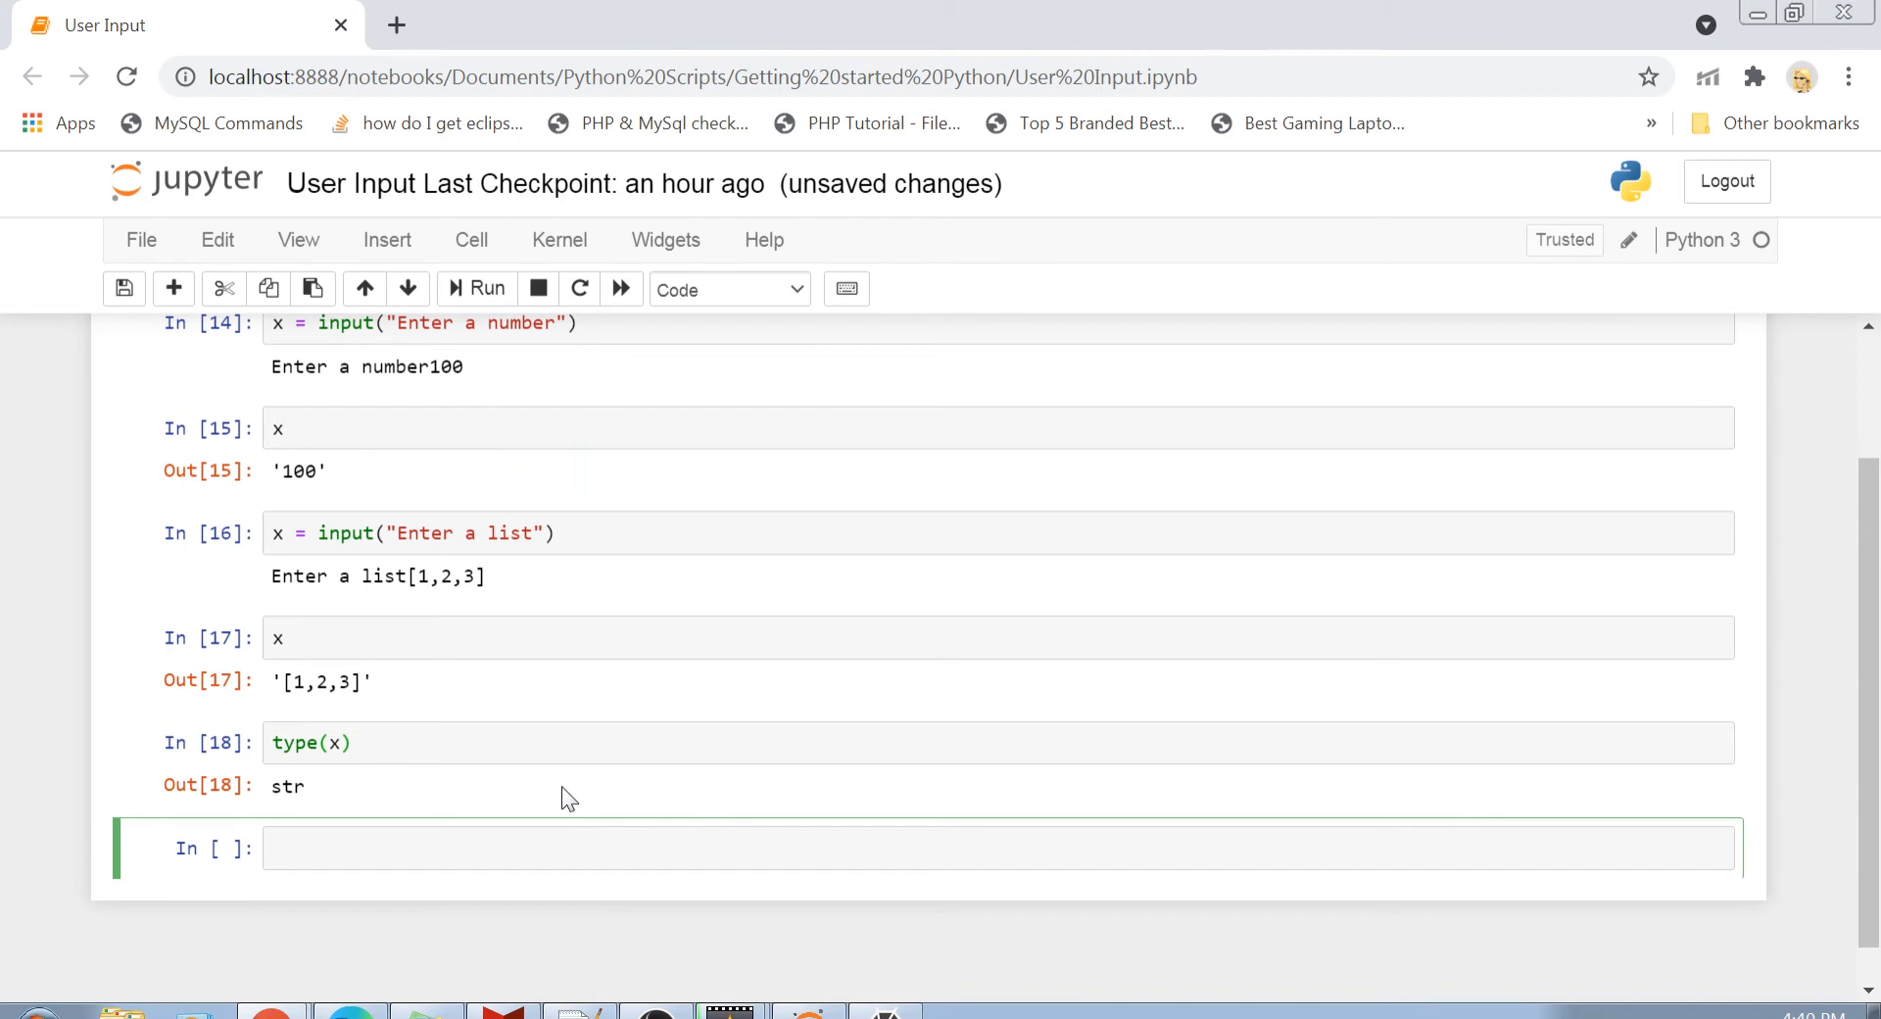
mouse_move(402, 418)
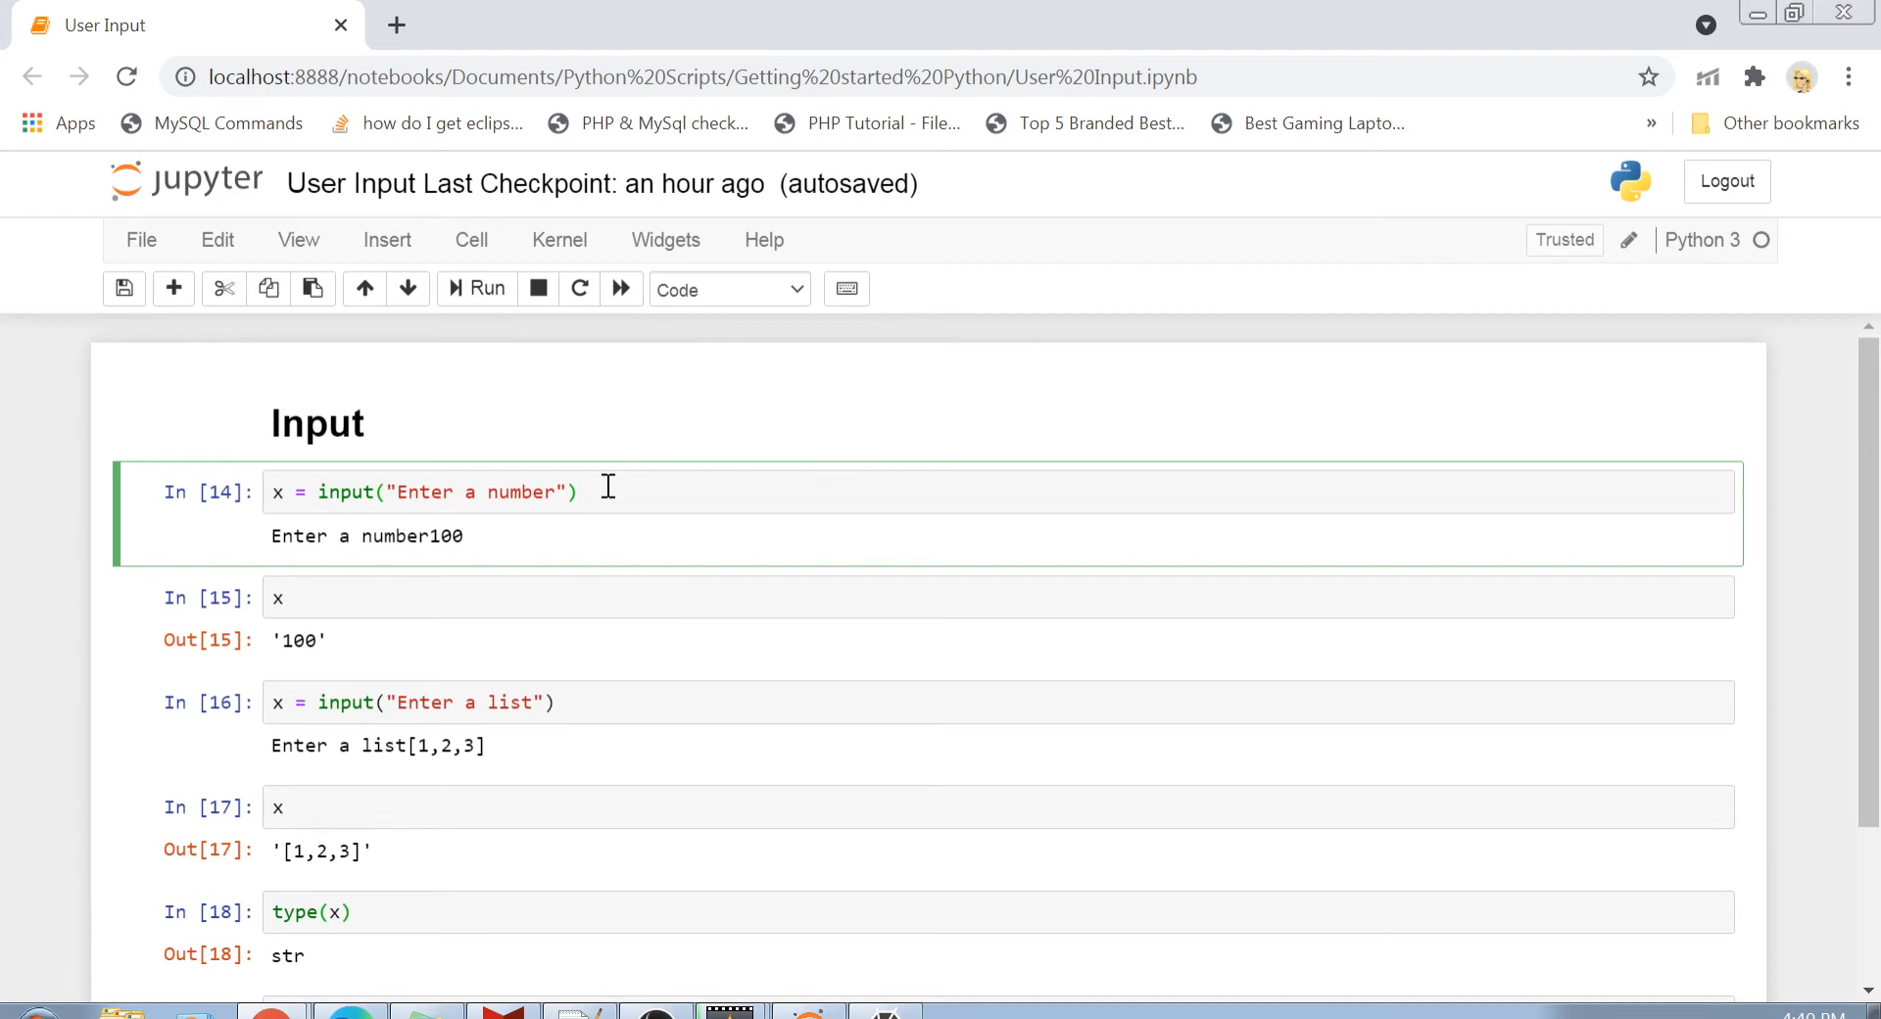
scroll("down", 3)
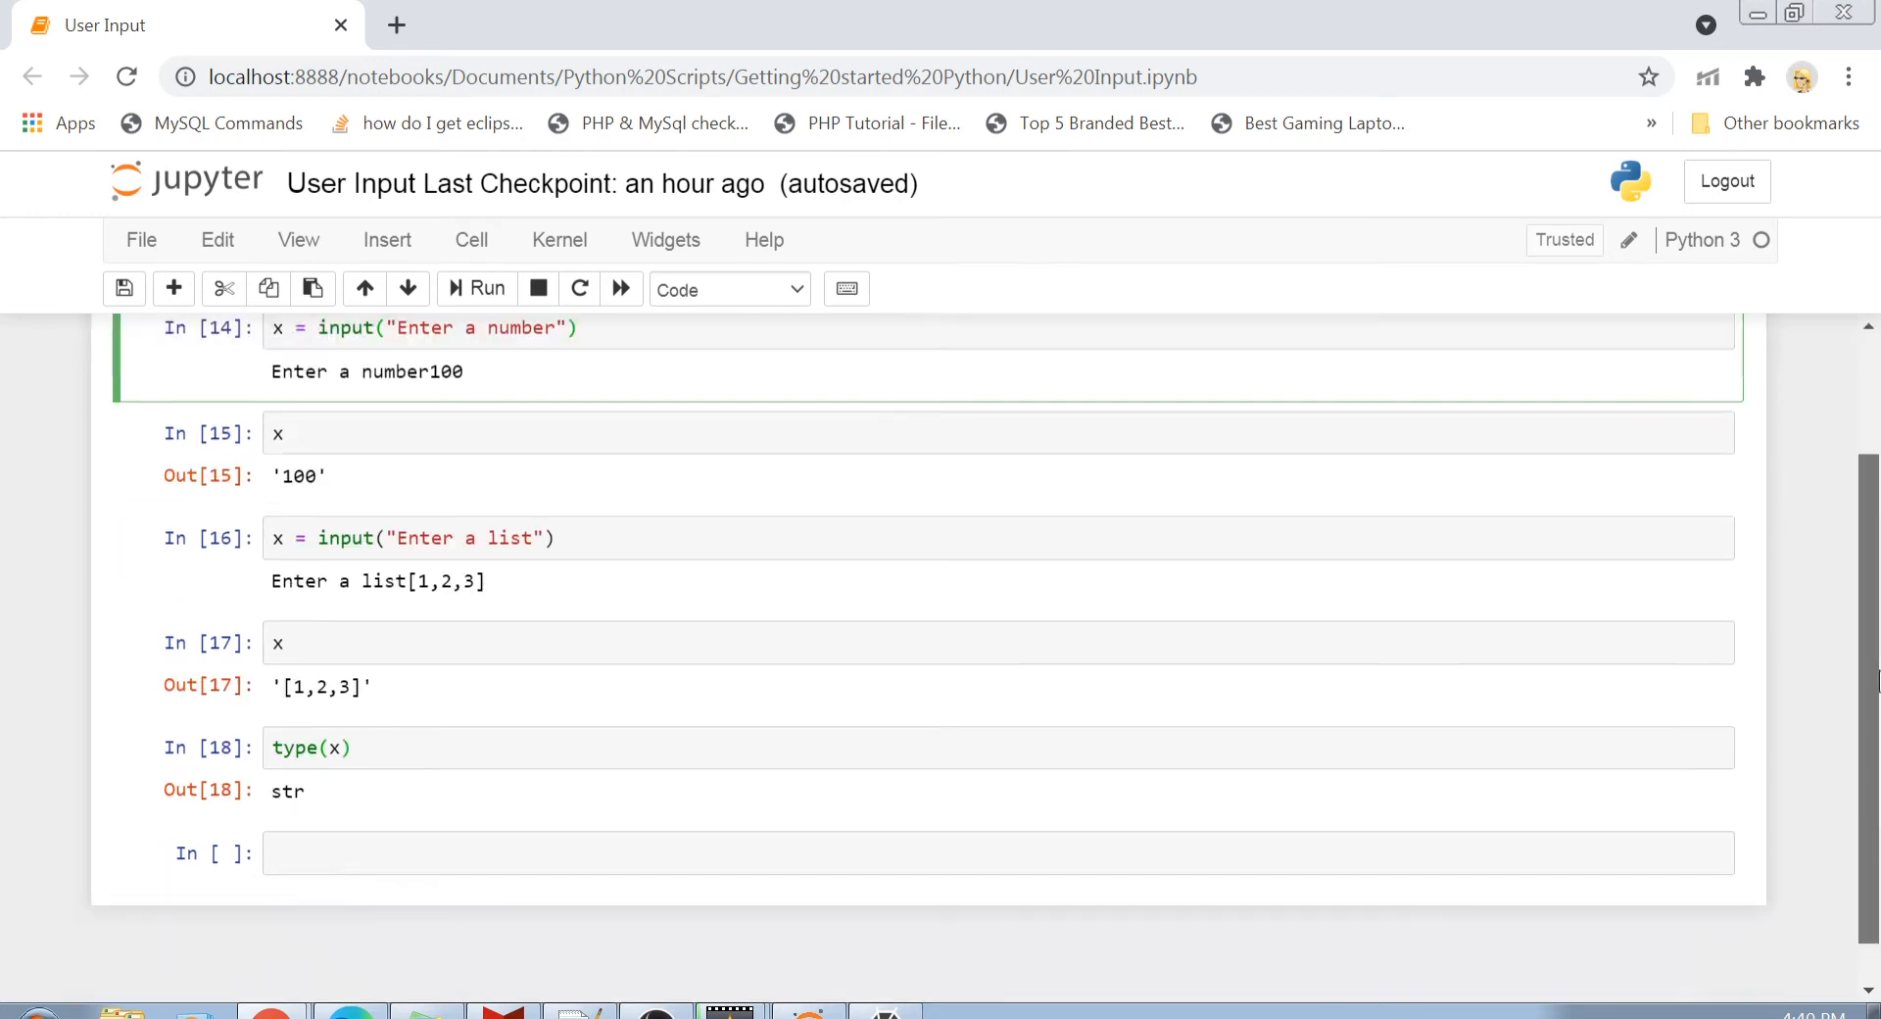
type("x")
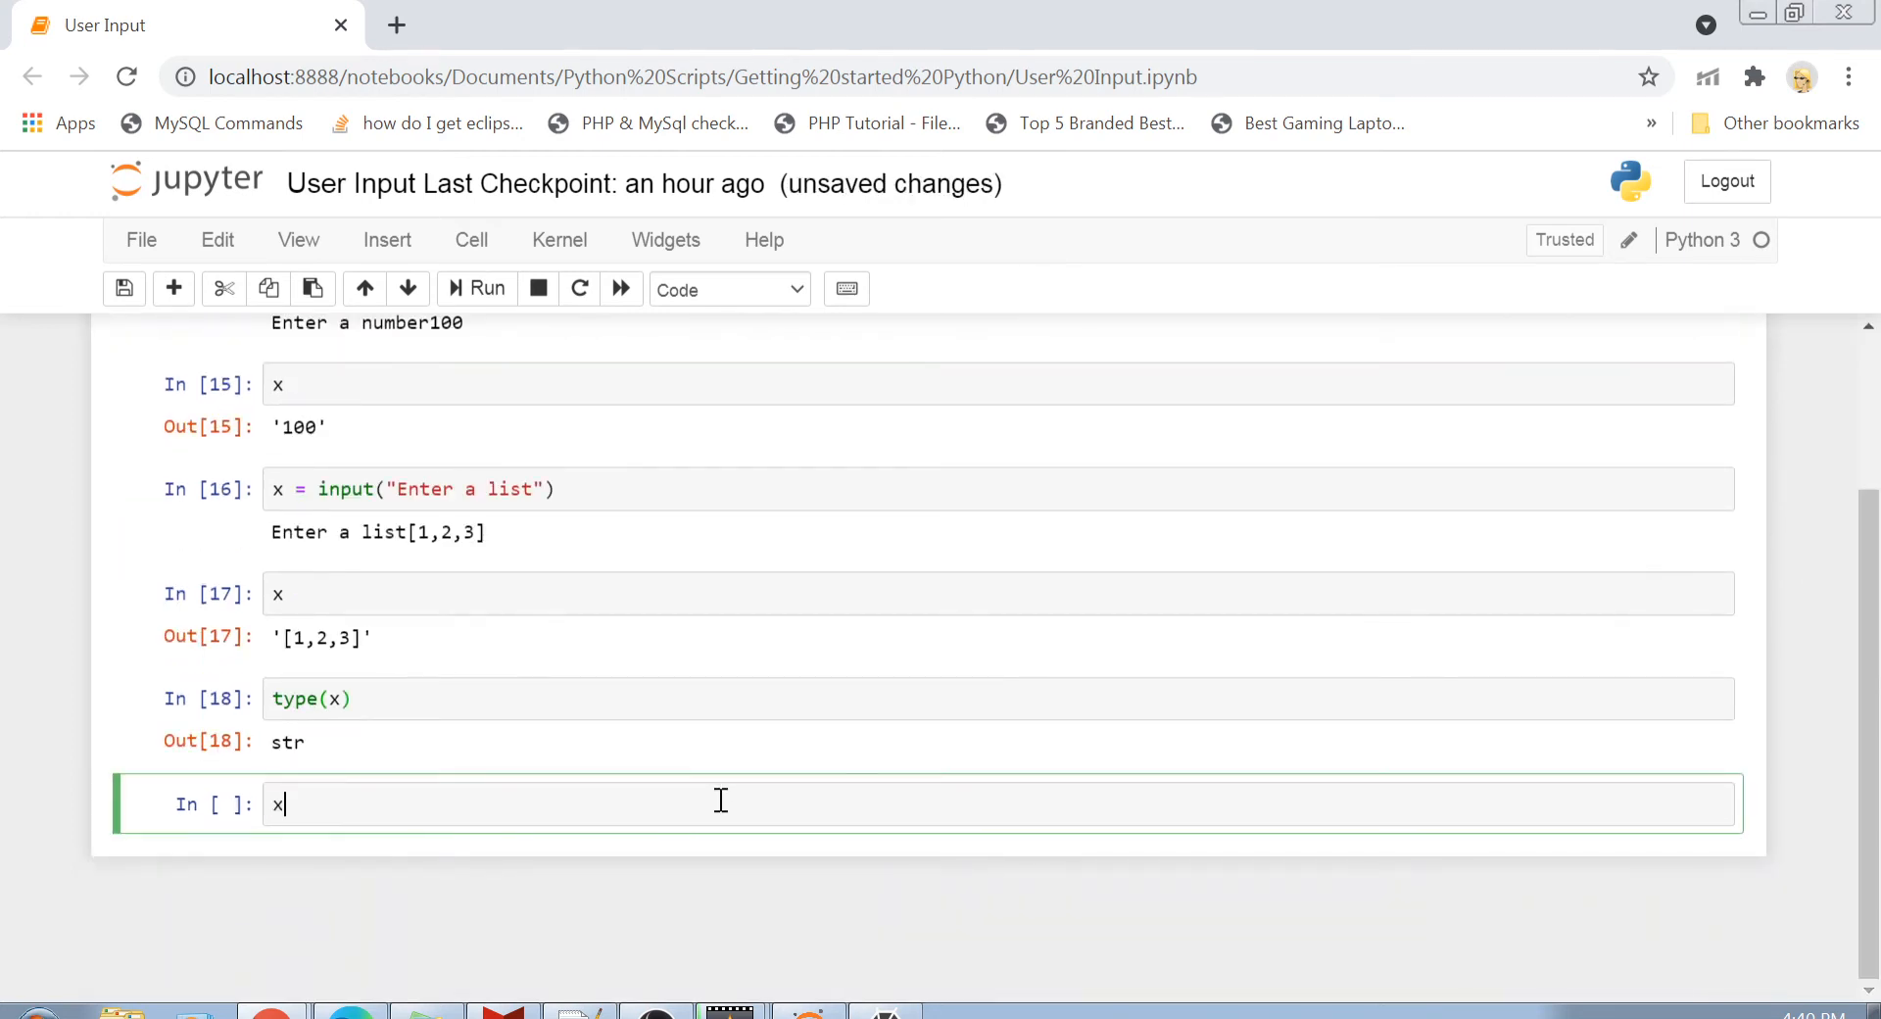
type("= input")
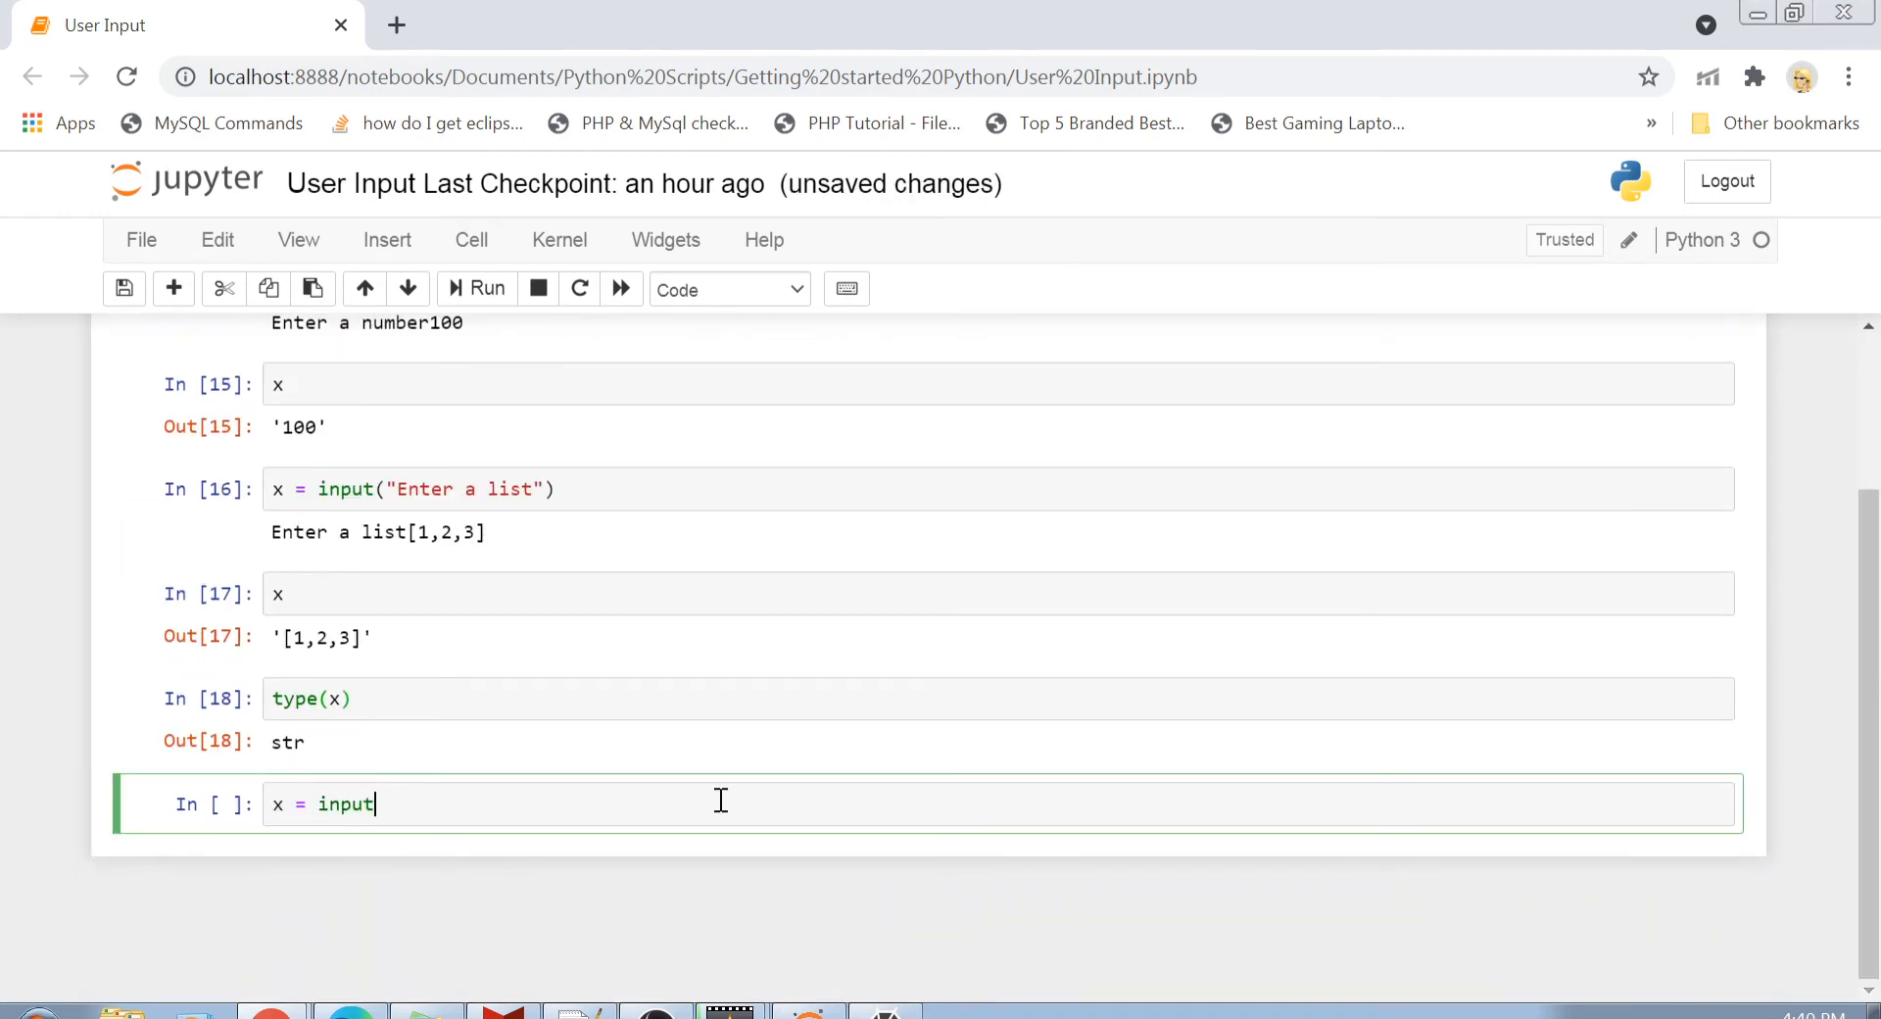
Step: Run x = int(input("Enter a number")), answer 200, and confirm x is 200 of type int
type("(Enter a")
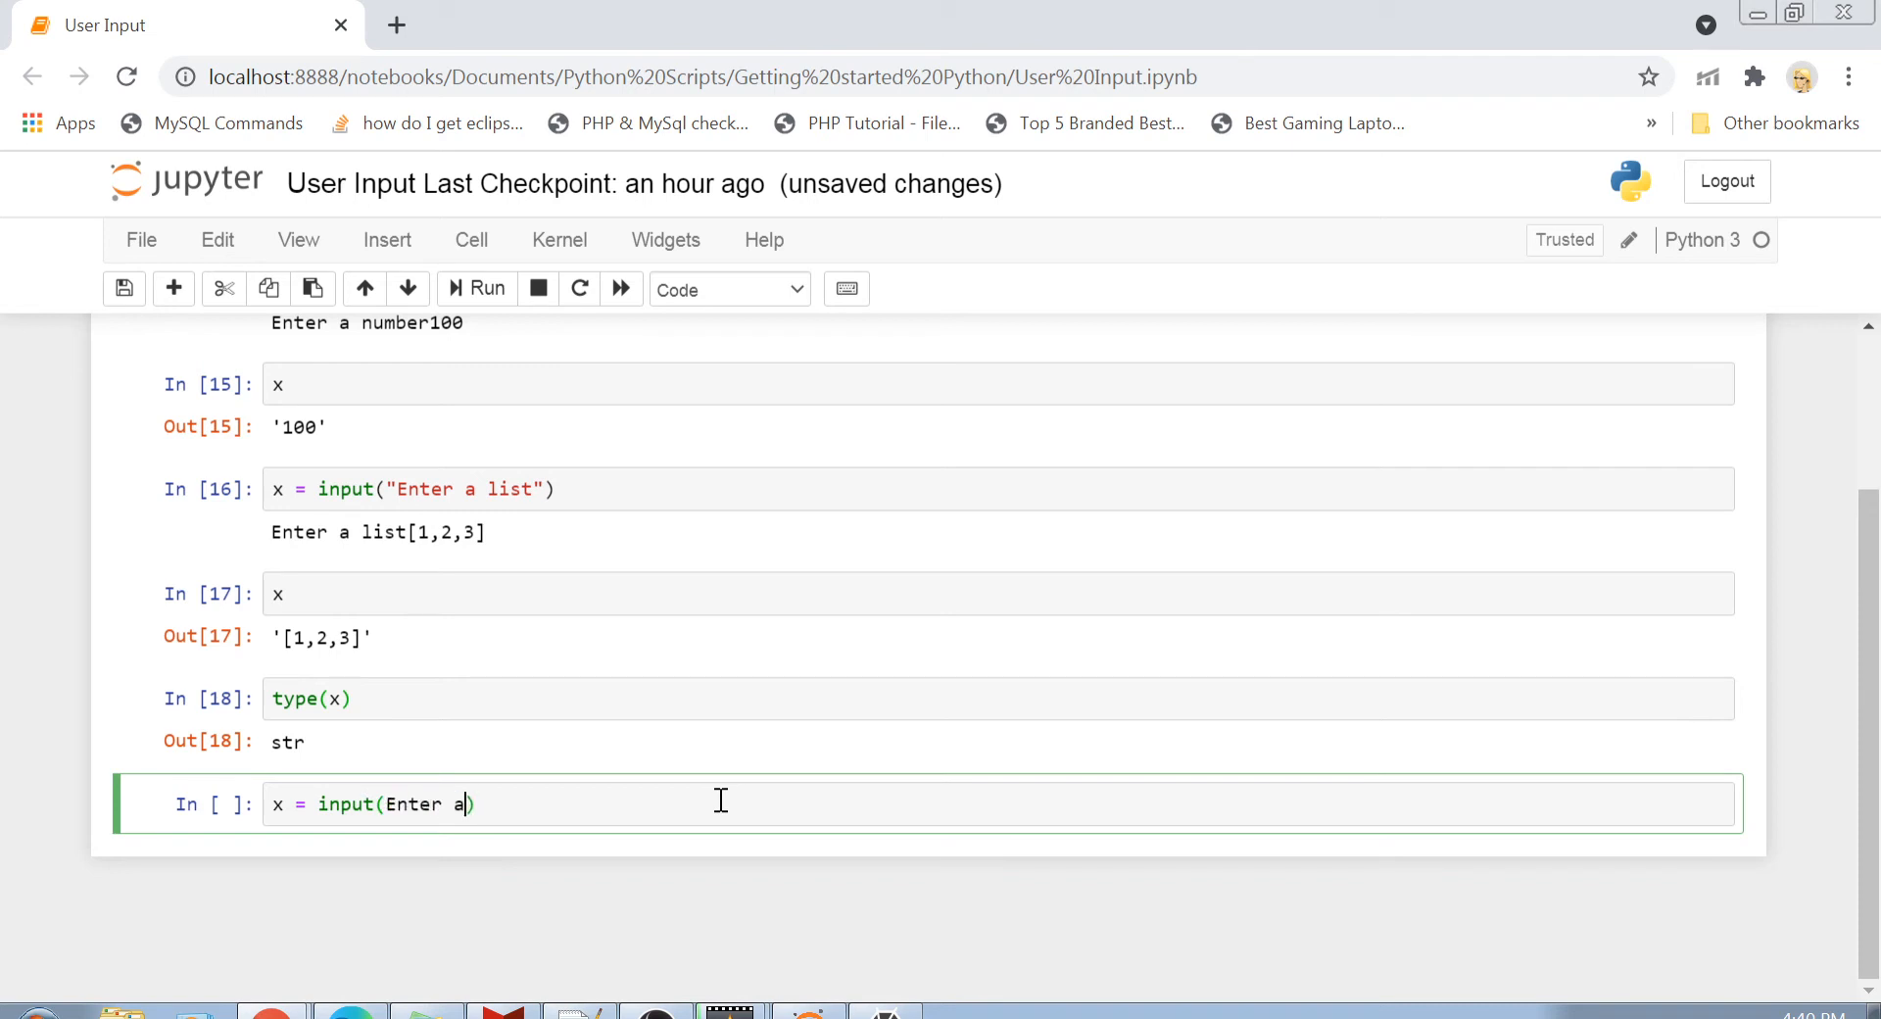
type("number\"")
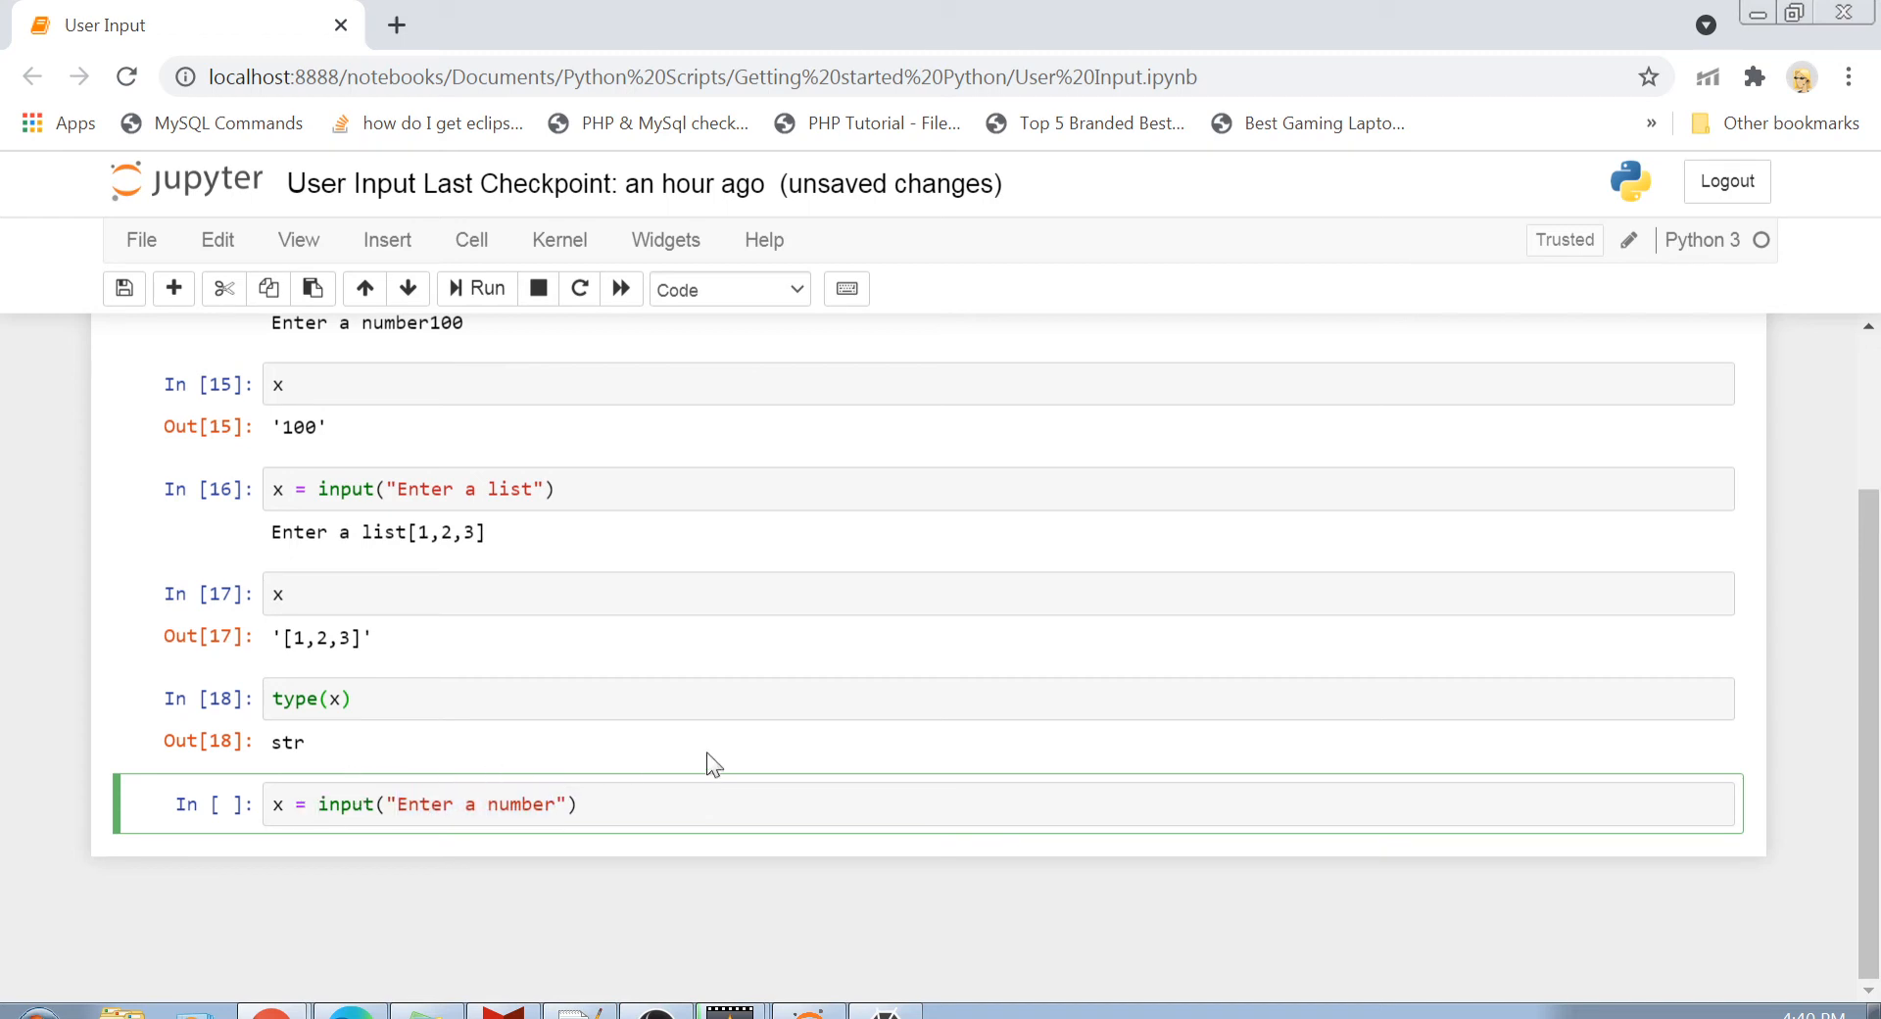
type("int(")
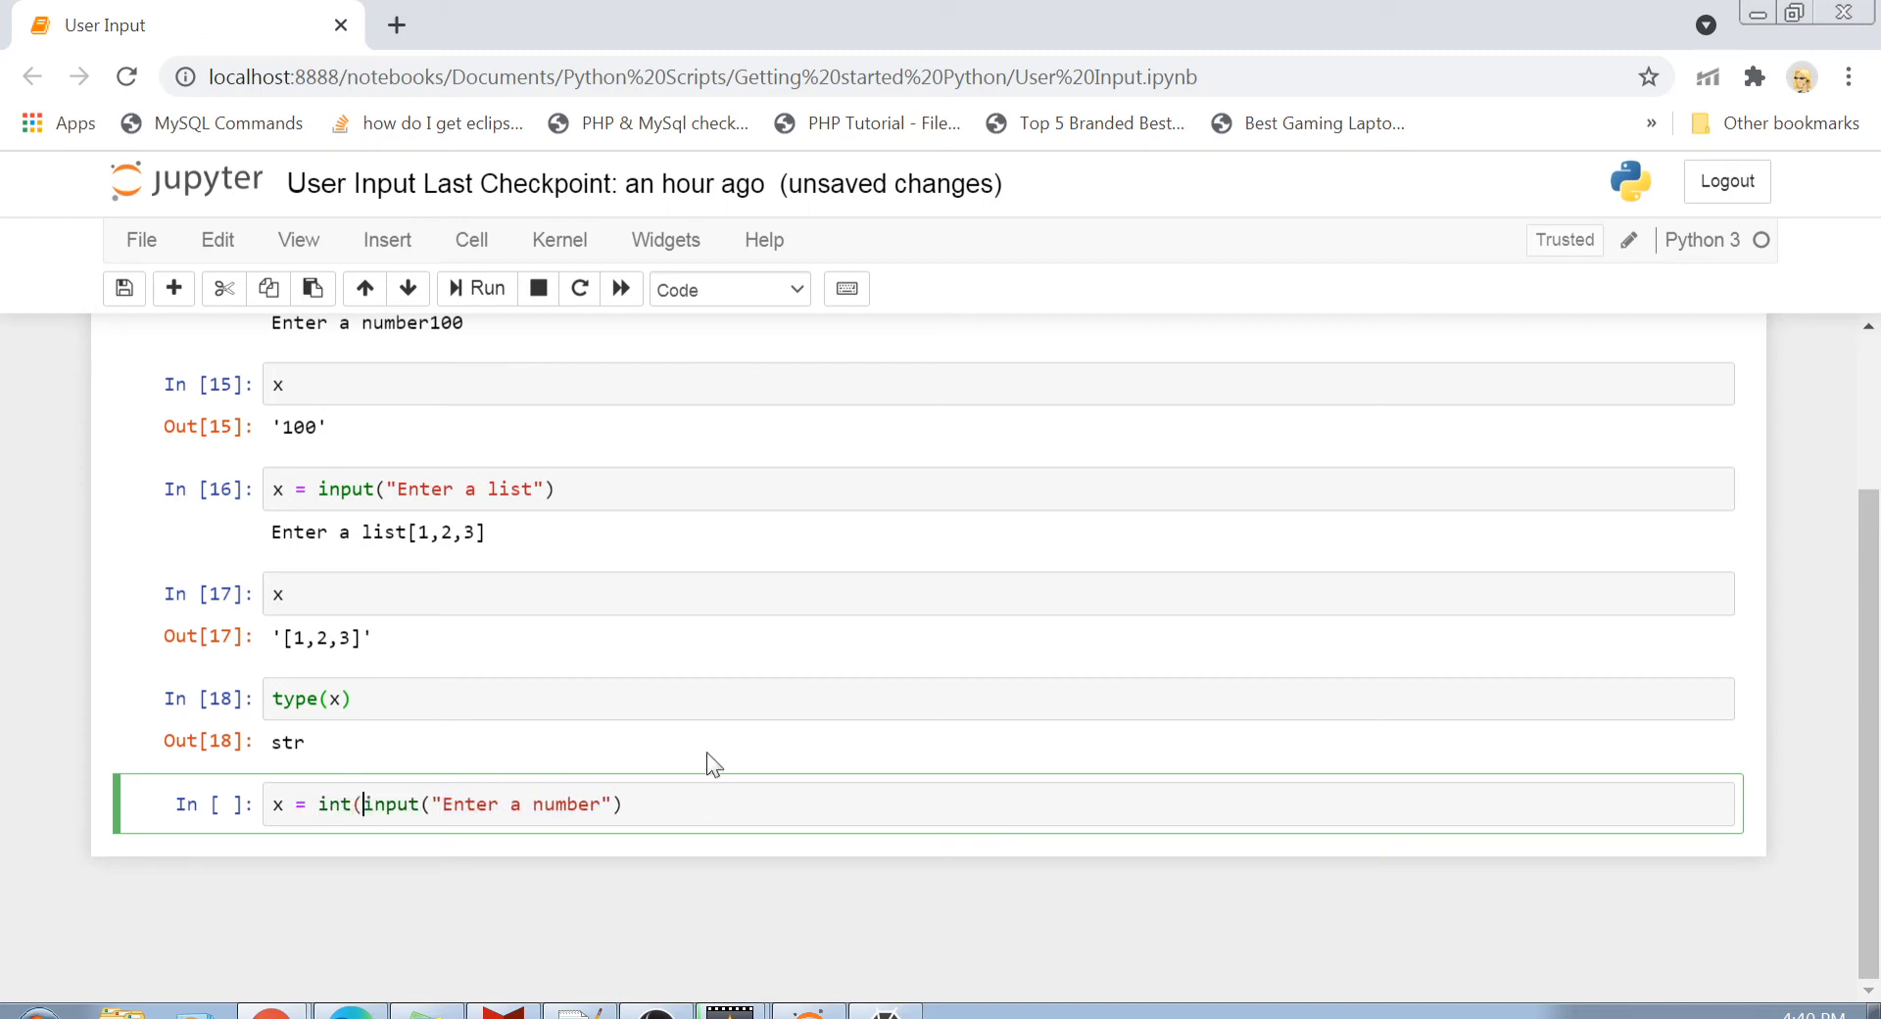
type(")")
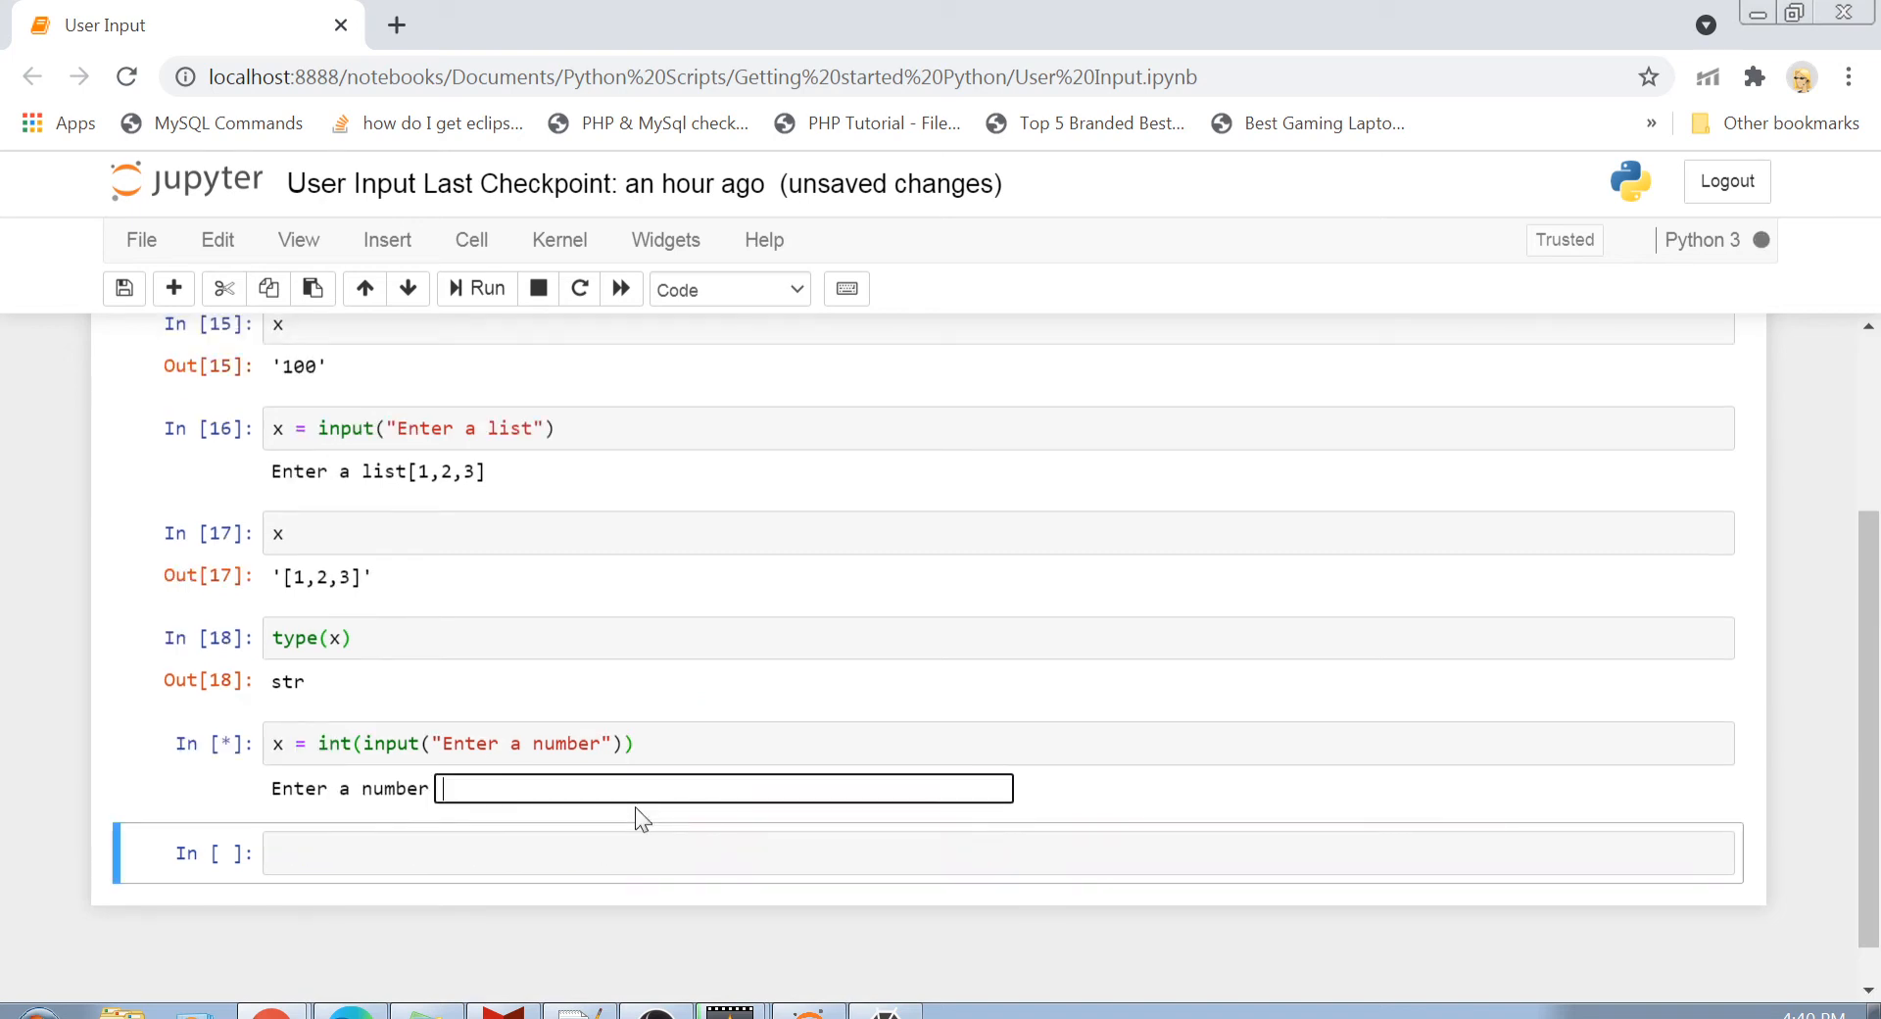
type("2")
left_click(999, 852)
type("x")
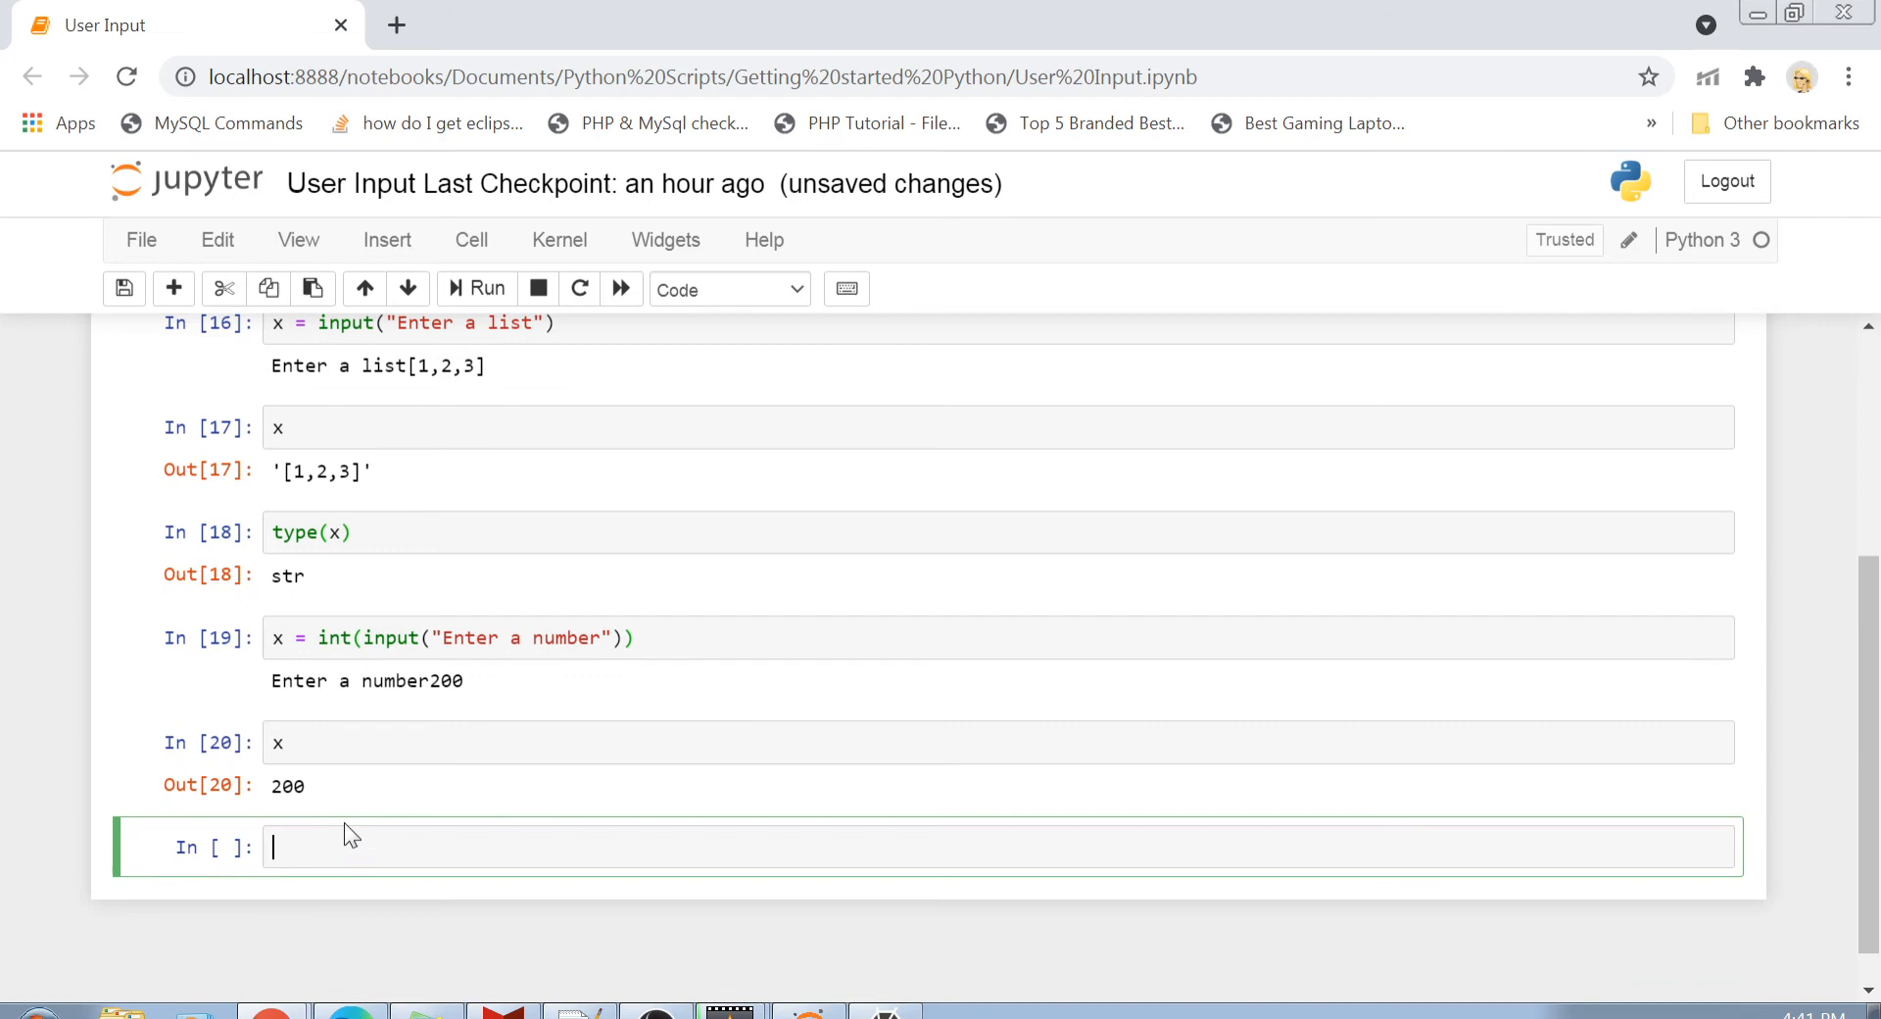
type("type()")
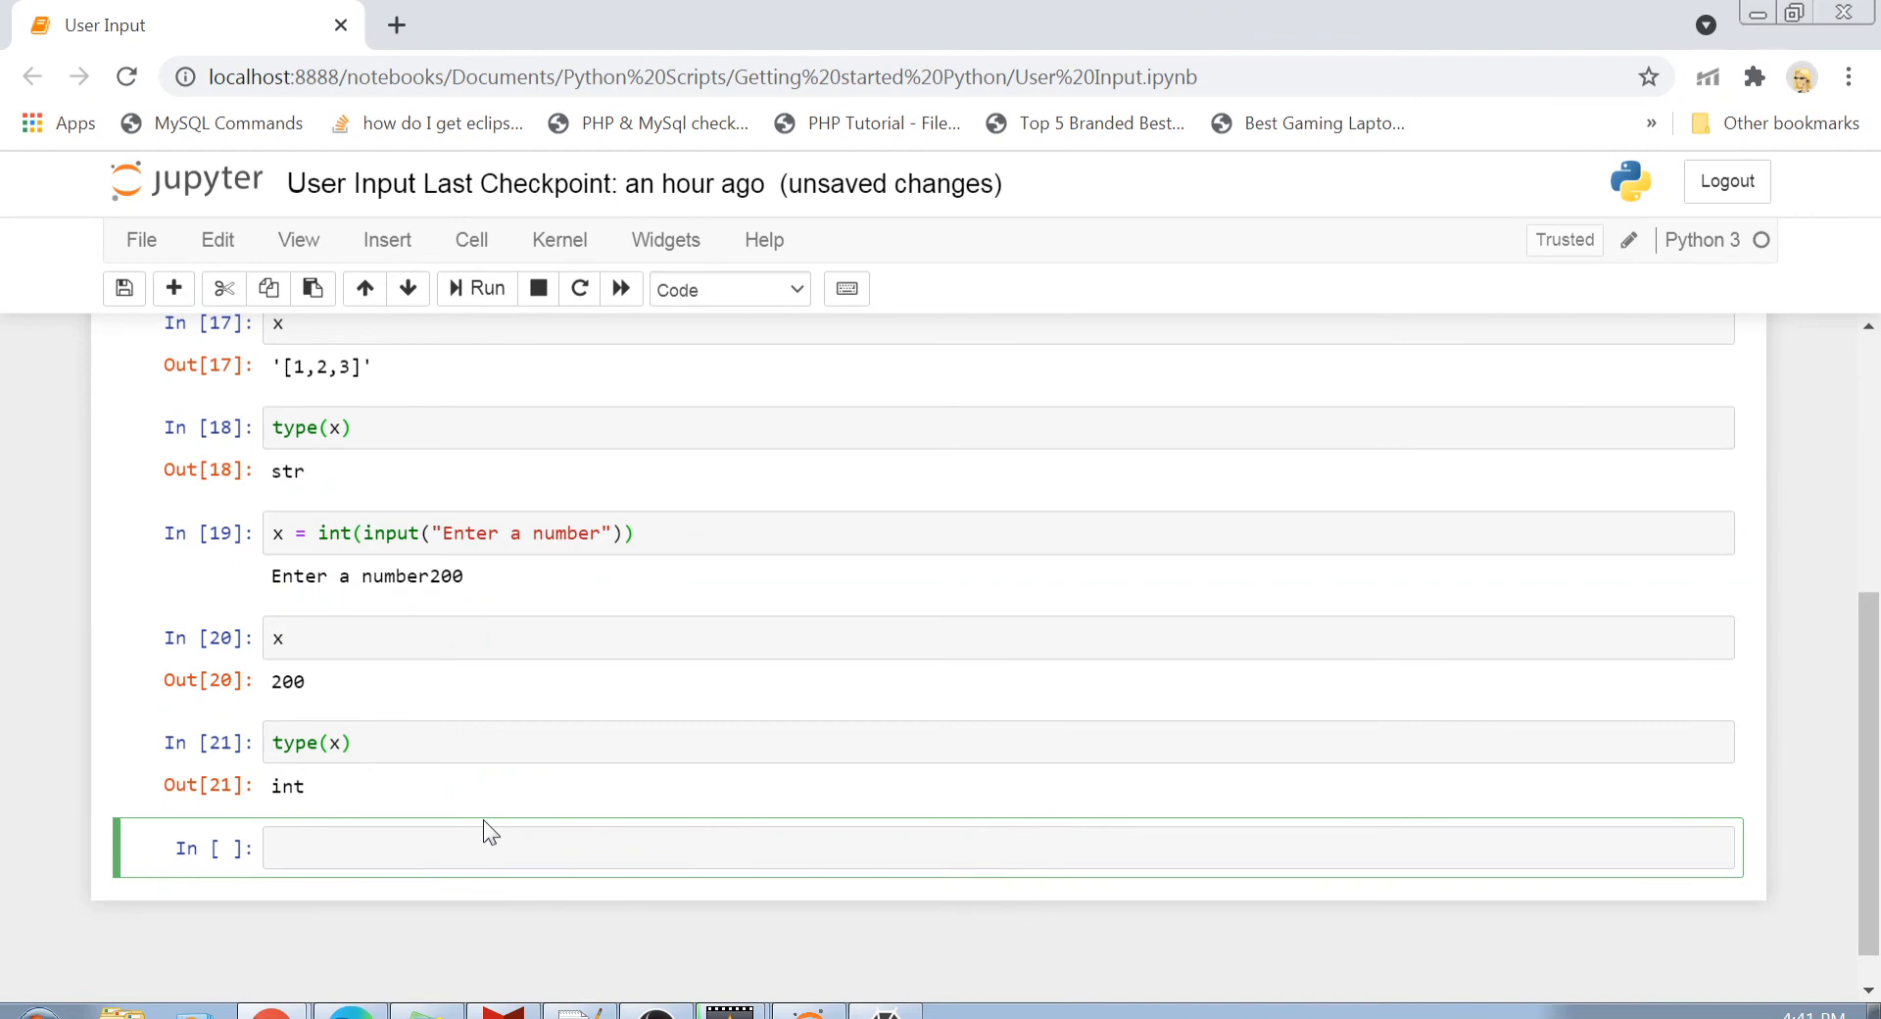
mouse_move(499, 668)
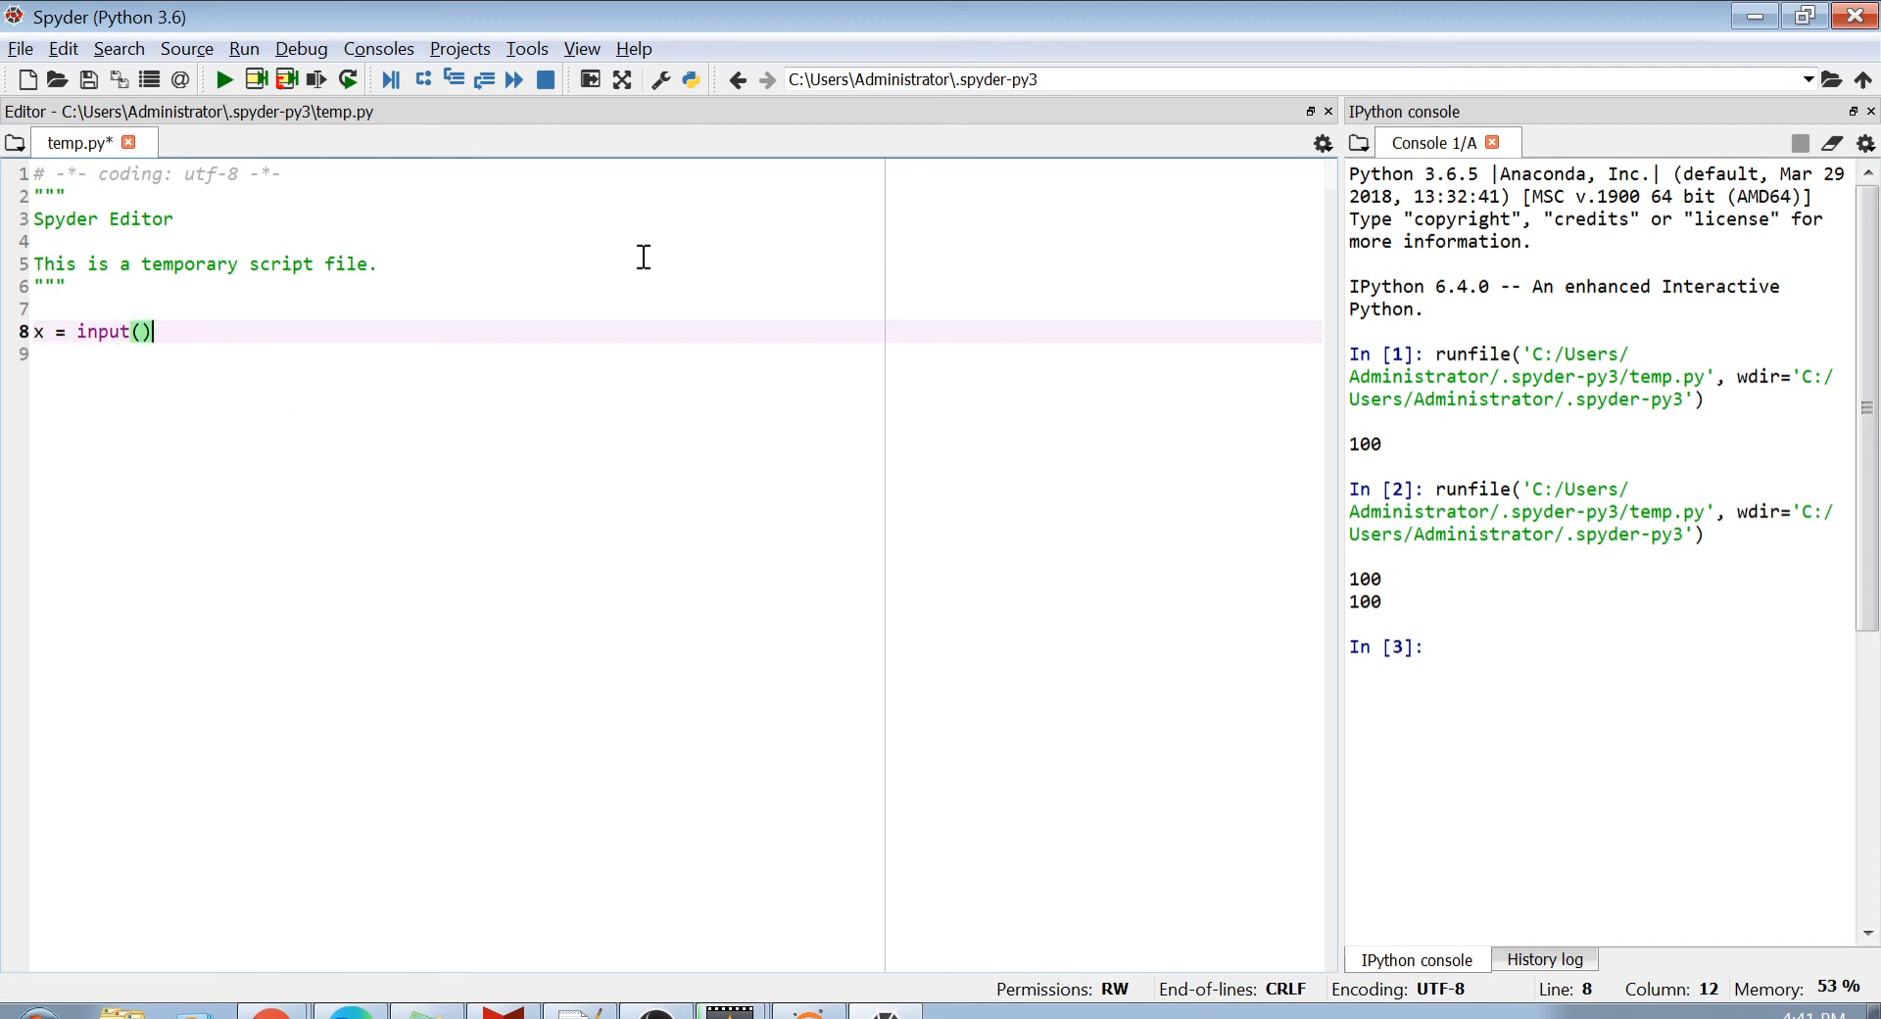
Step: Set line 8 of temp.py to x = input("Enter a value"), run it, and answer Python in the console
type("\"En")
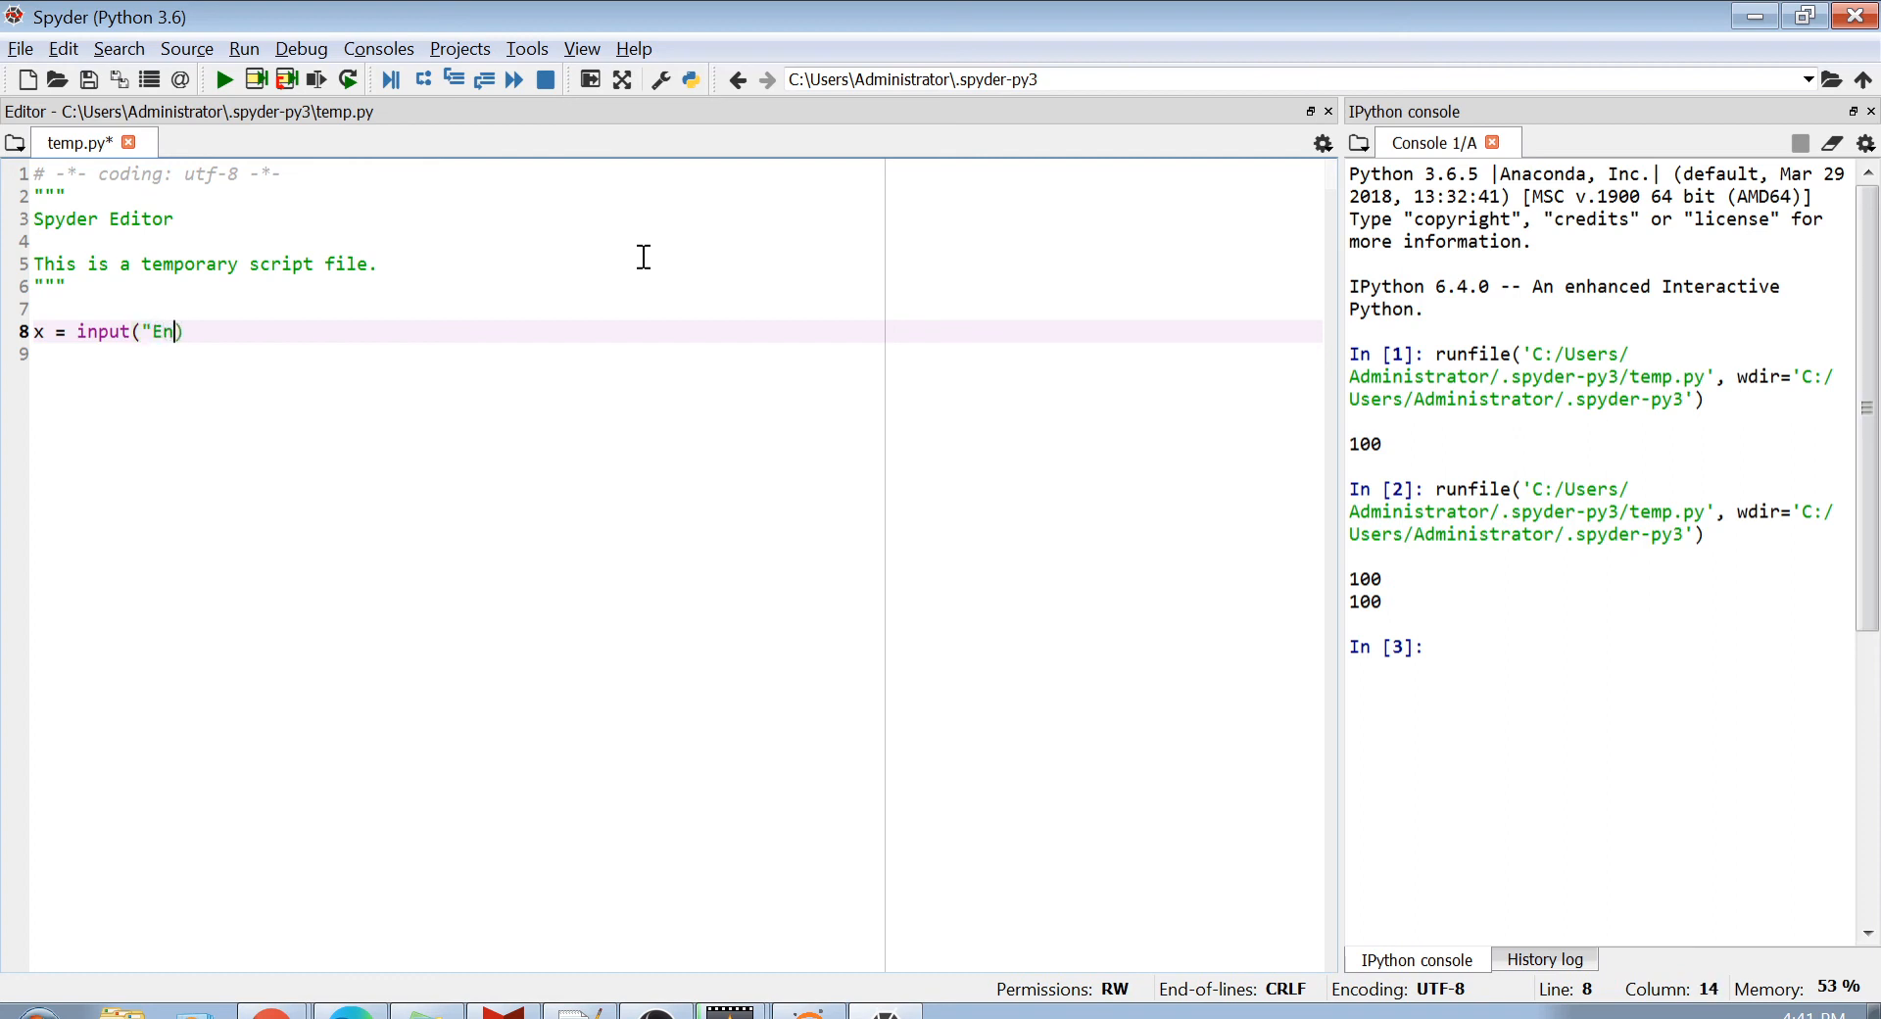
type("ter a value\")")
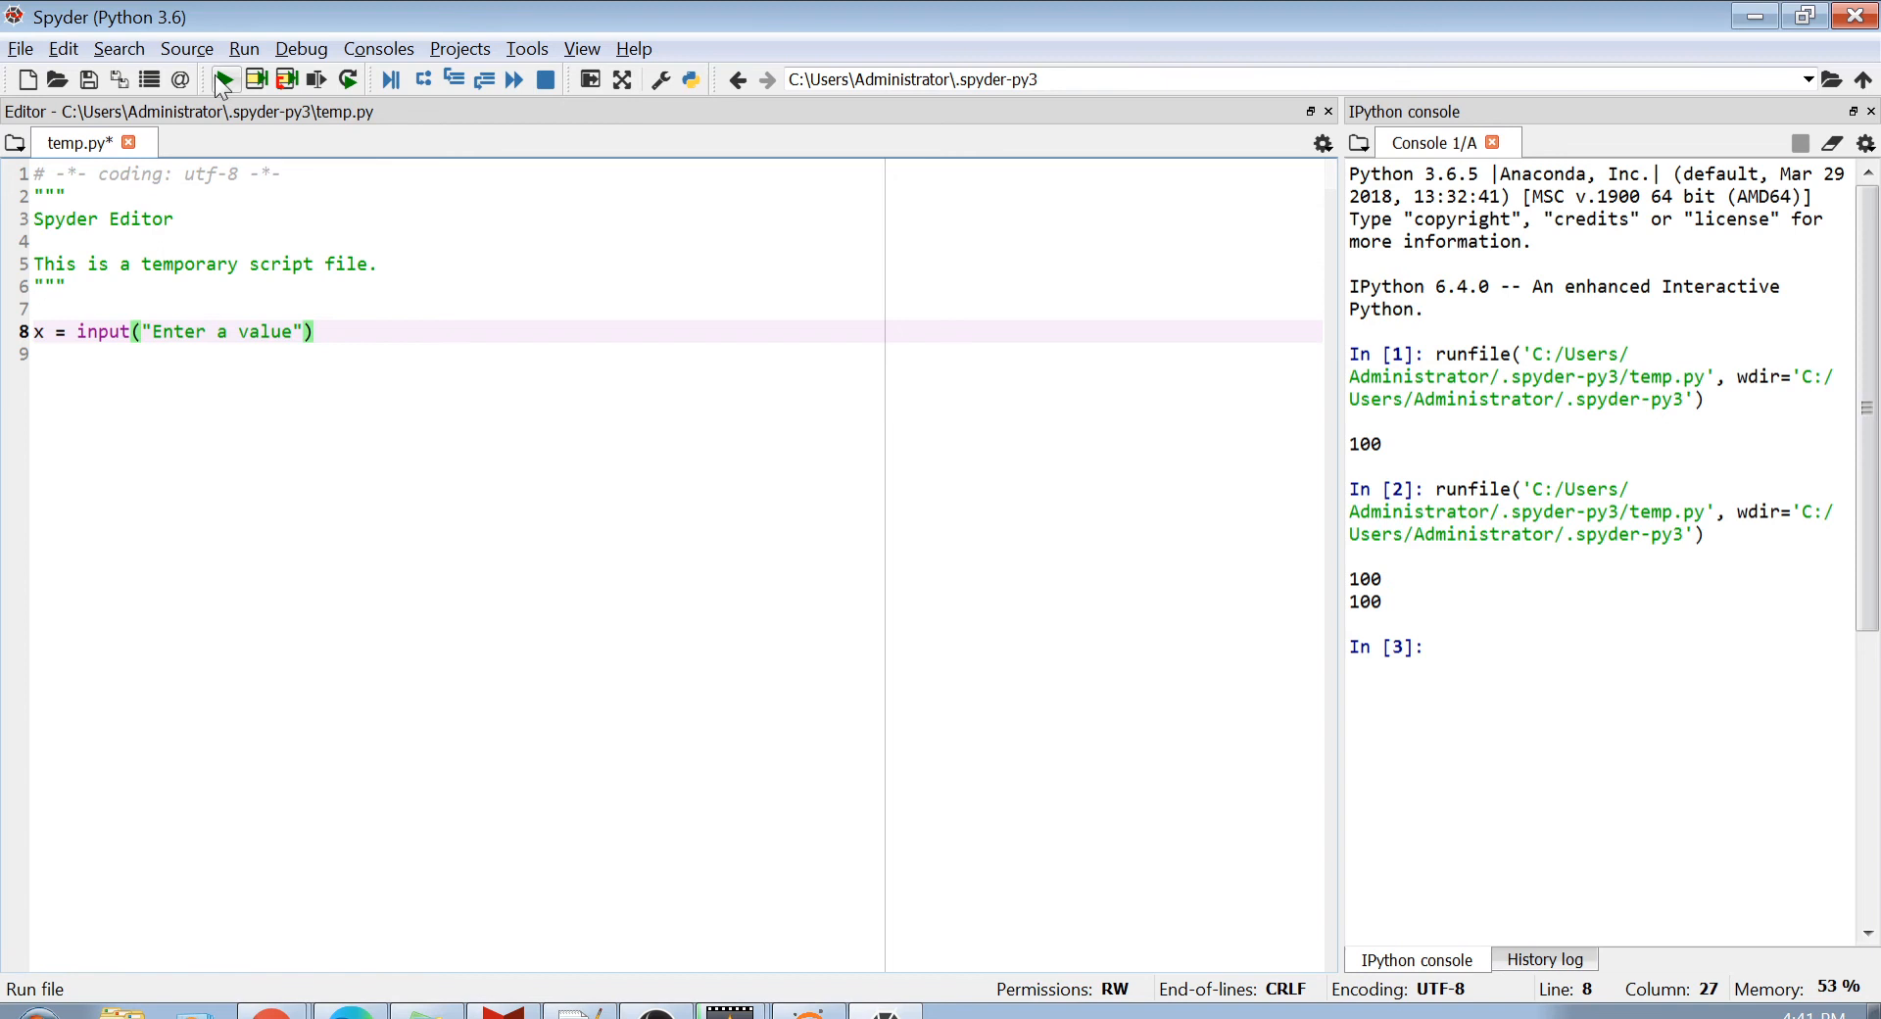
left_click(223, 78)
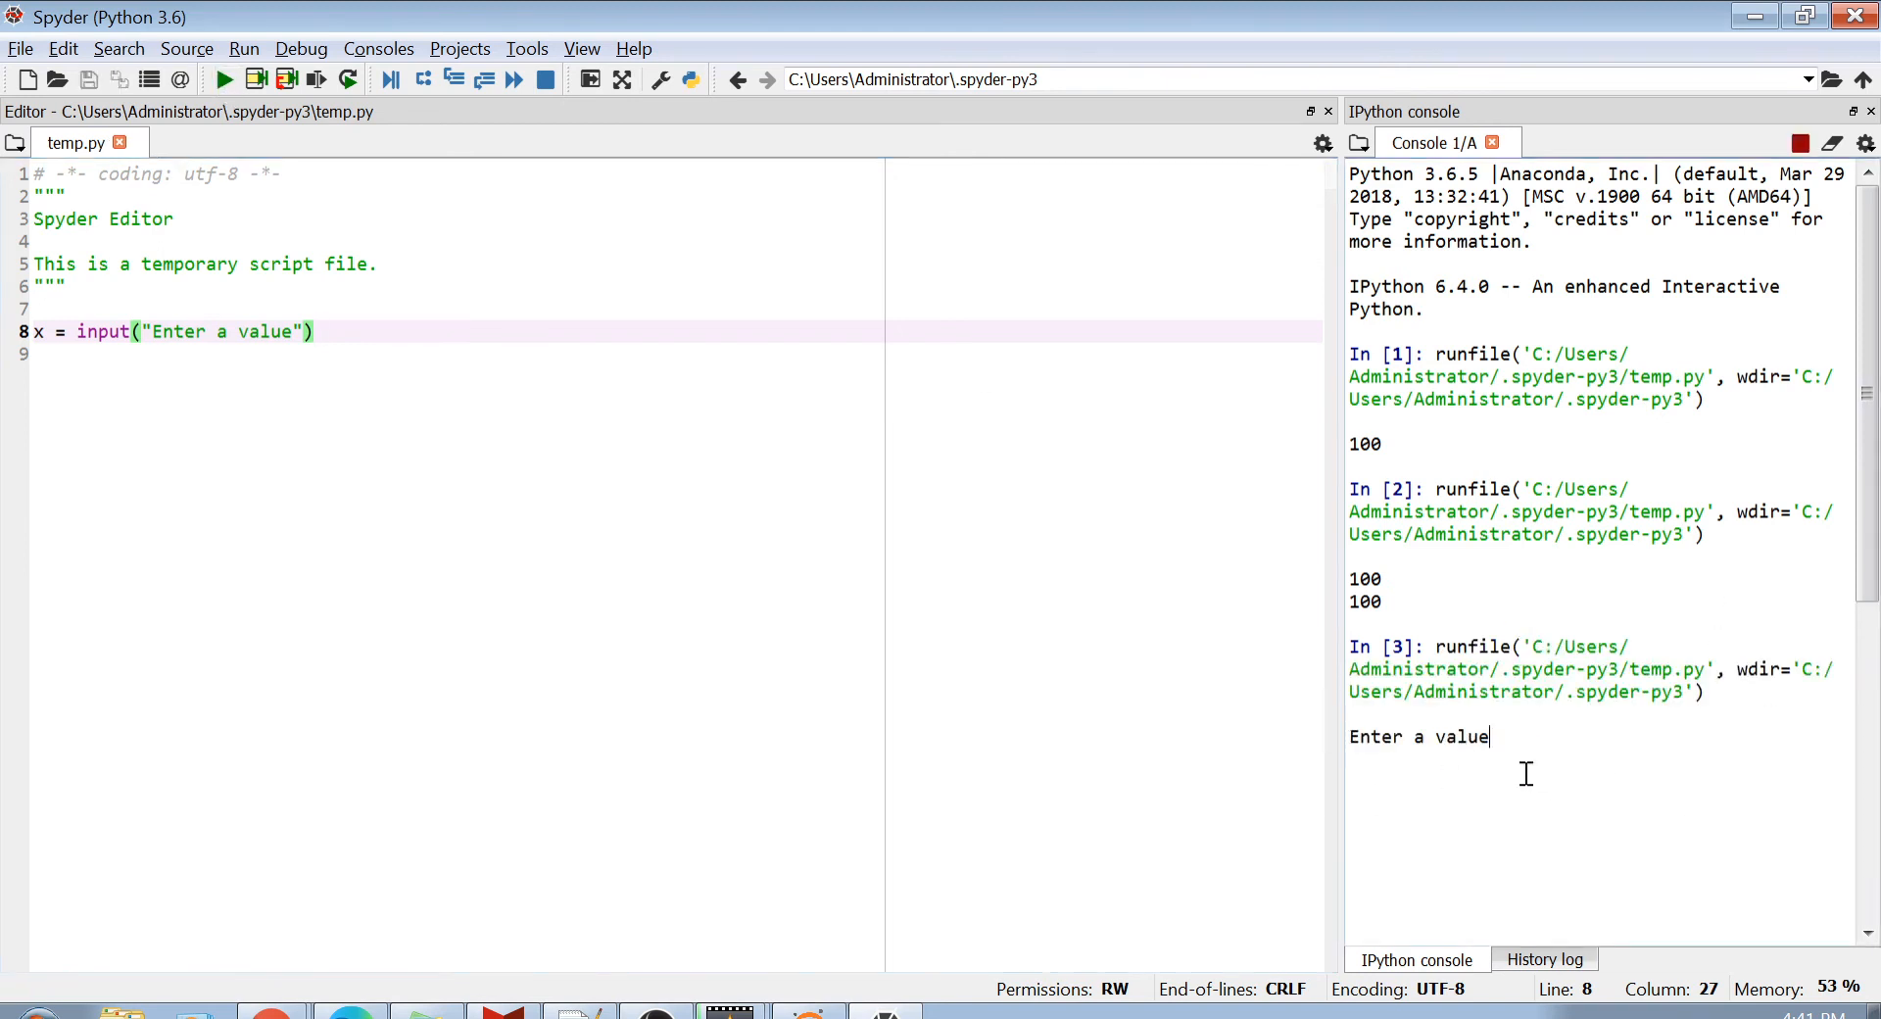
mouse_move(1505, 750)
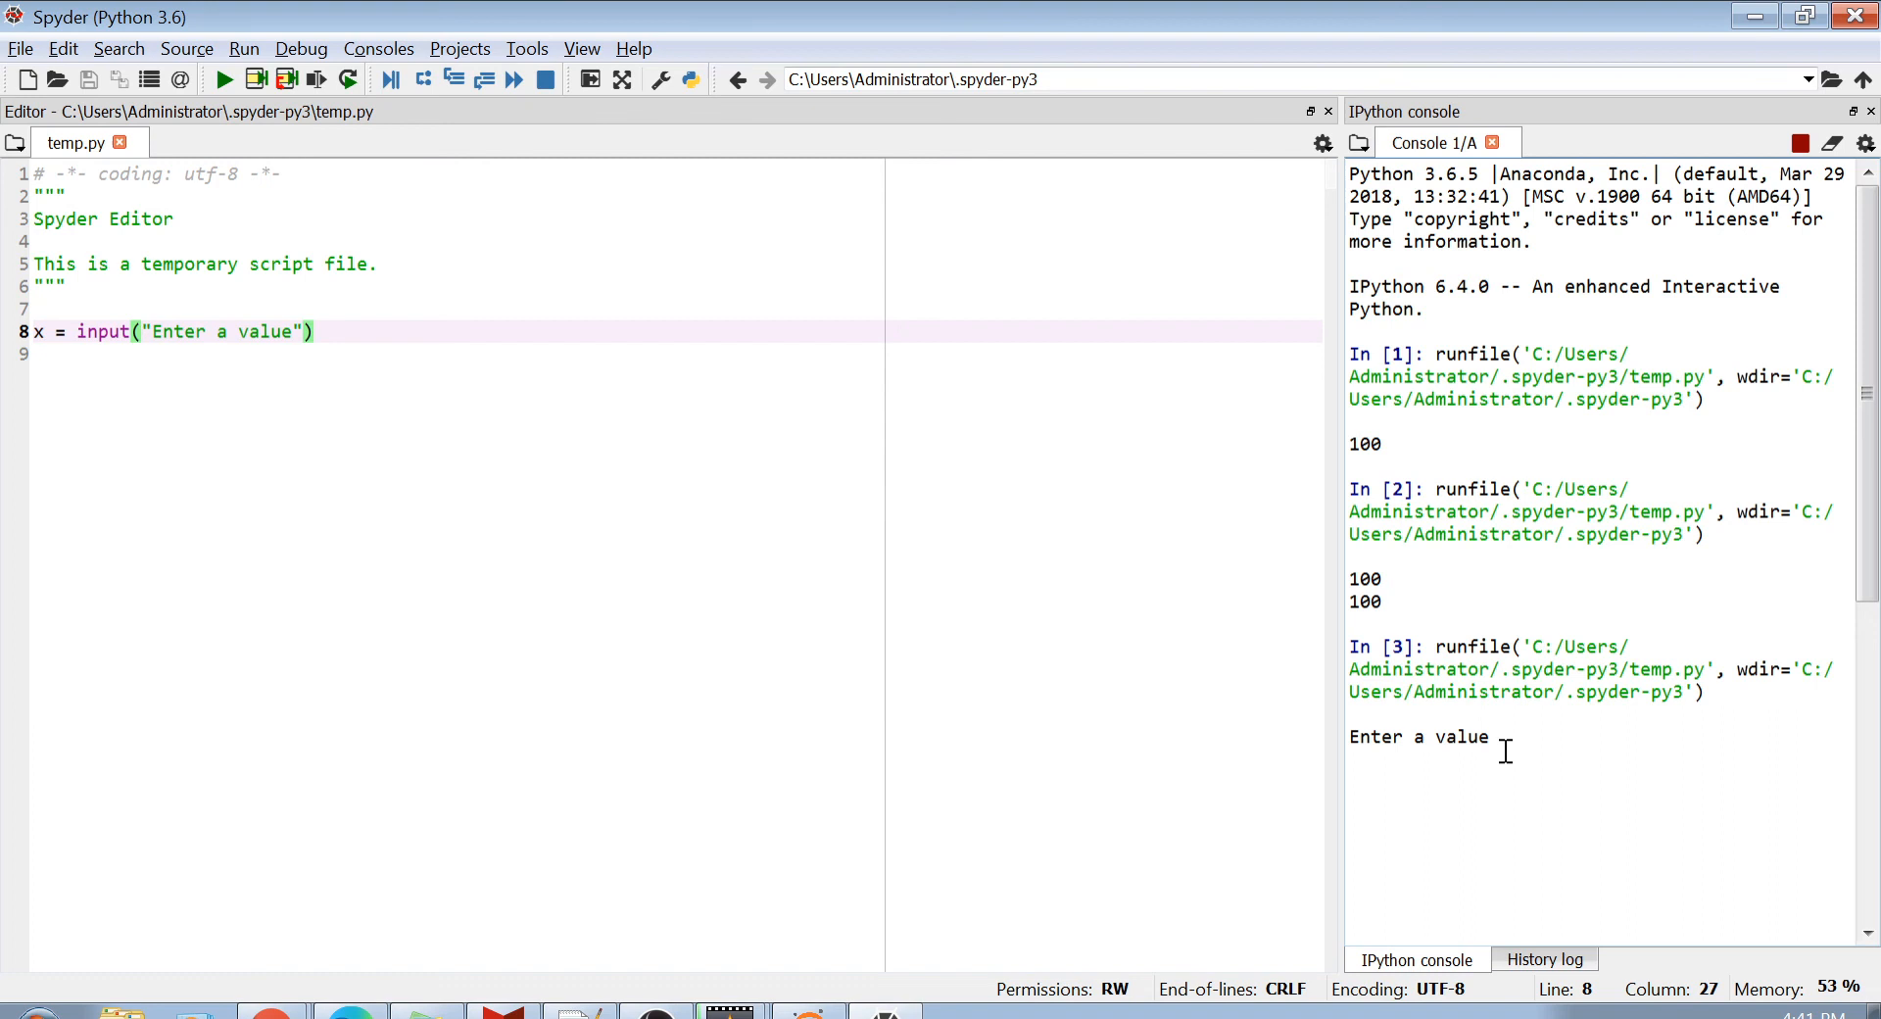
mouse_move(1764, 782)
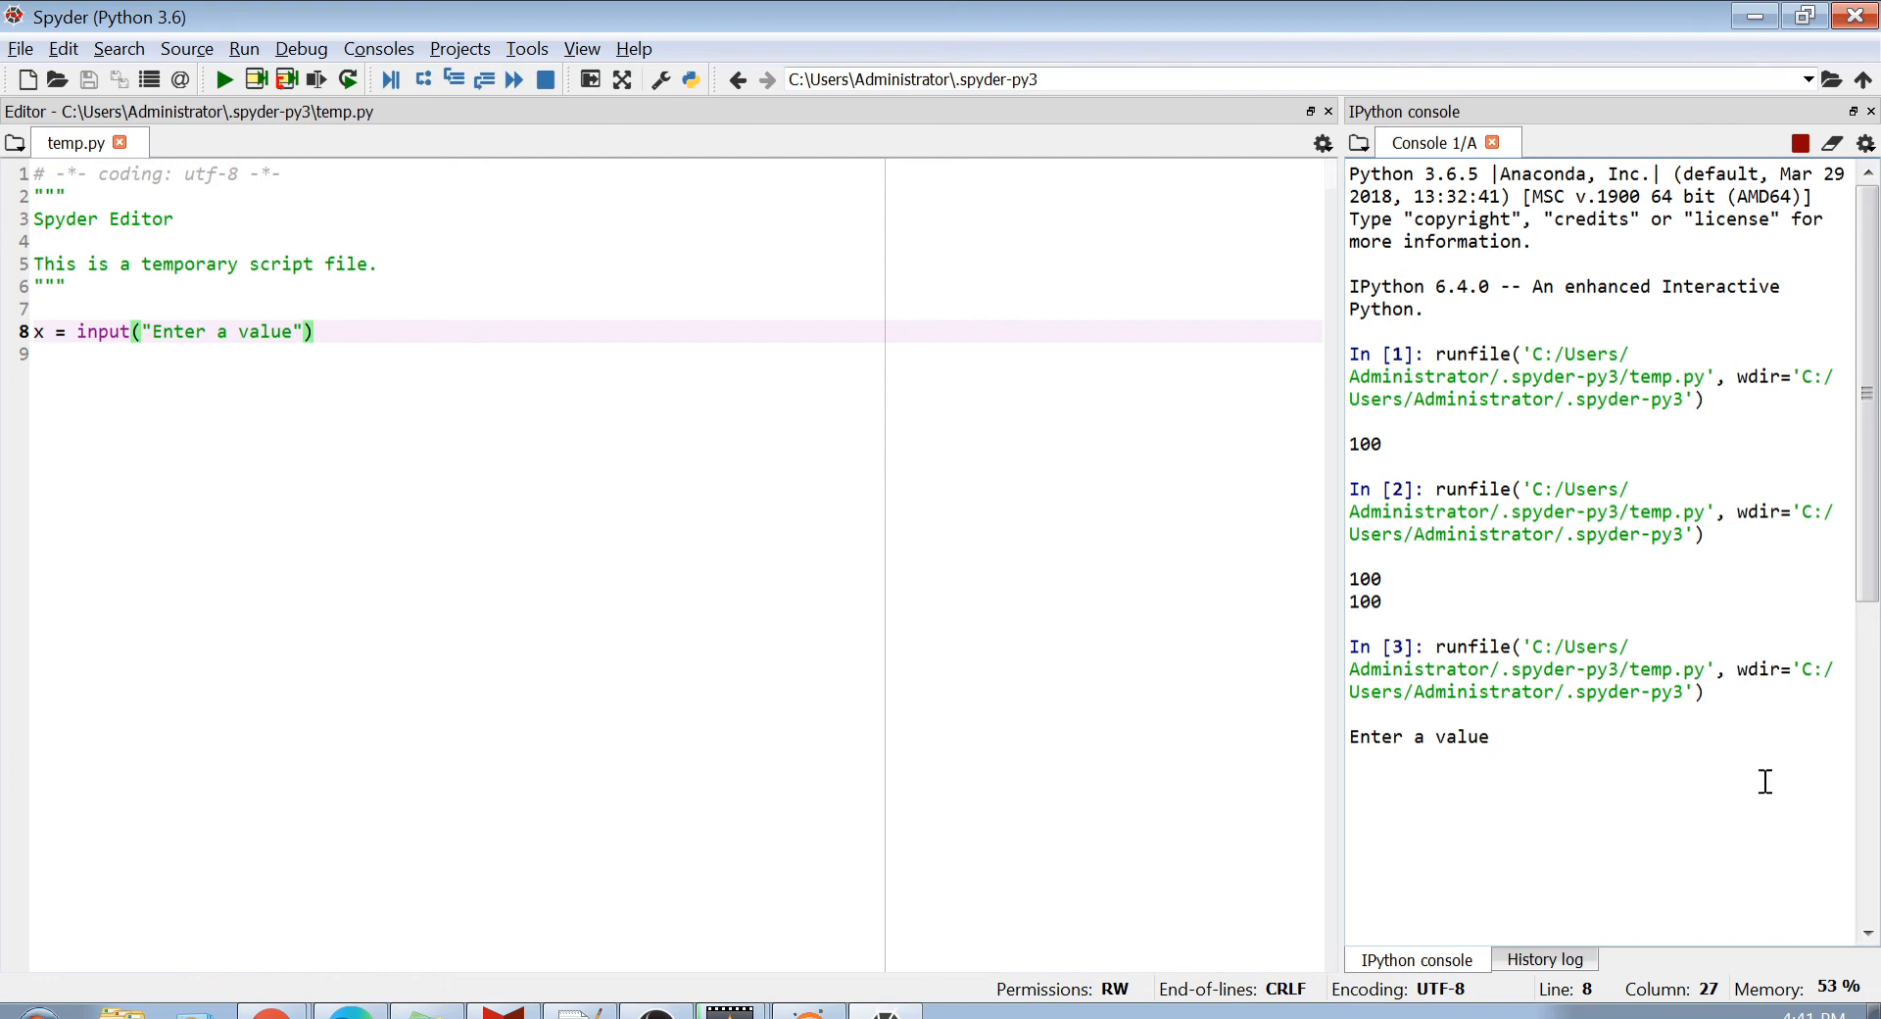
type("Python")
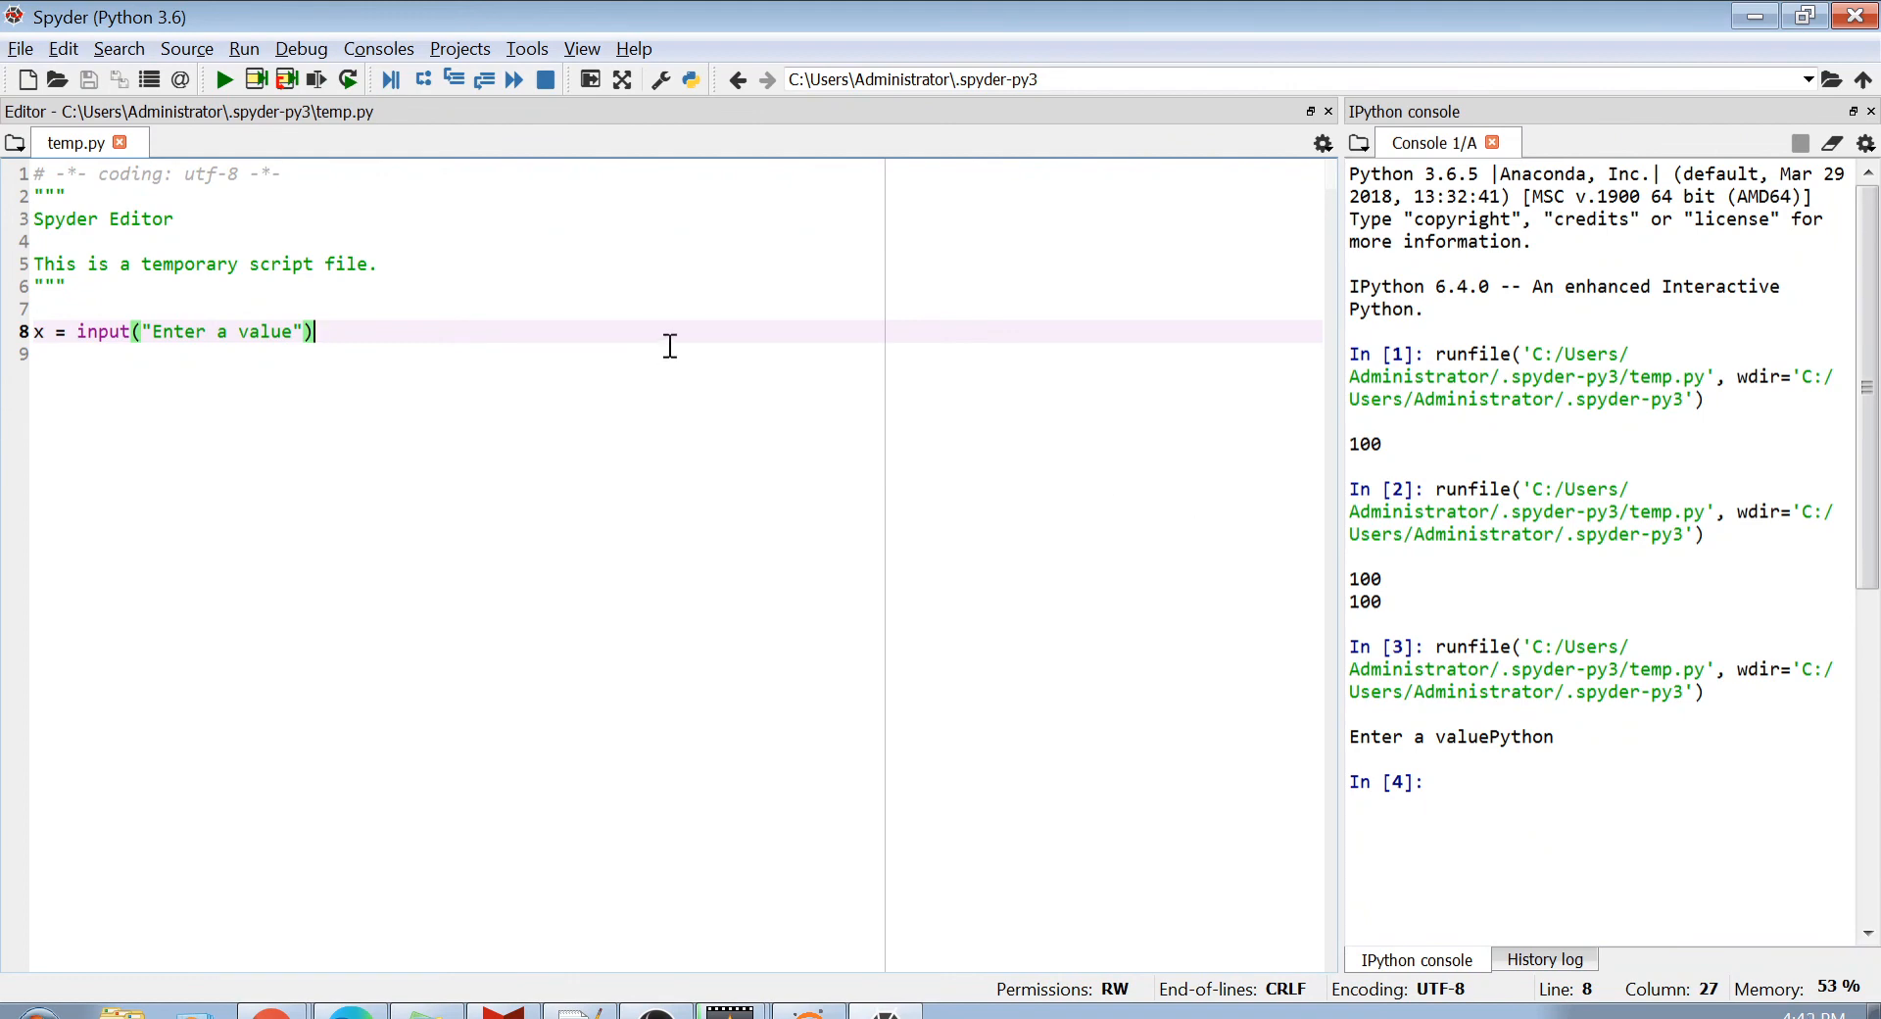
mouse_move(476, 445)
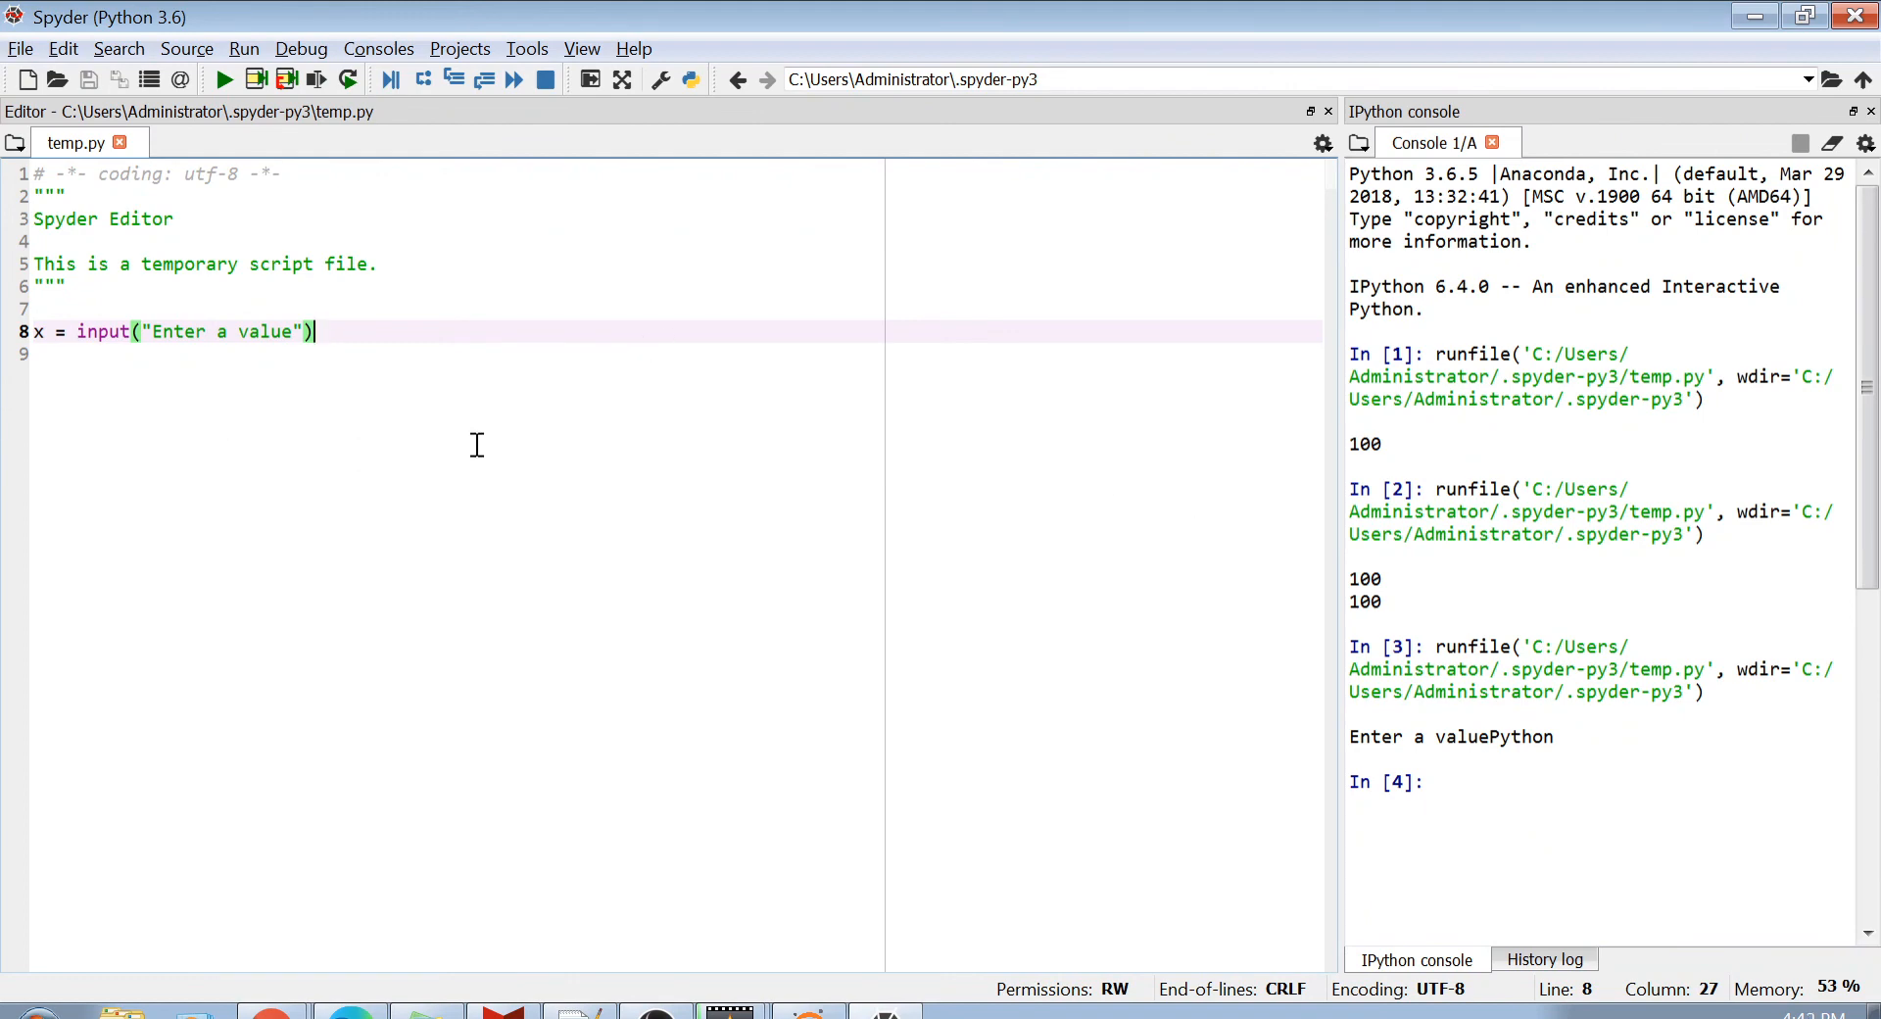
Step: Add print(x), rerun so Python is echoed back, then start a '## 2.' note line
type("print")
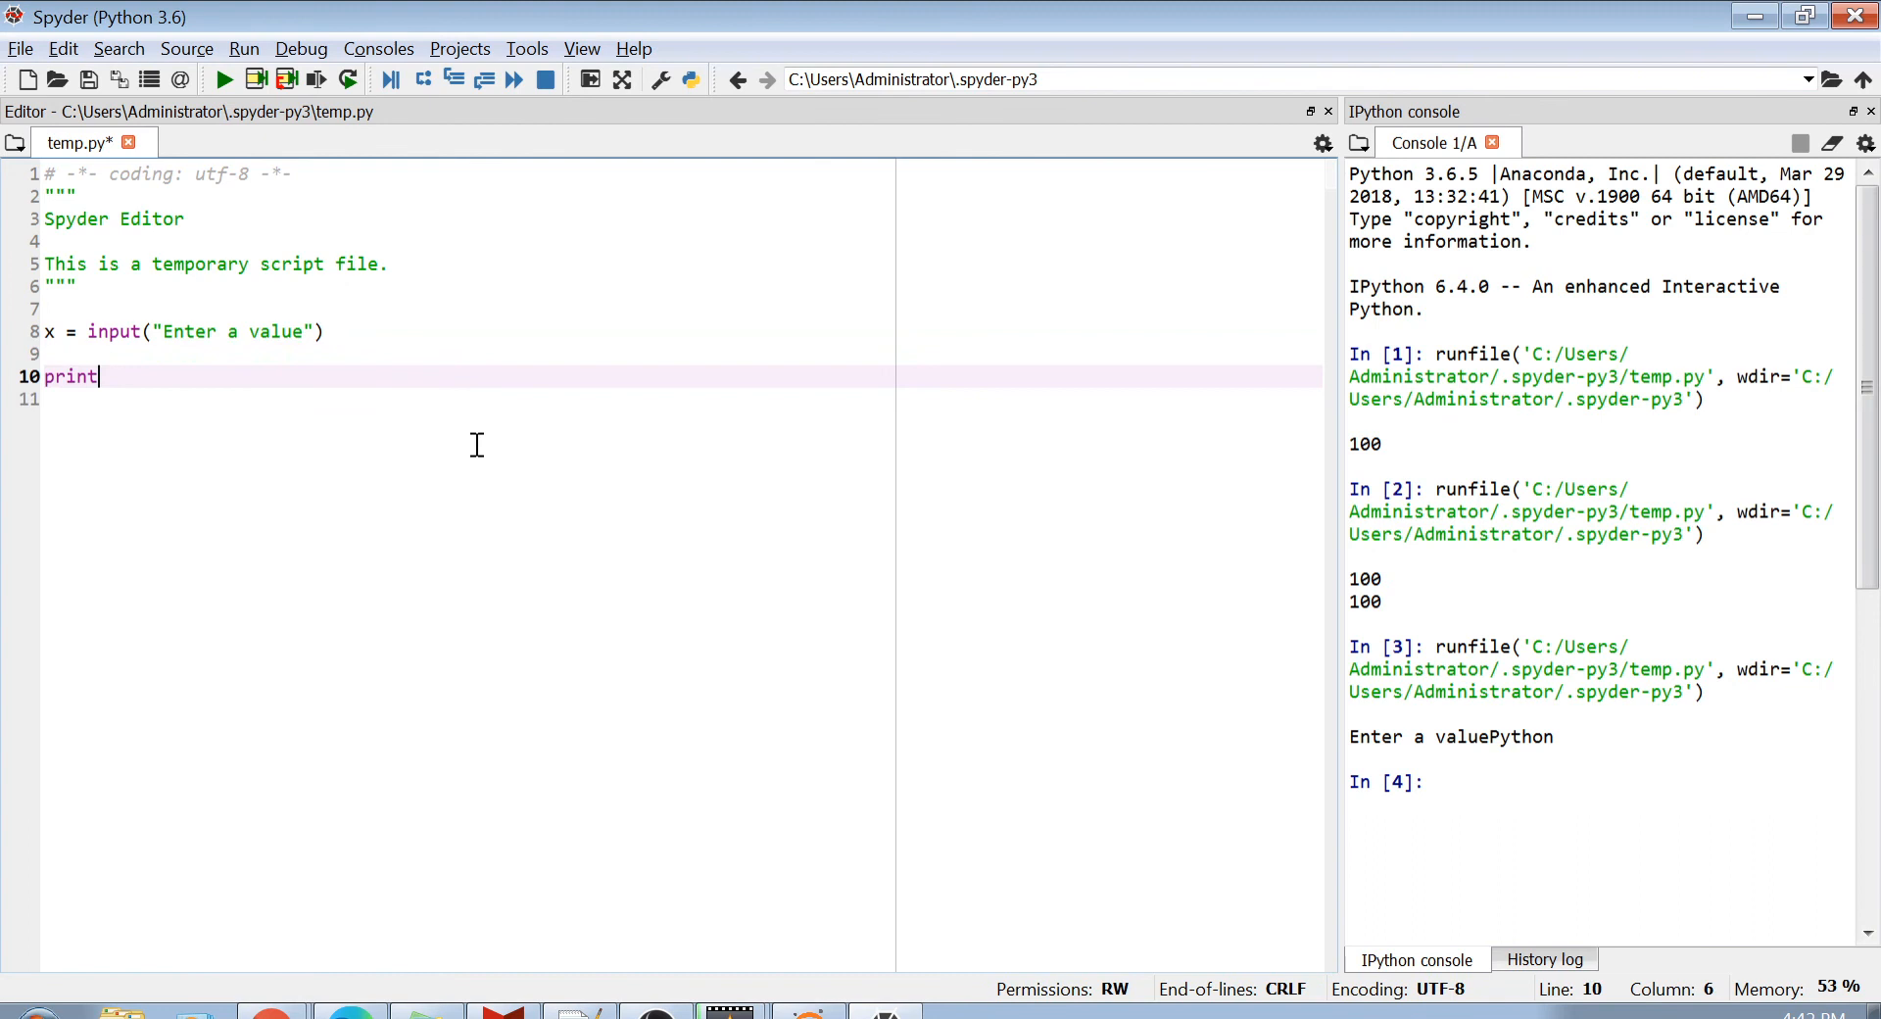
type("(x)")
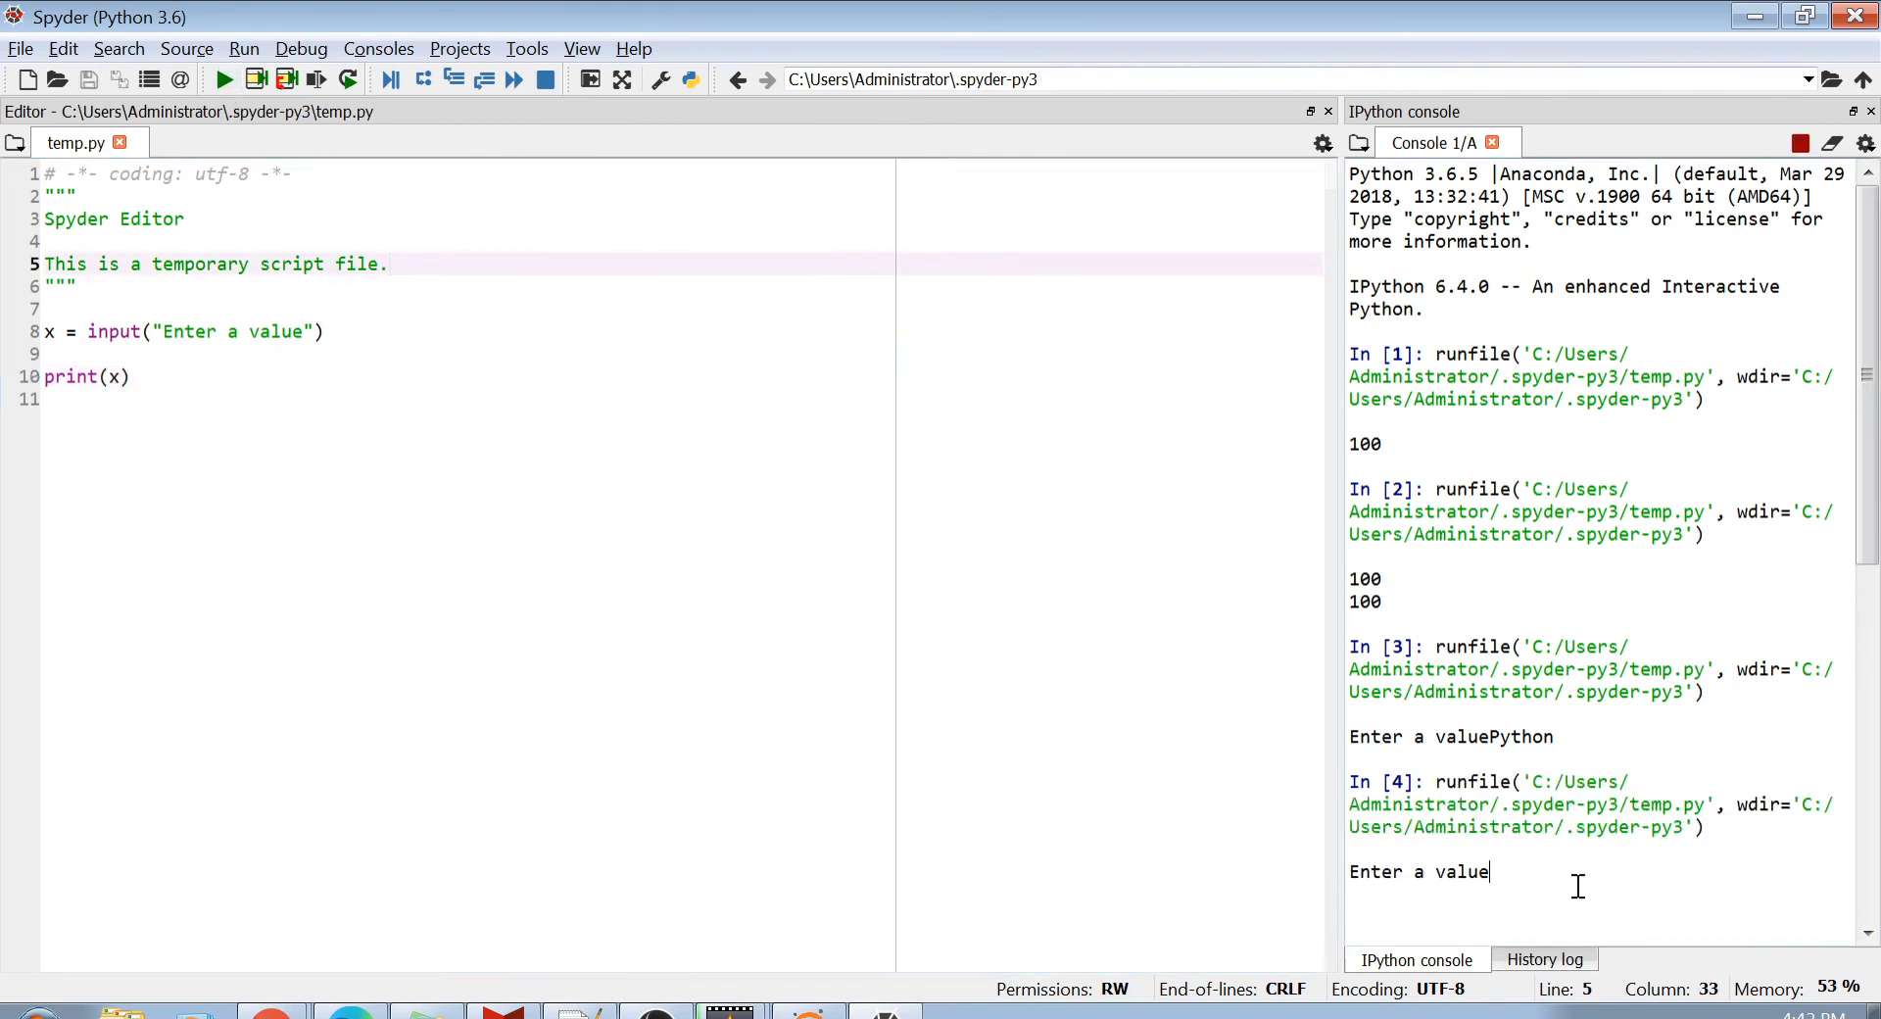
key("enter")
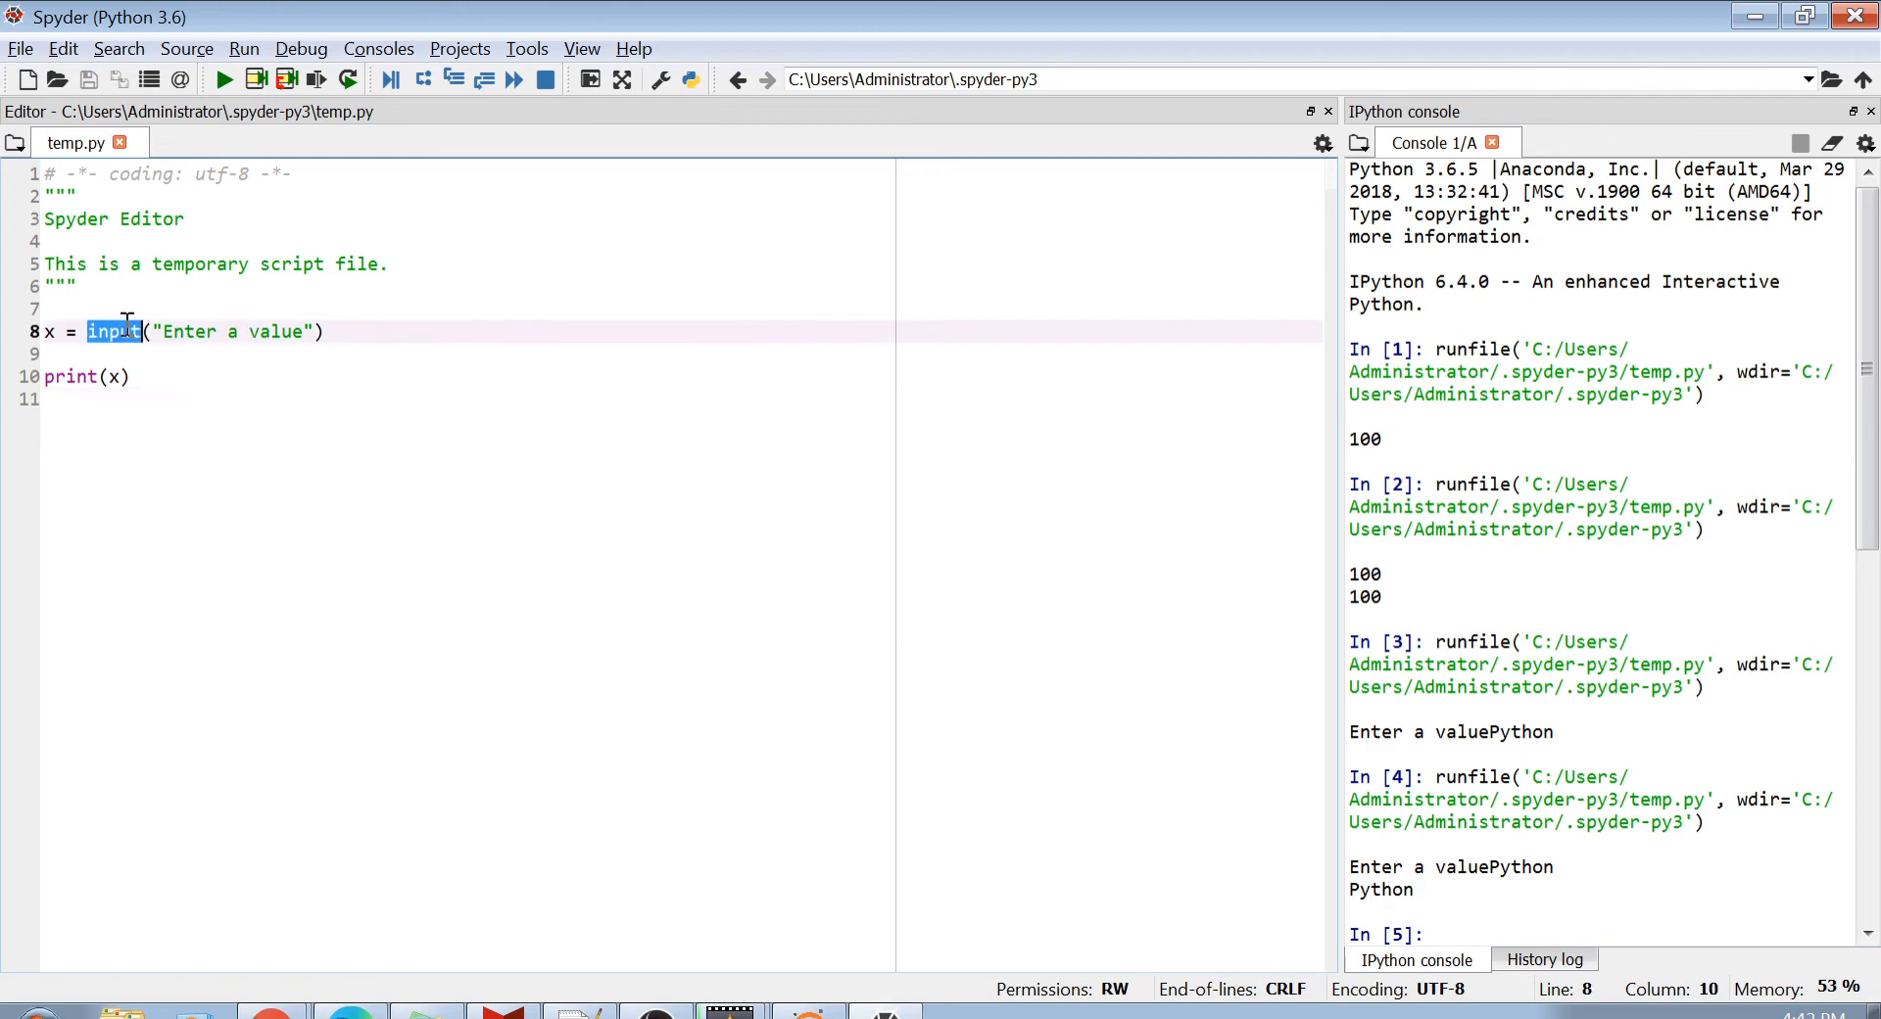
mouse_move(222, 423)
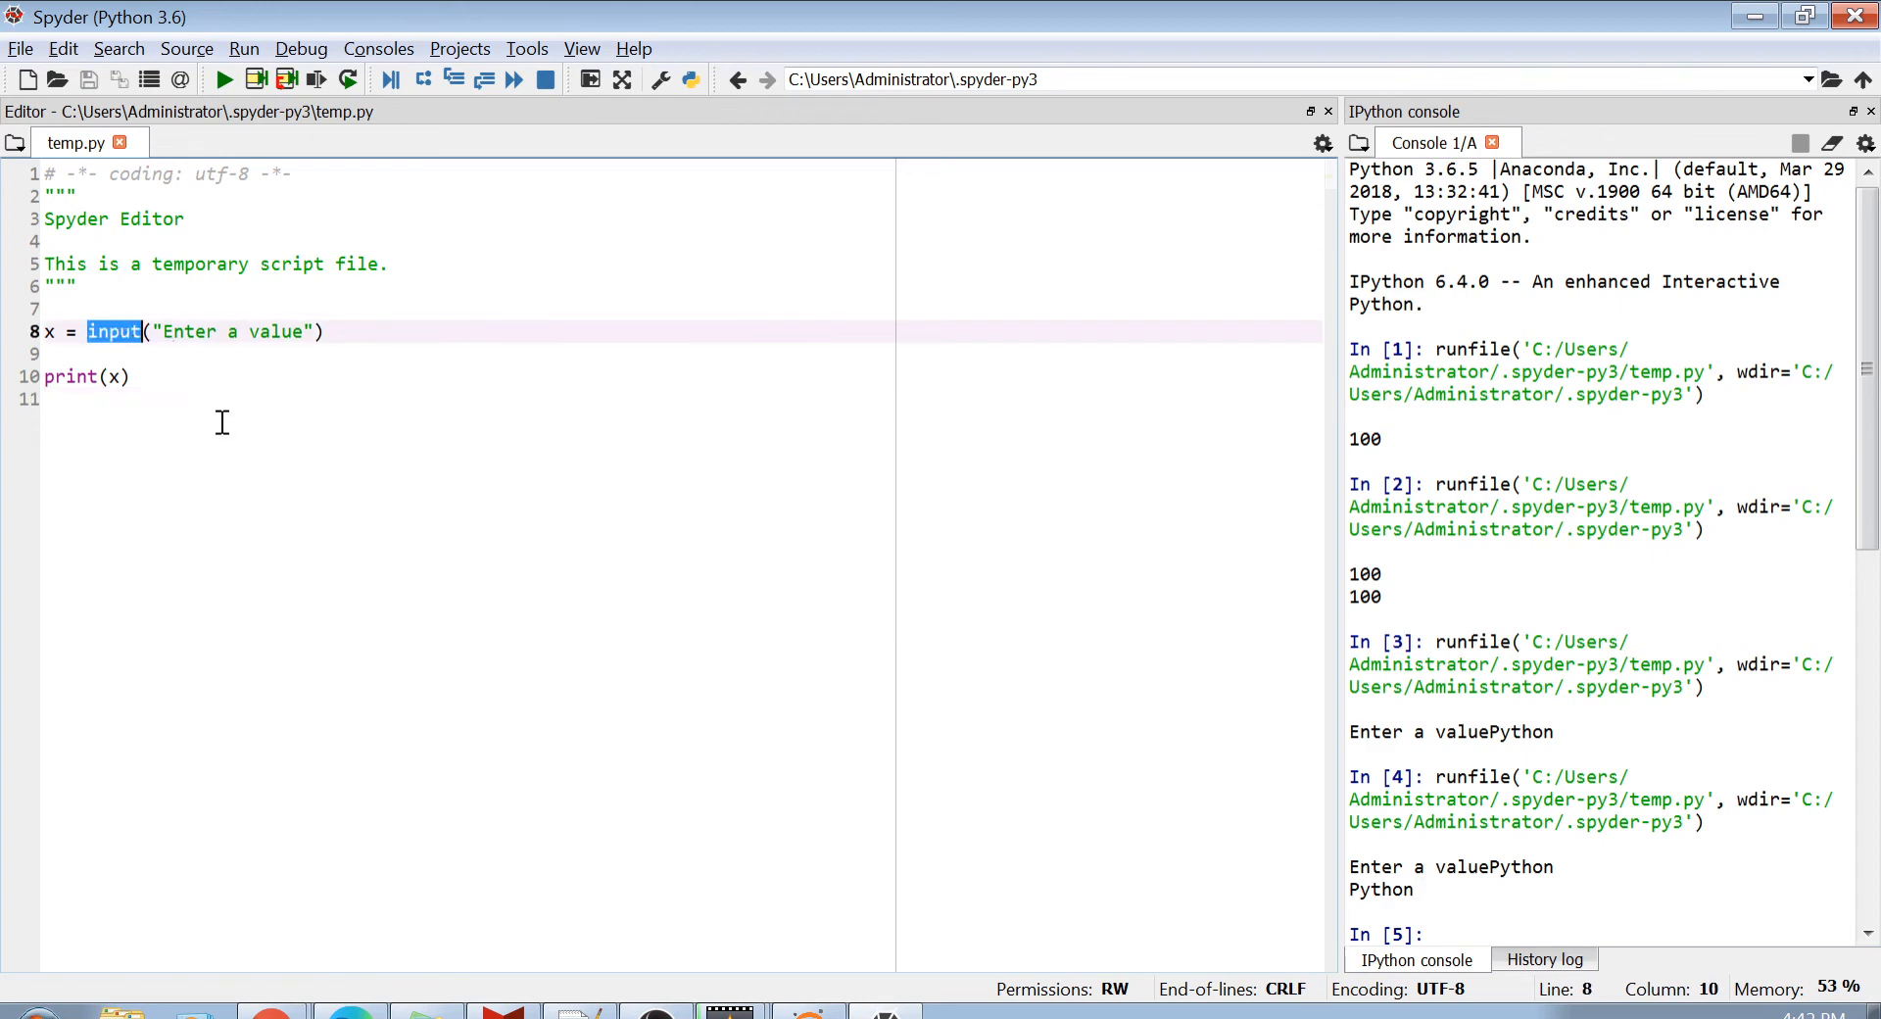
left_click(45, 400)
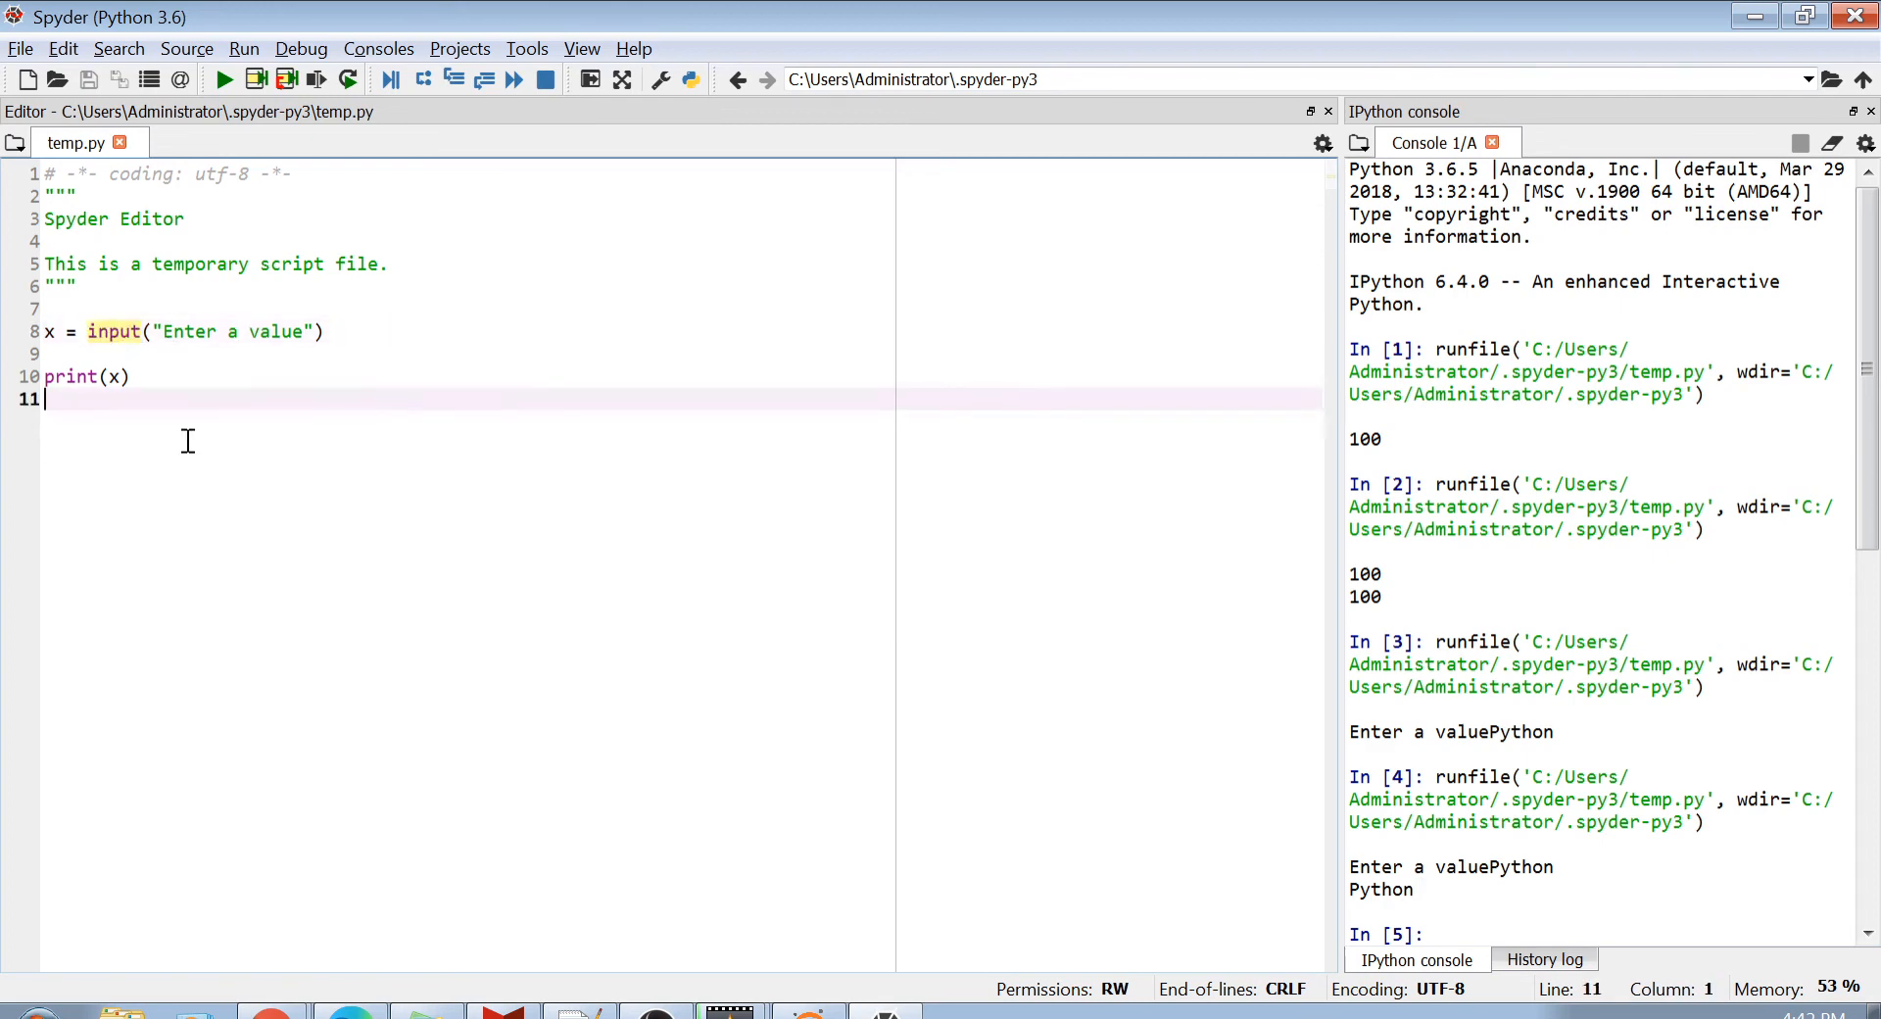
key("enter")
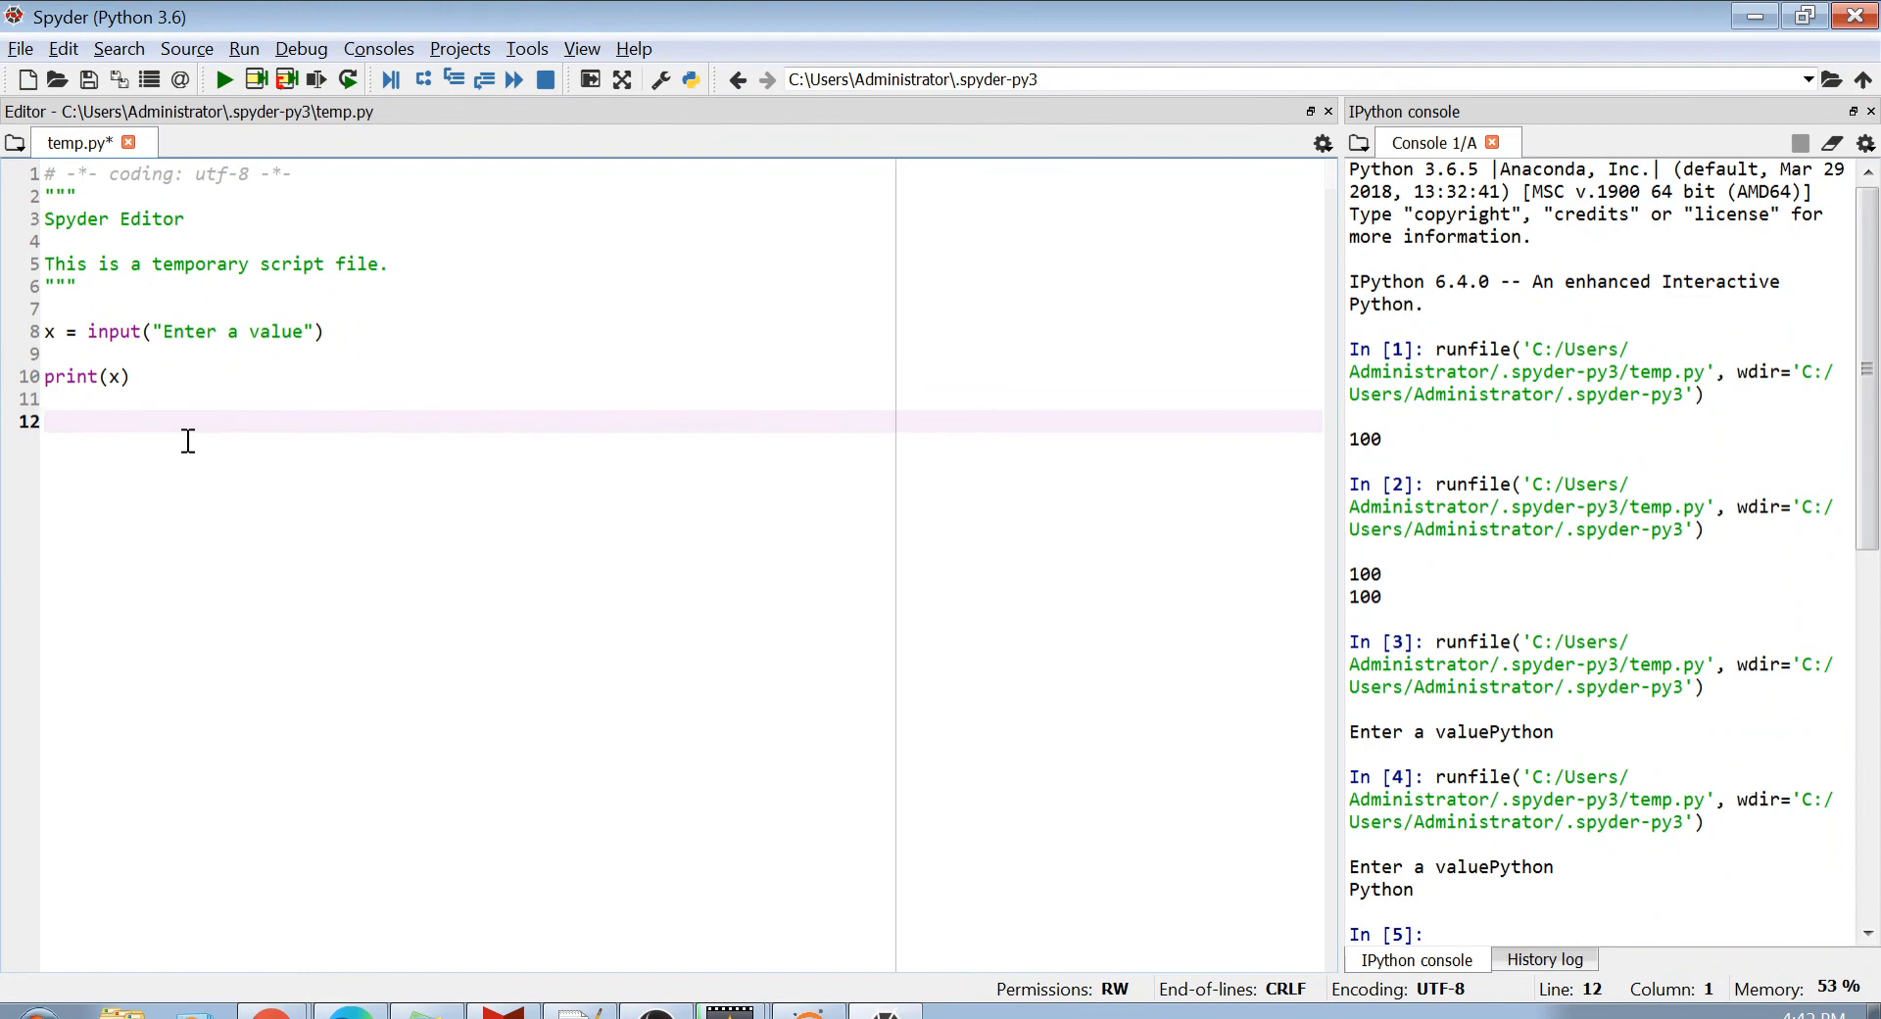
type("## 2.")
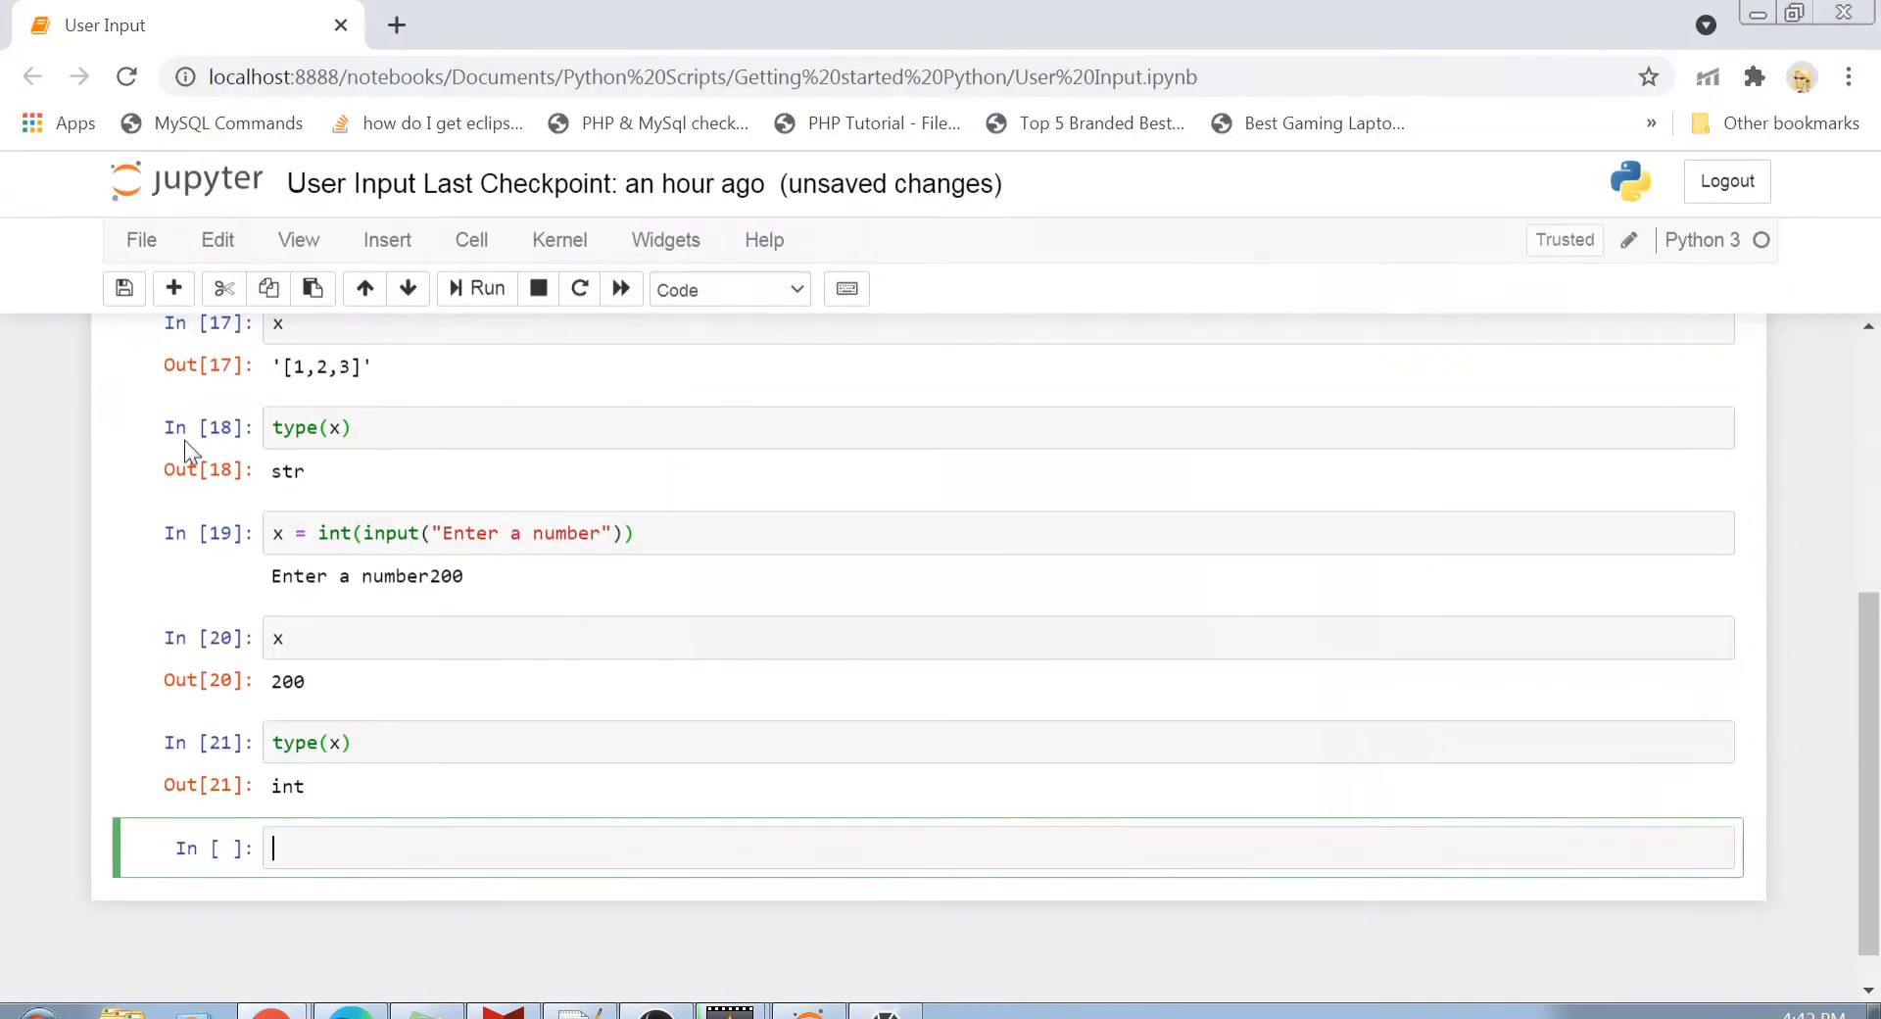
Step: Write the notes ### Python 2.7, ### raw_input and ### x = raw_input() in the cell
type("###")
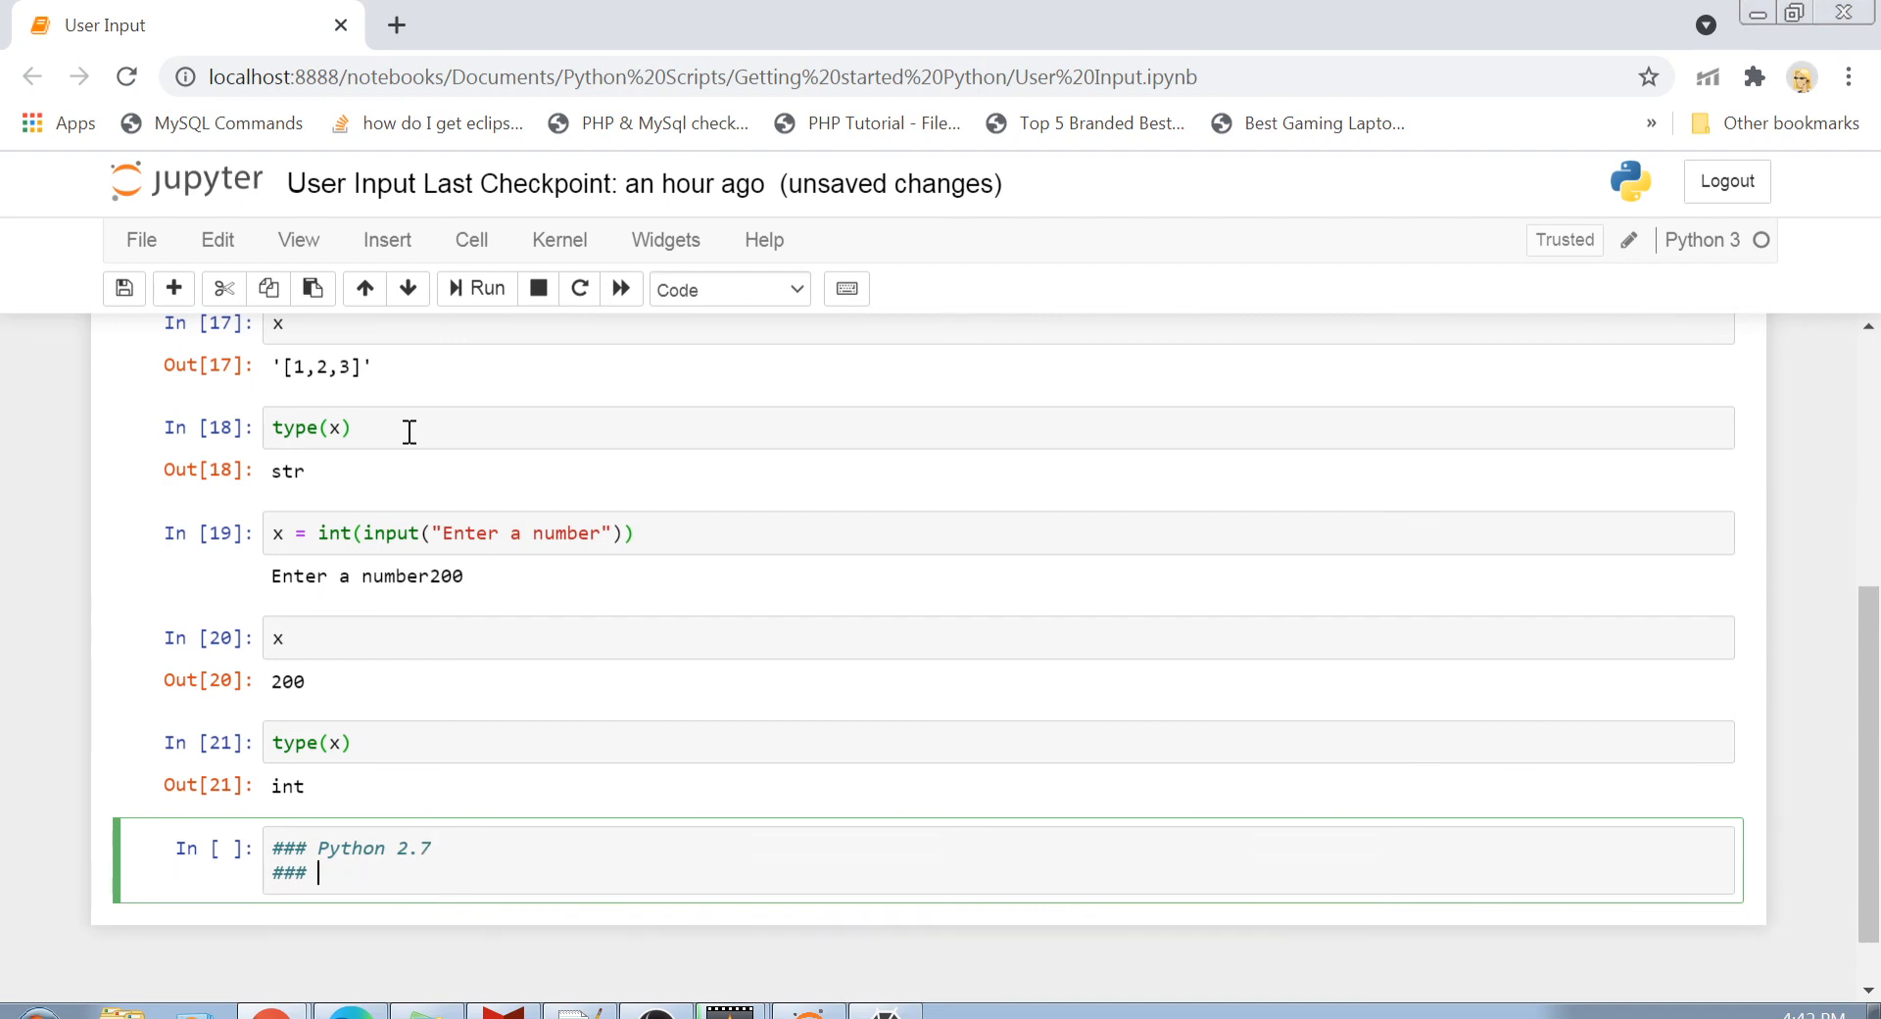
type("raw_input")
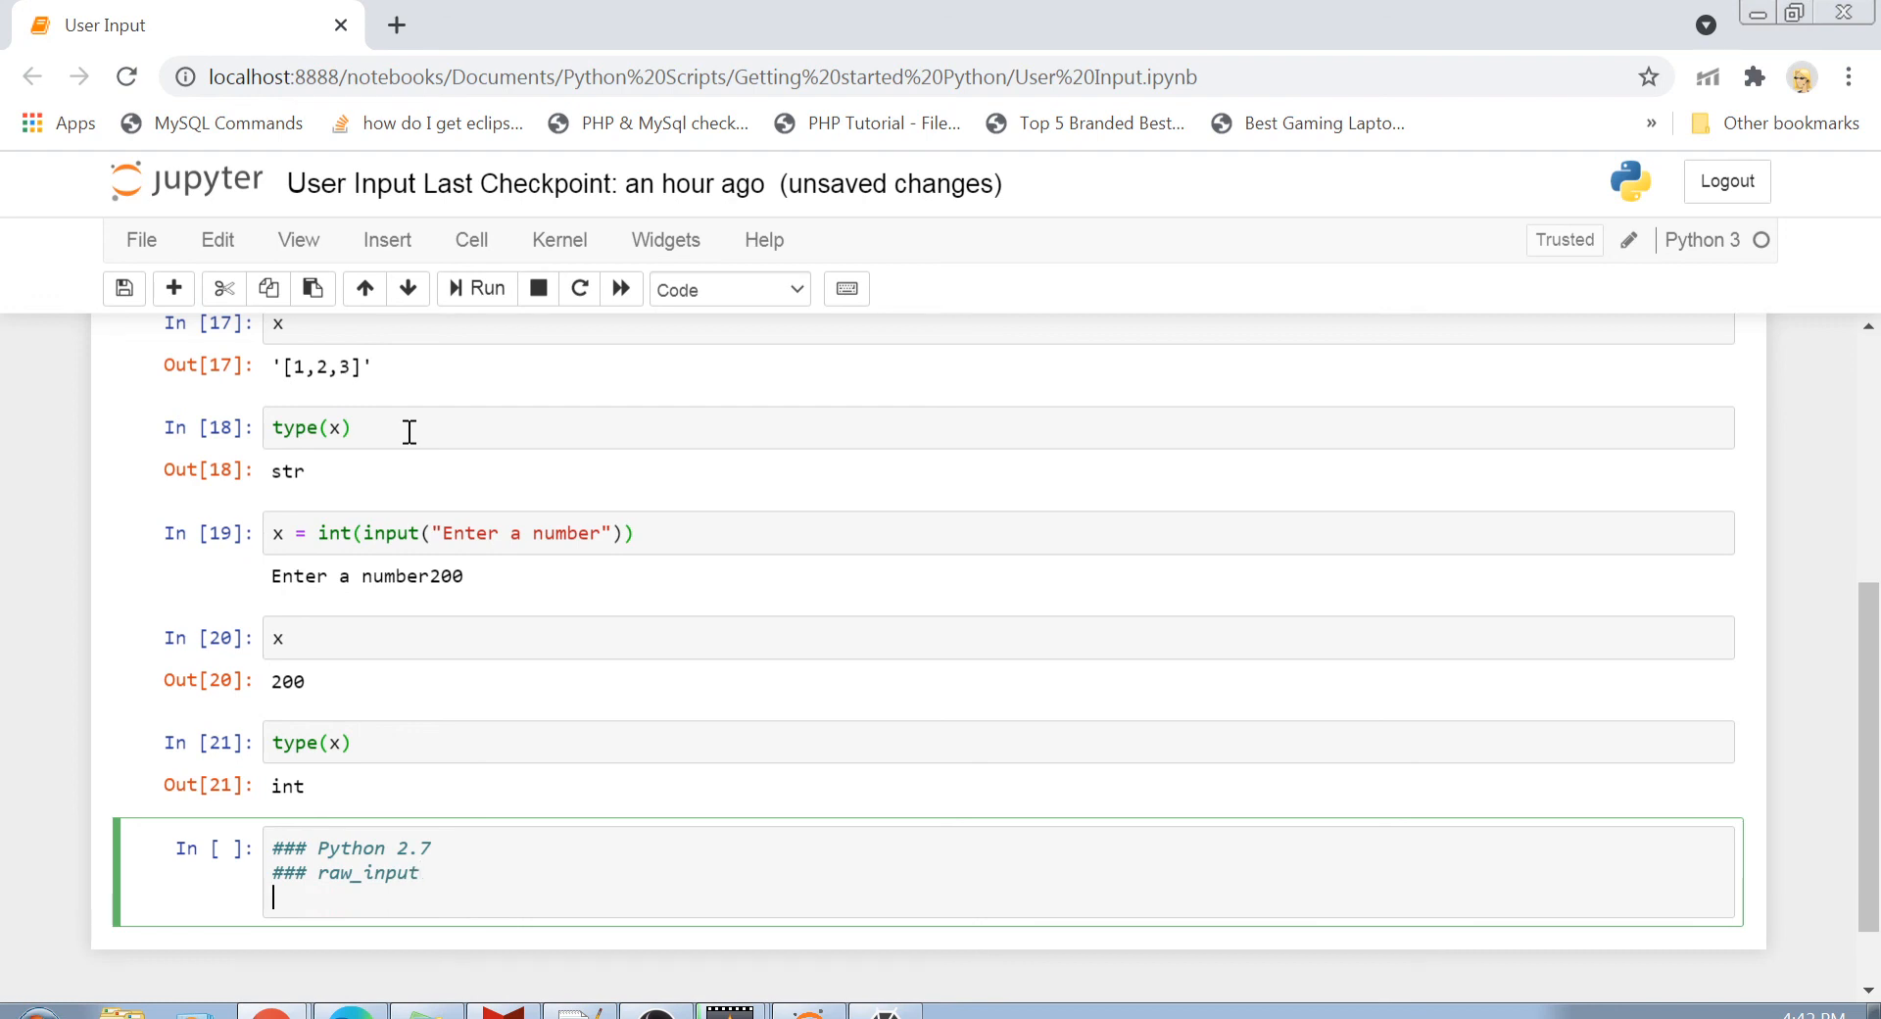
type("###")
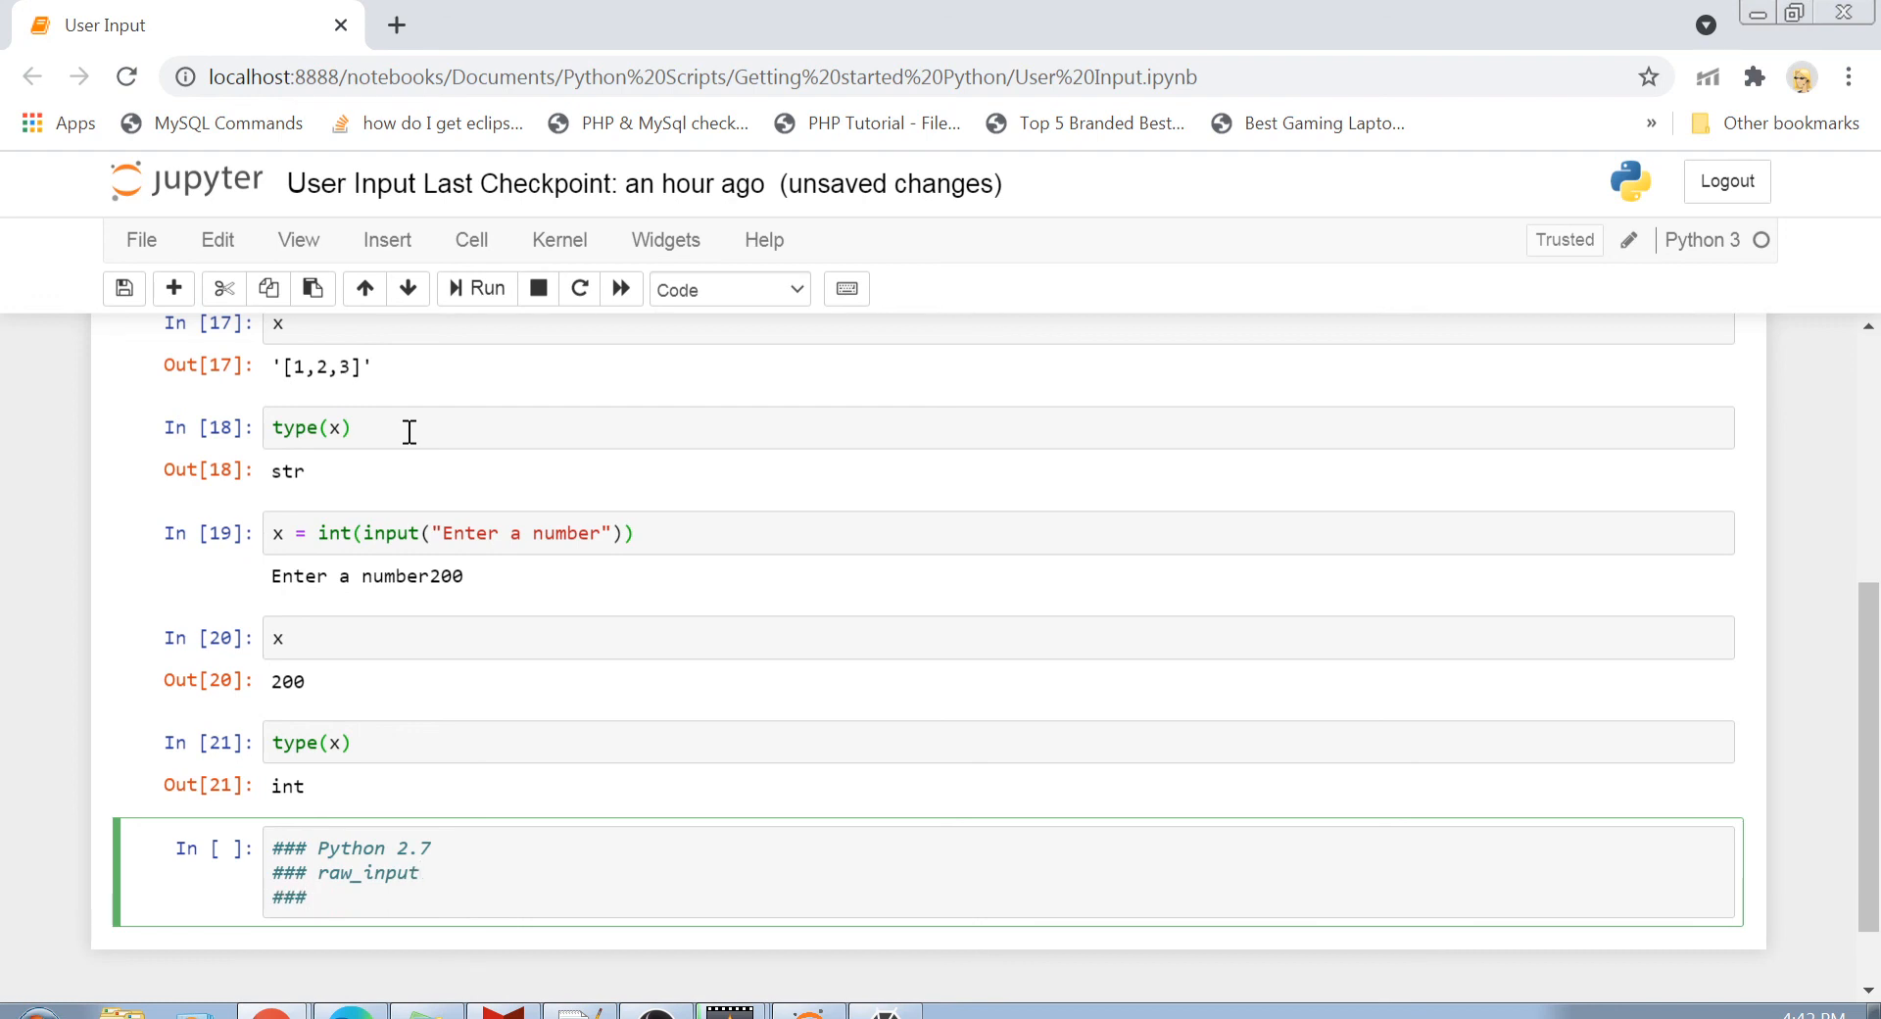
type("x = r")
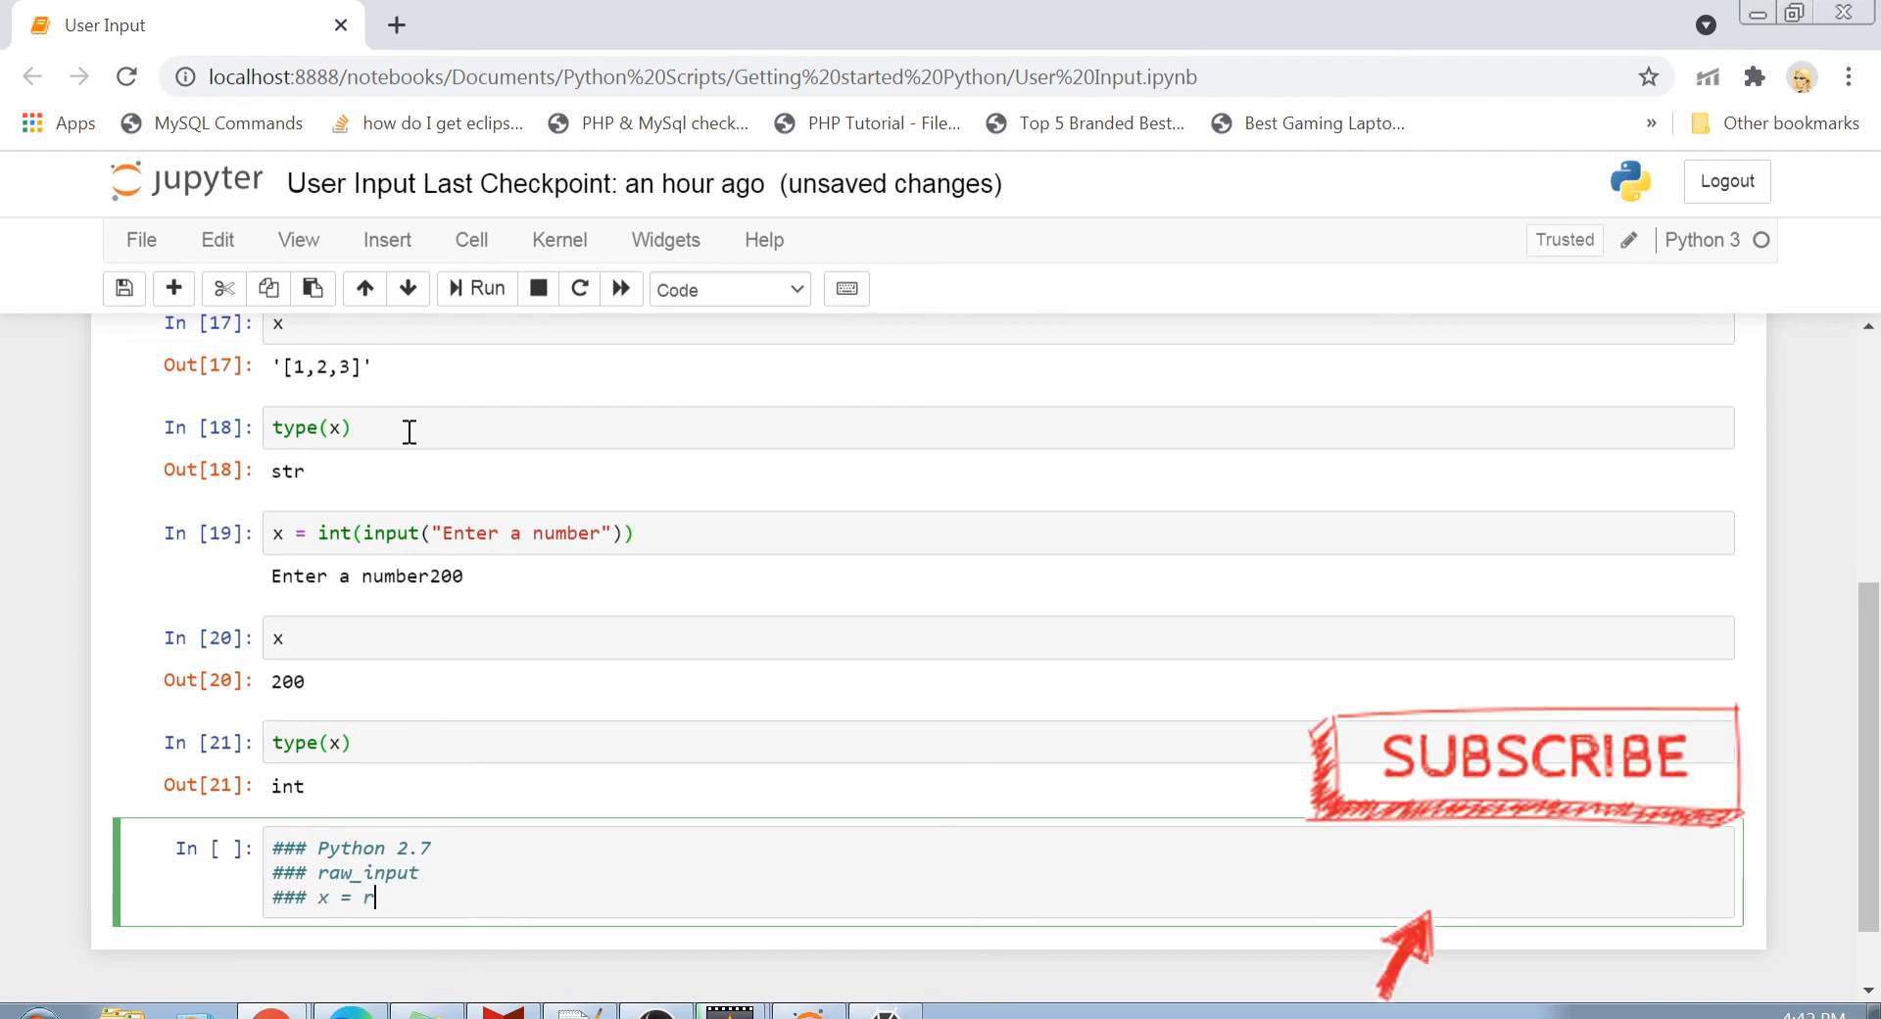
type("aw_inpu")
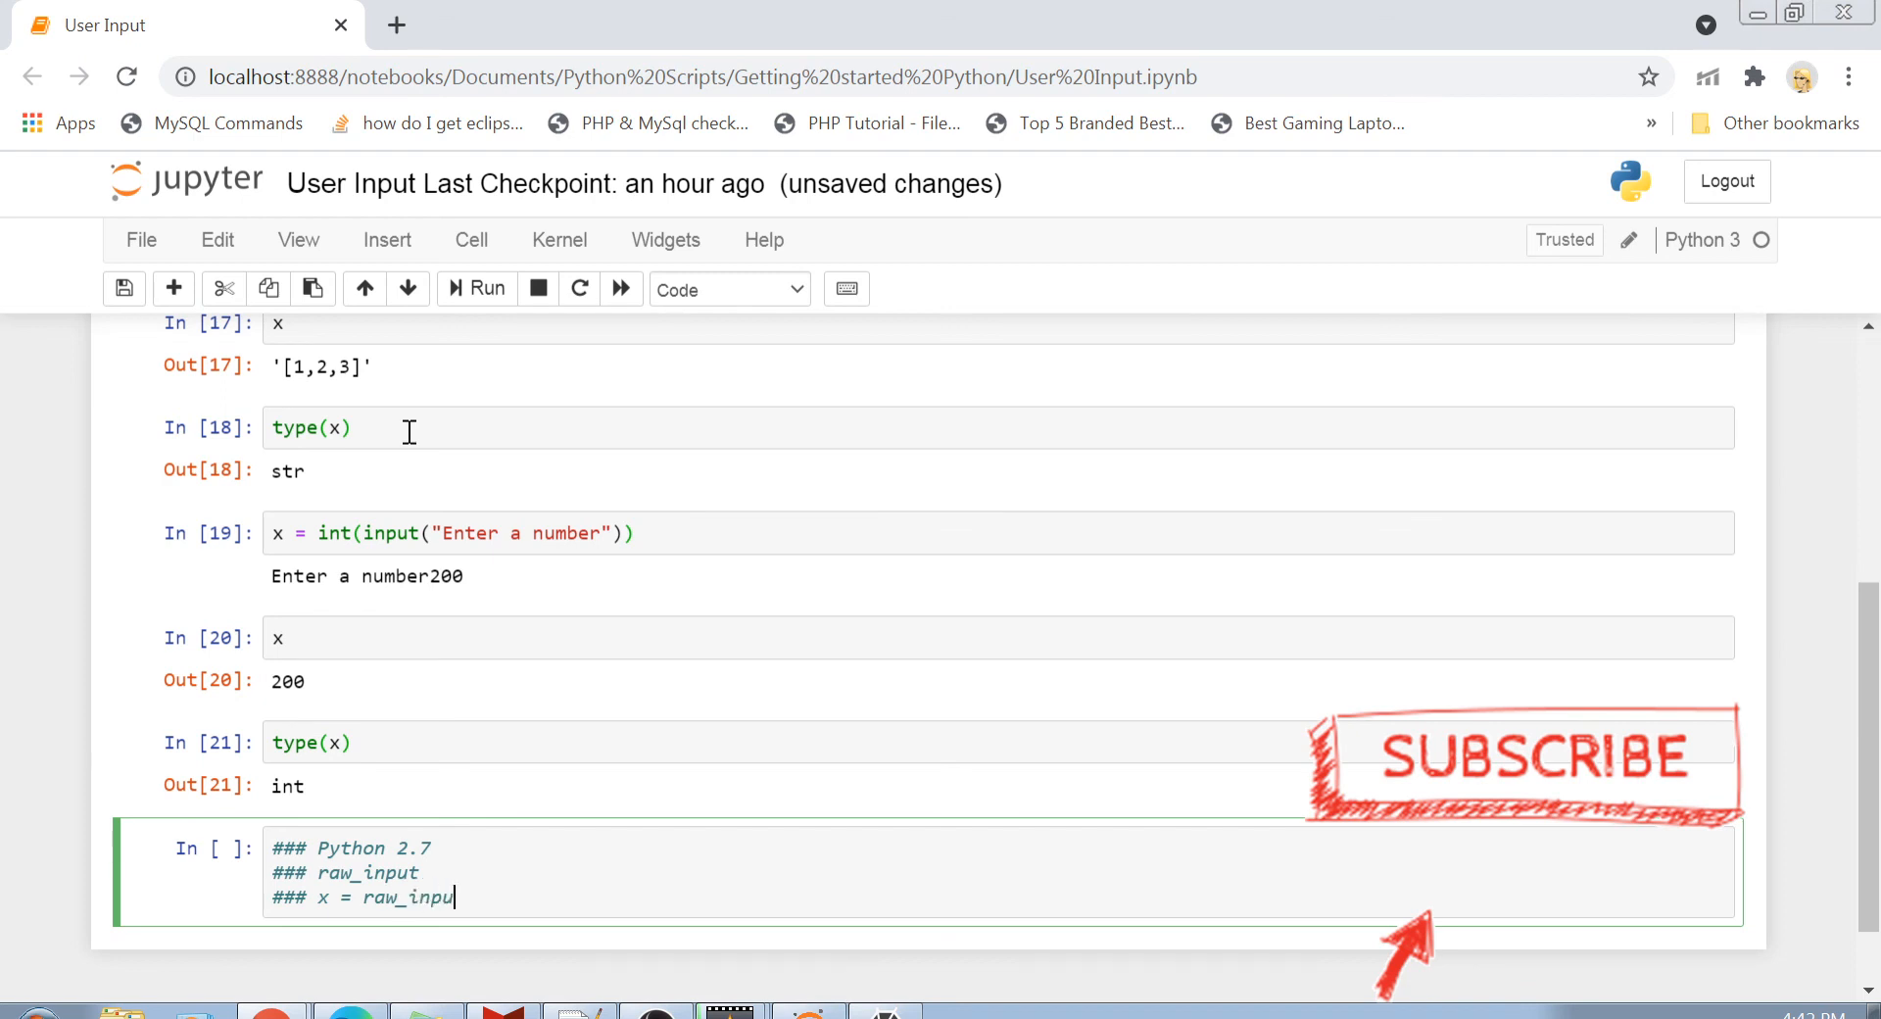
type("()")
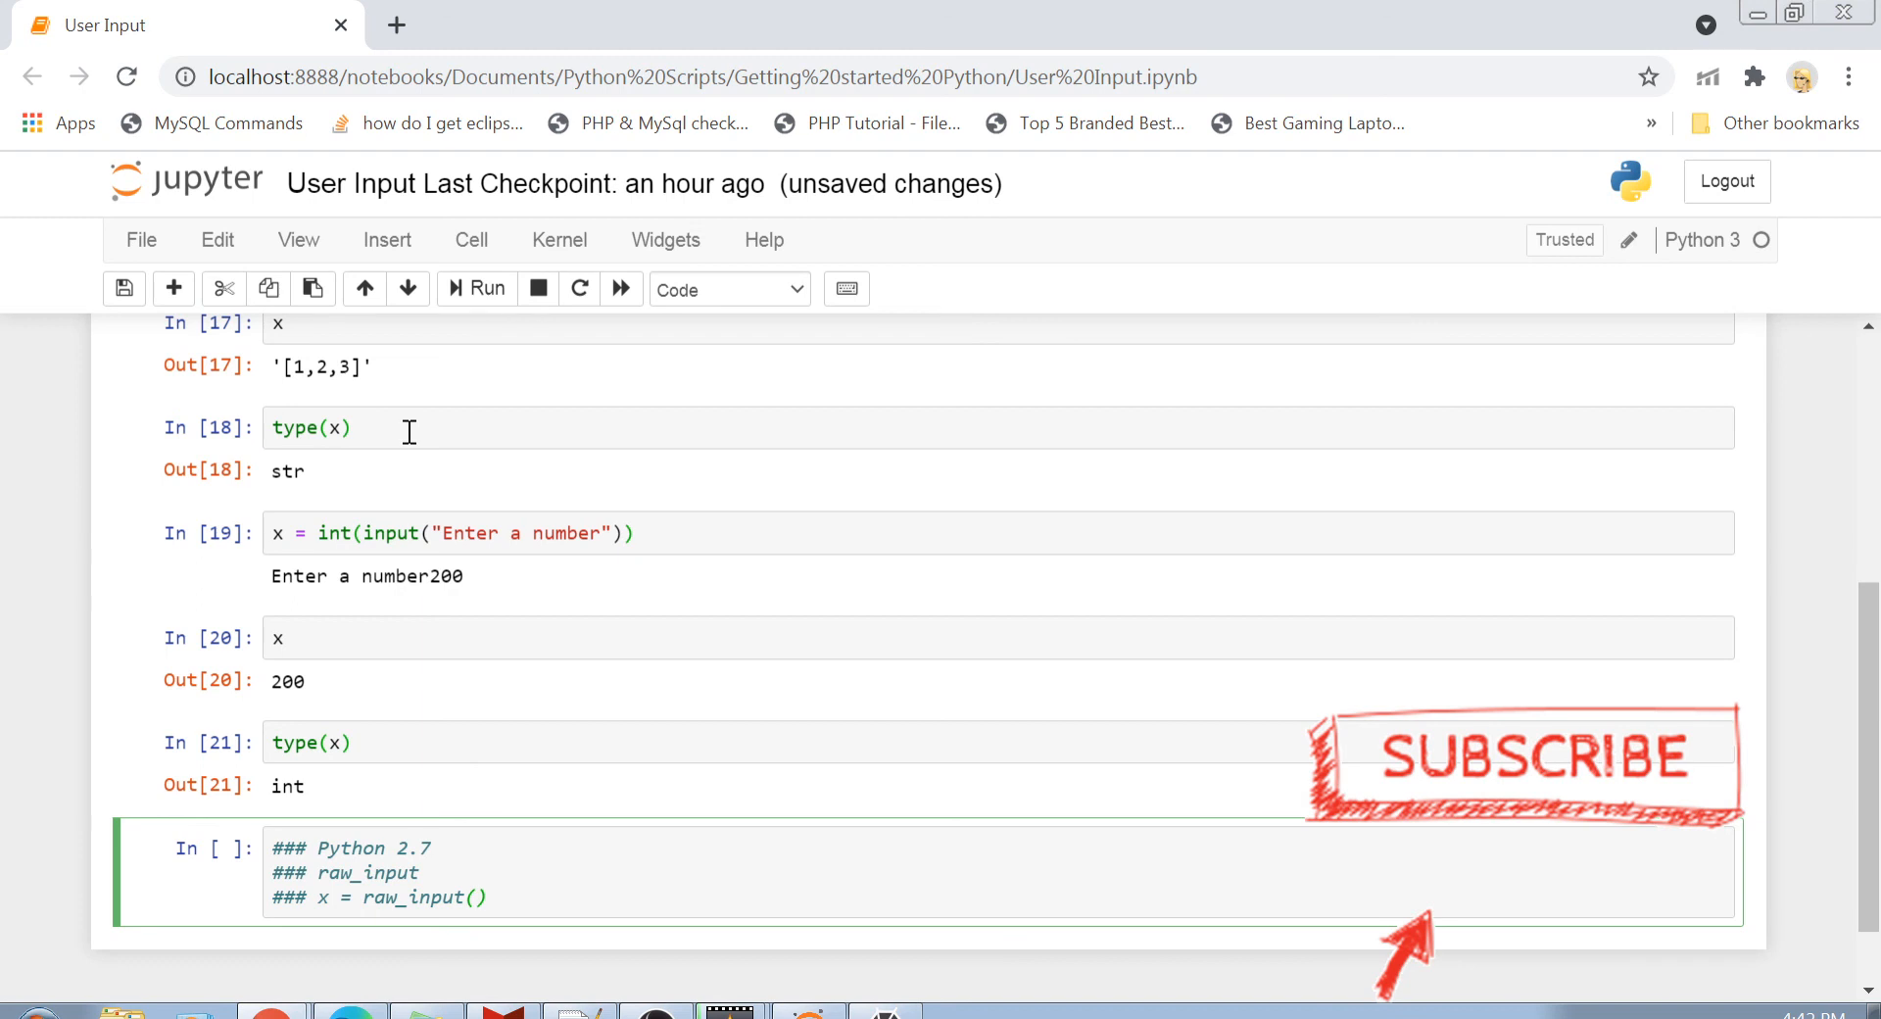
left_click(486, 897)
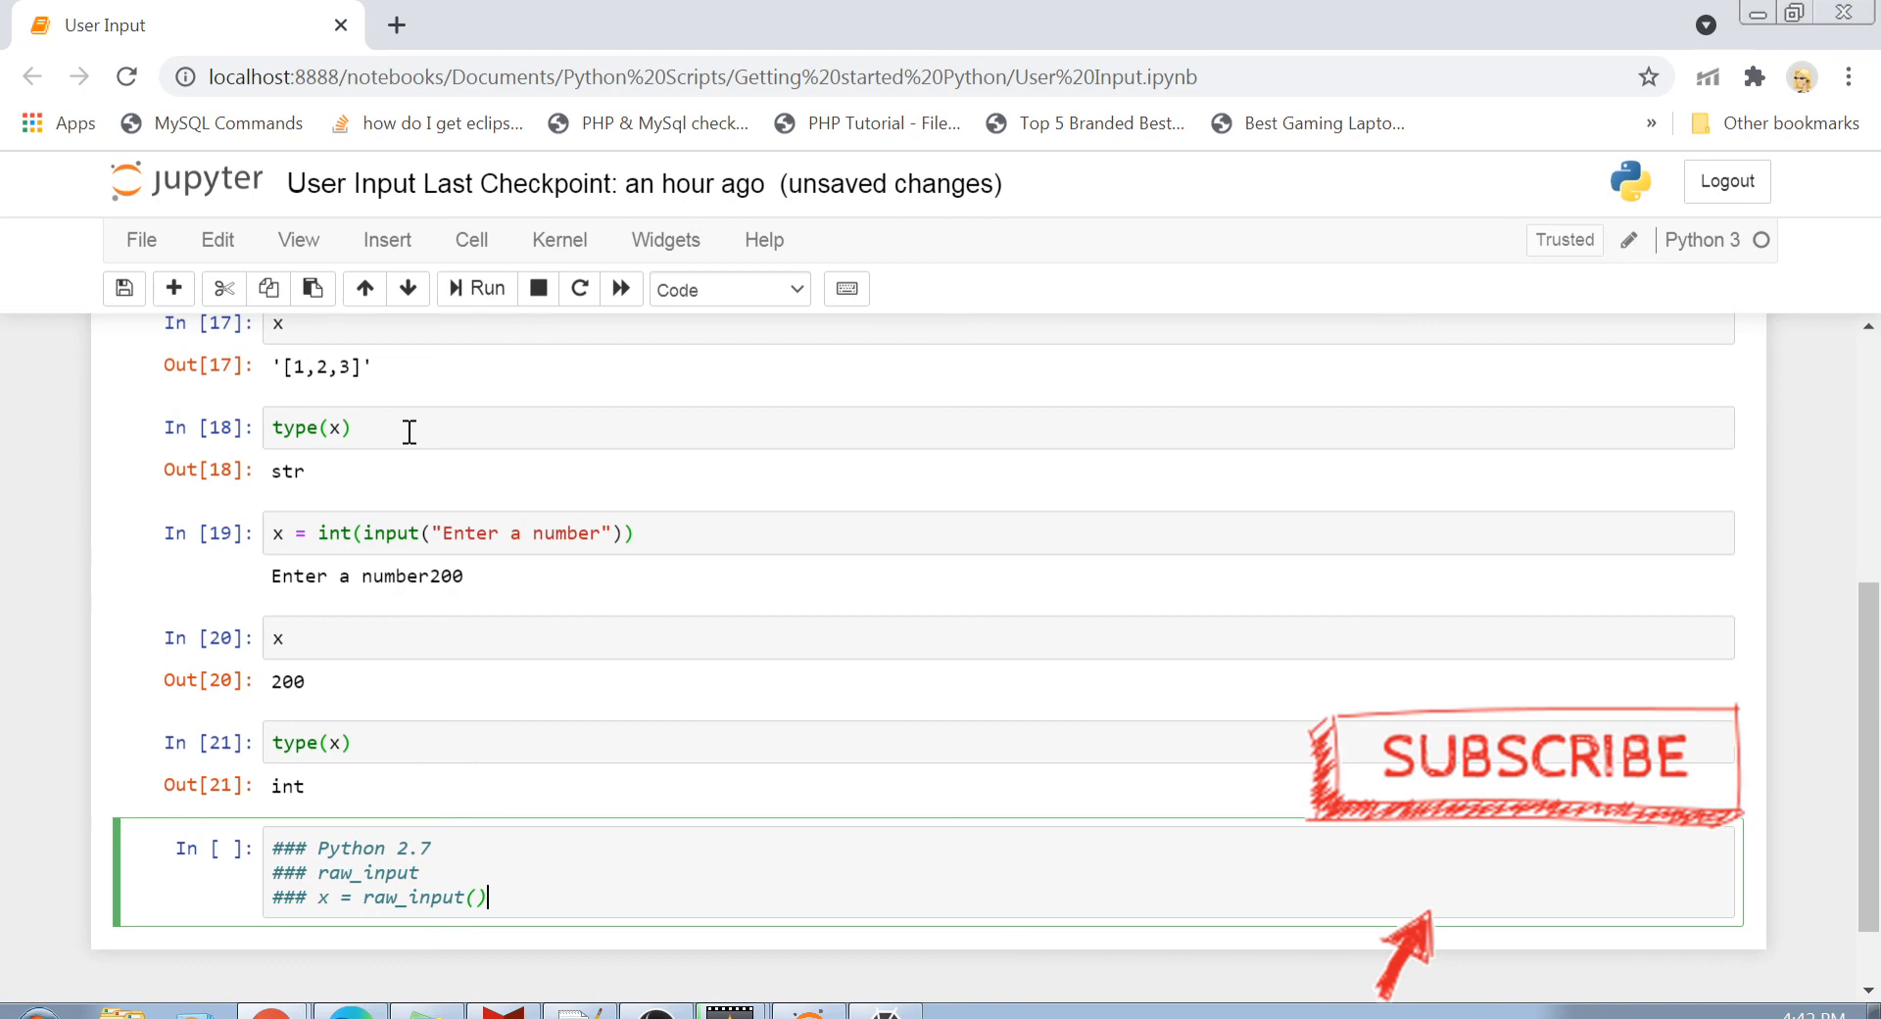